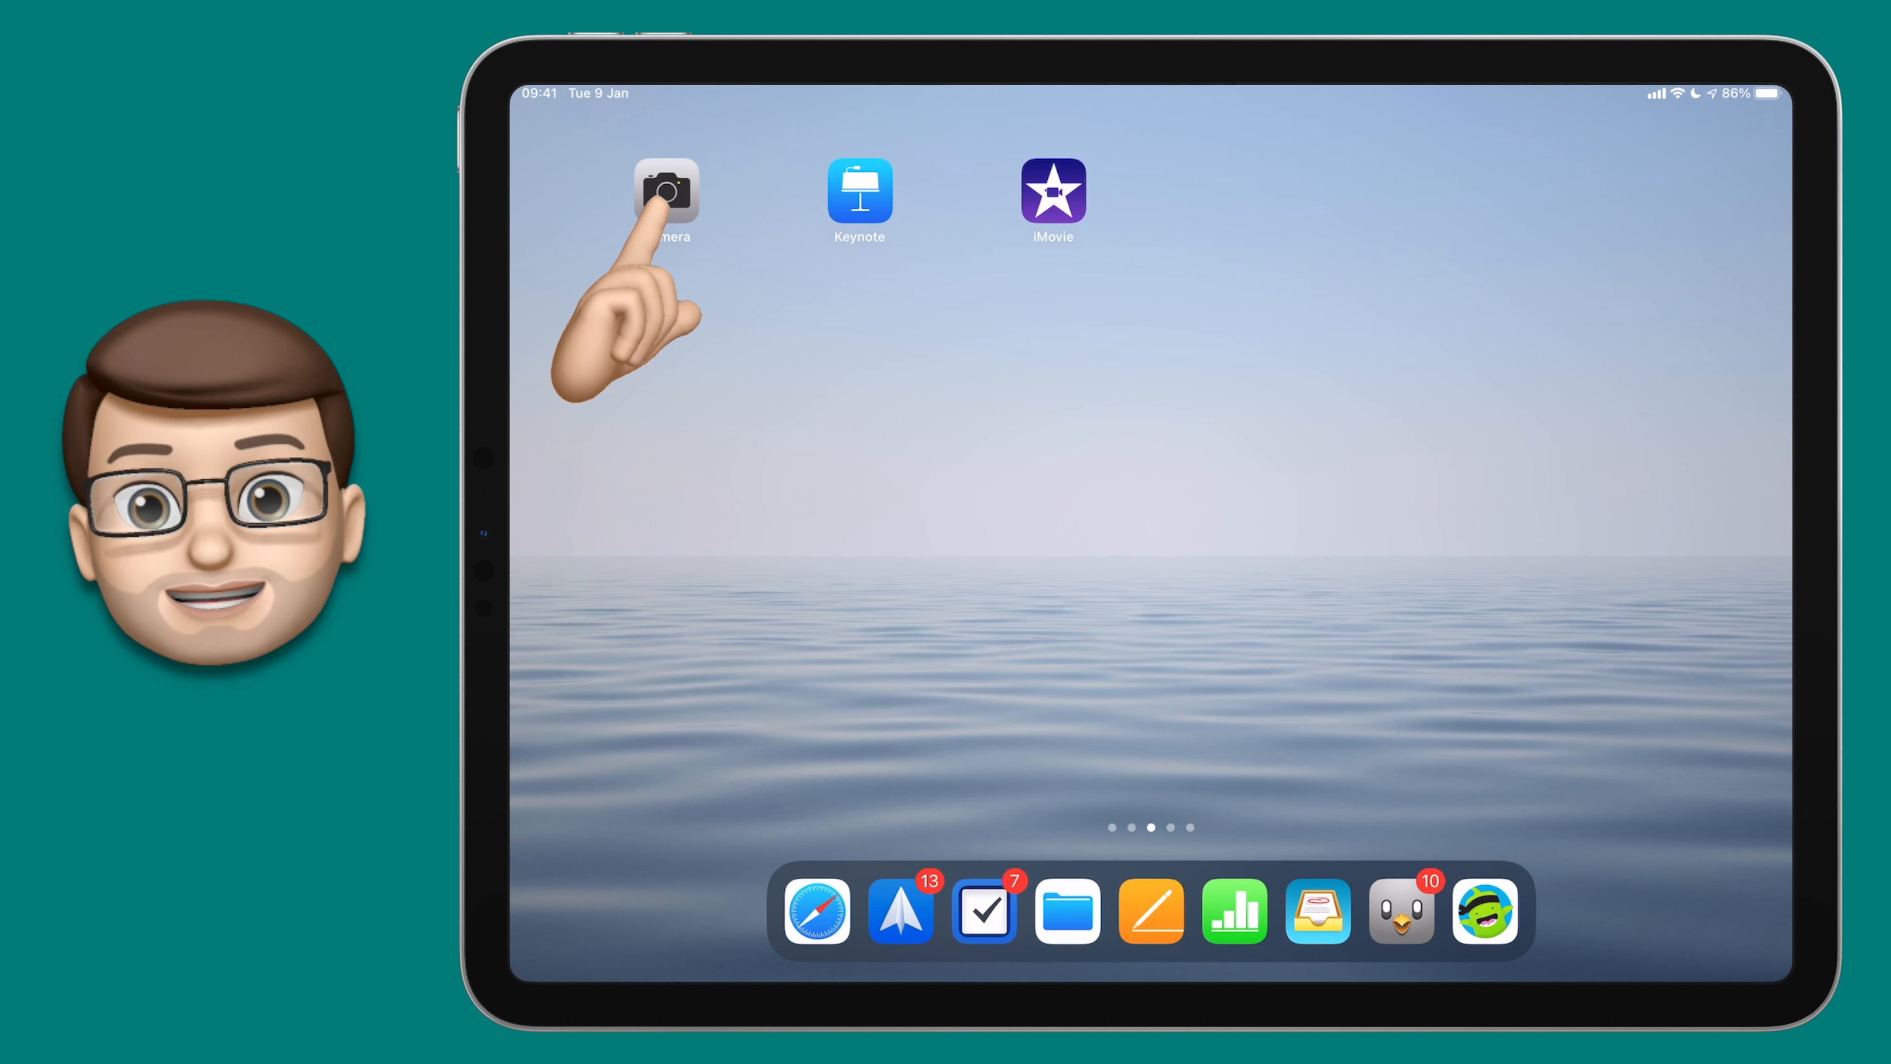
Launch Camera and switch it to video mode facing the curtained wall.
click(666, 190)
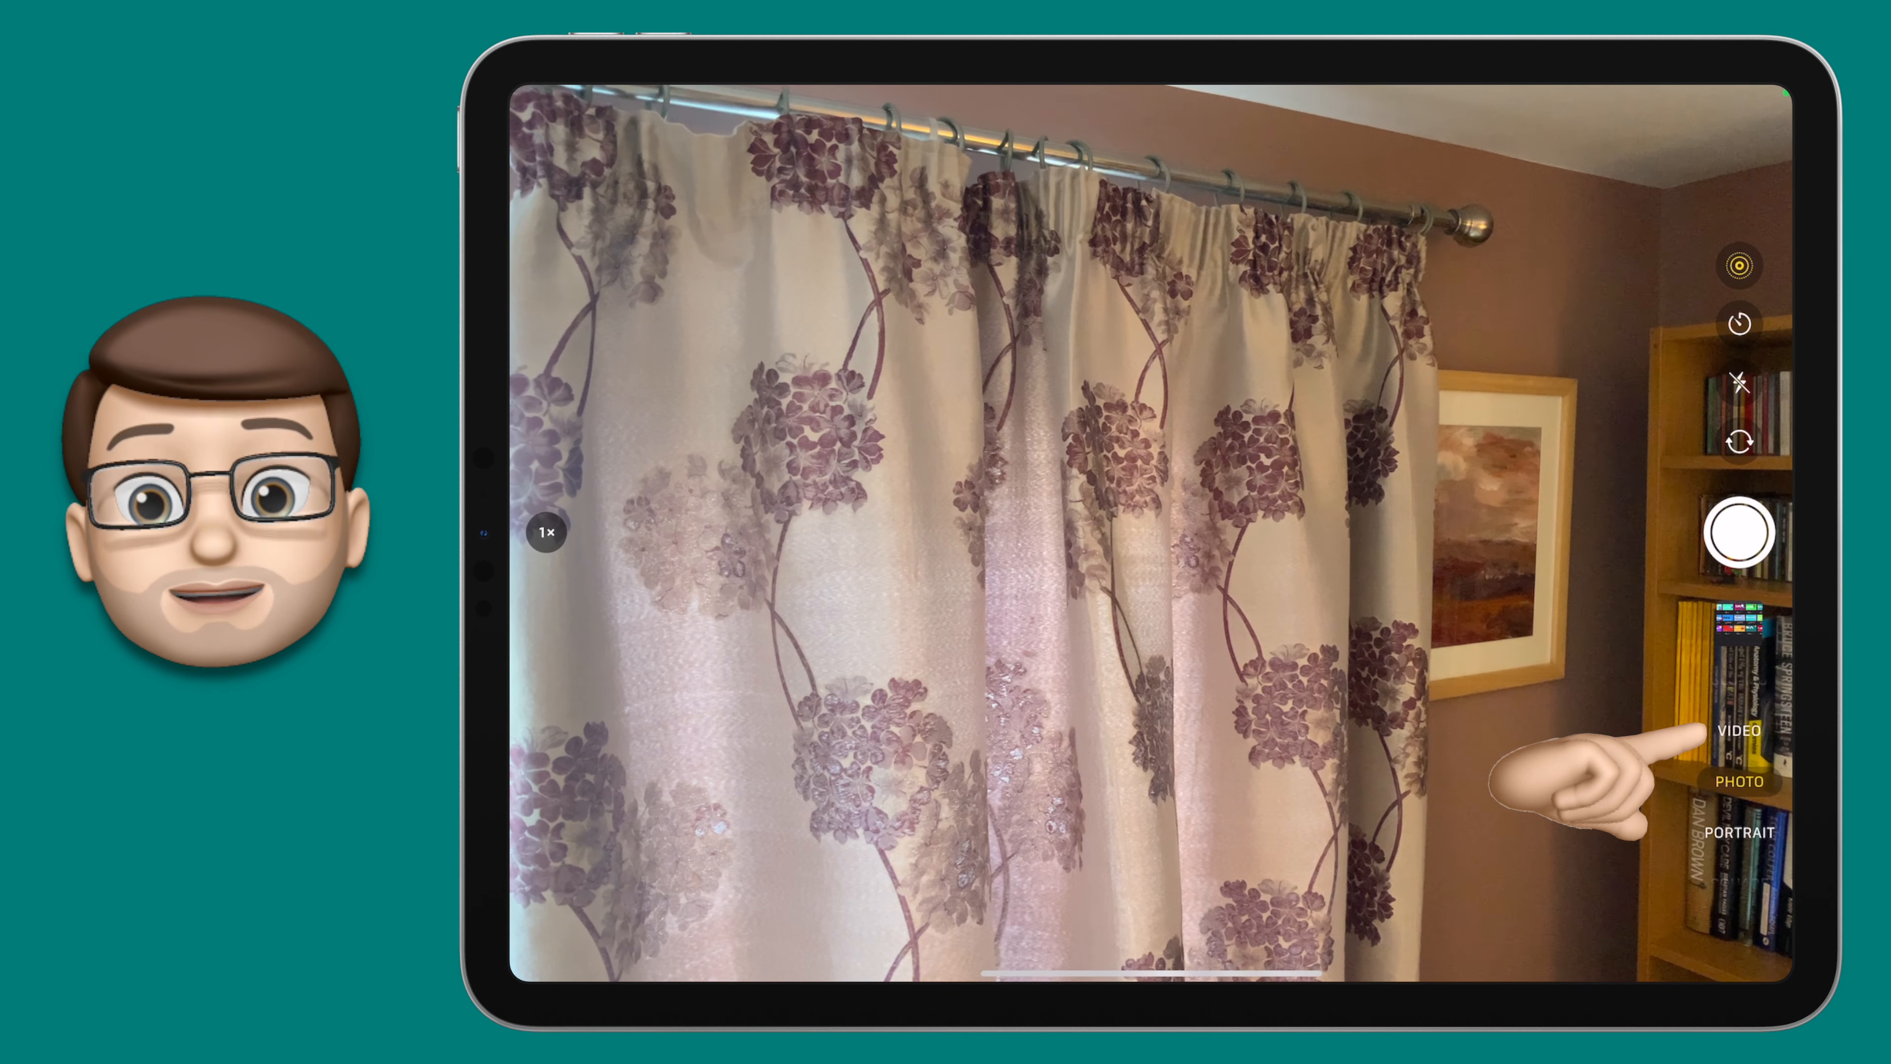
click(1740, 731)
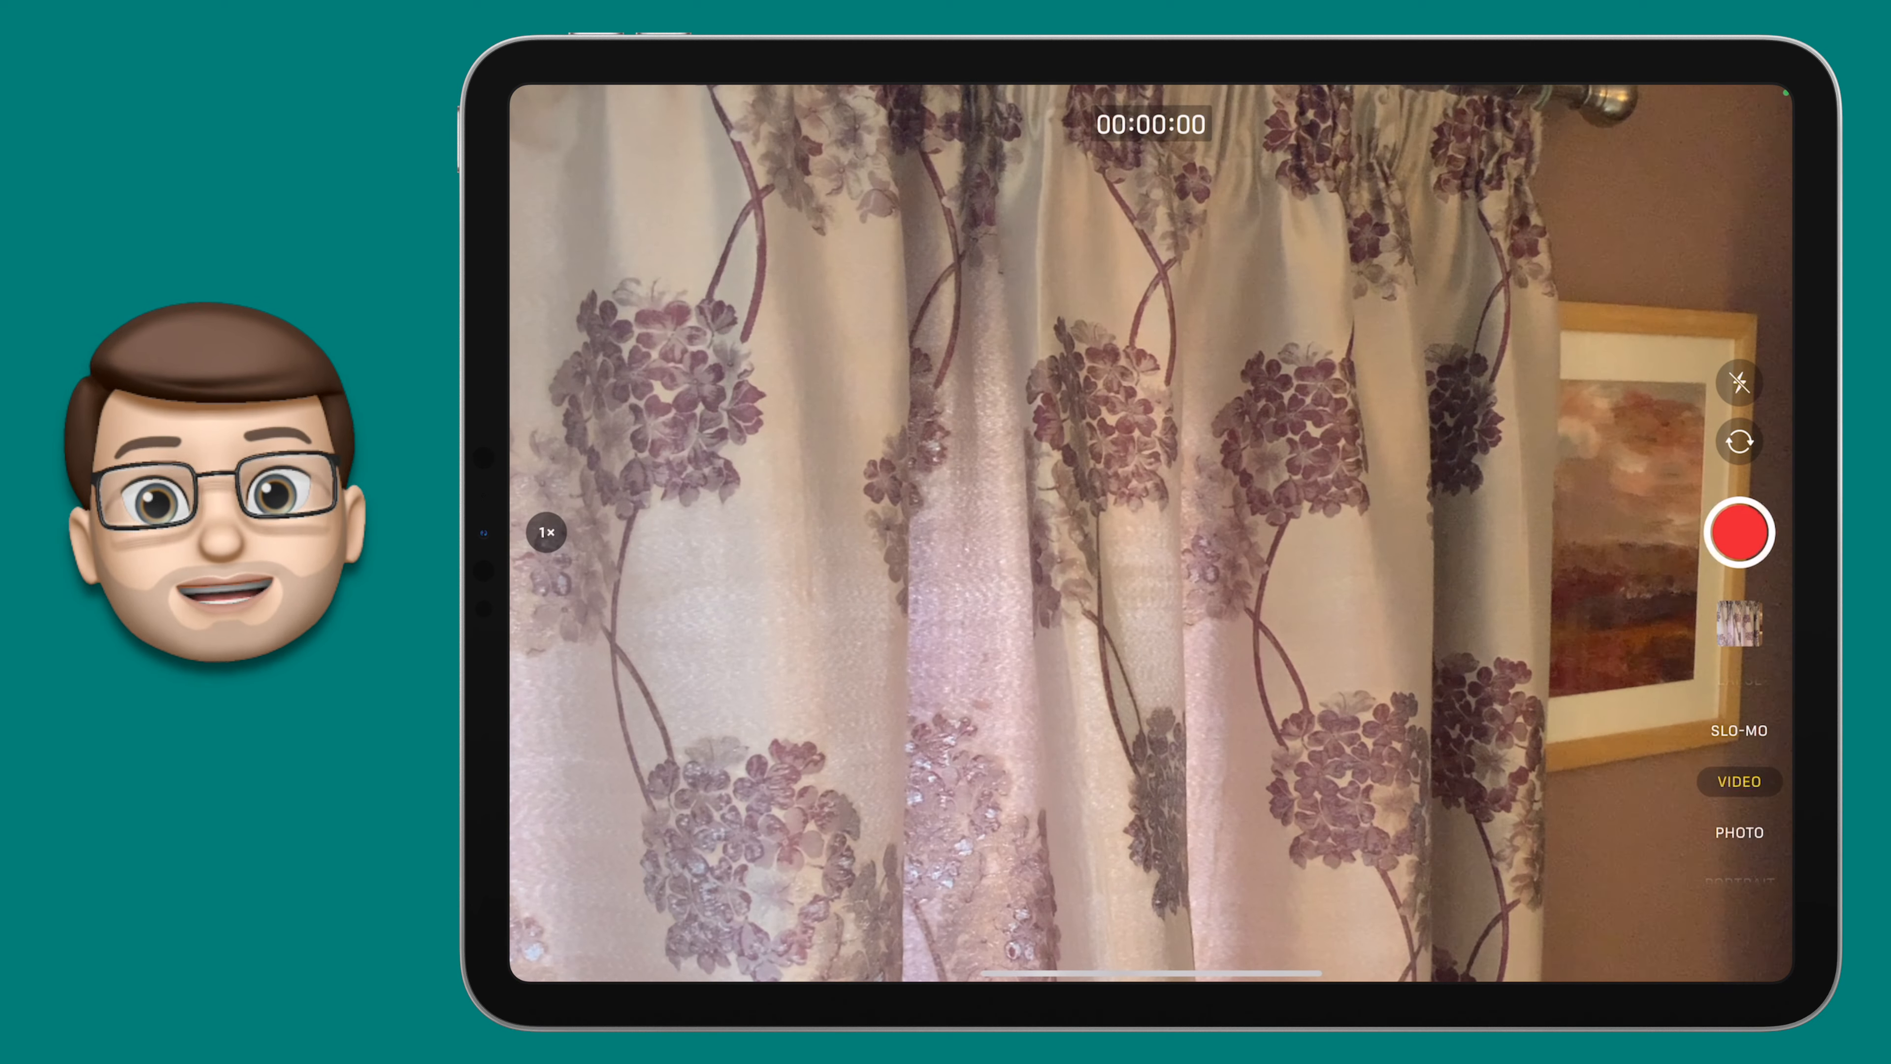
Record a roughly 27-second talking-head clip and stop the recording.
click(1740, 532)
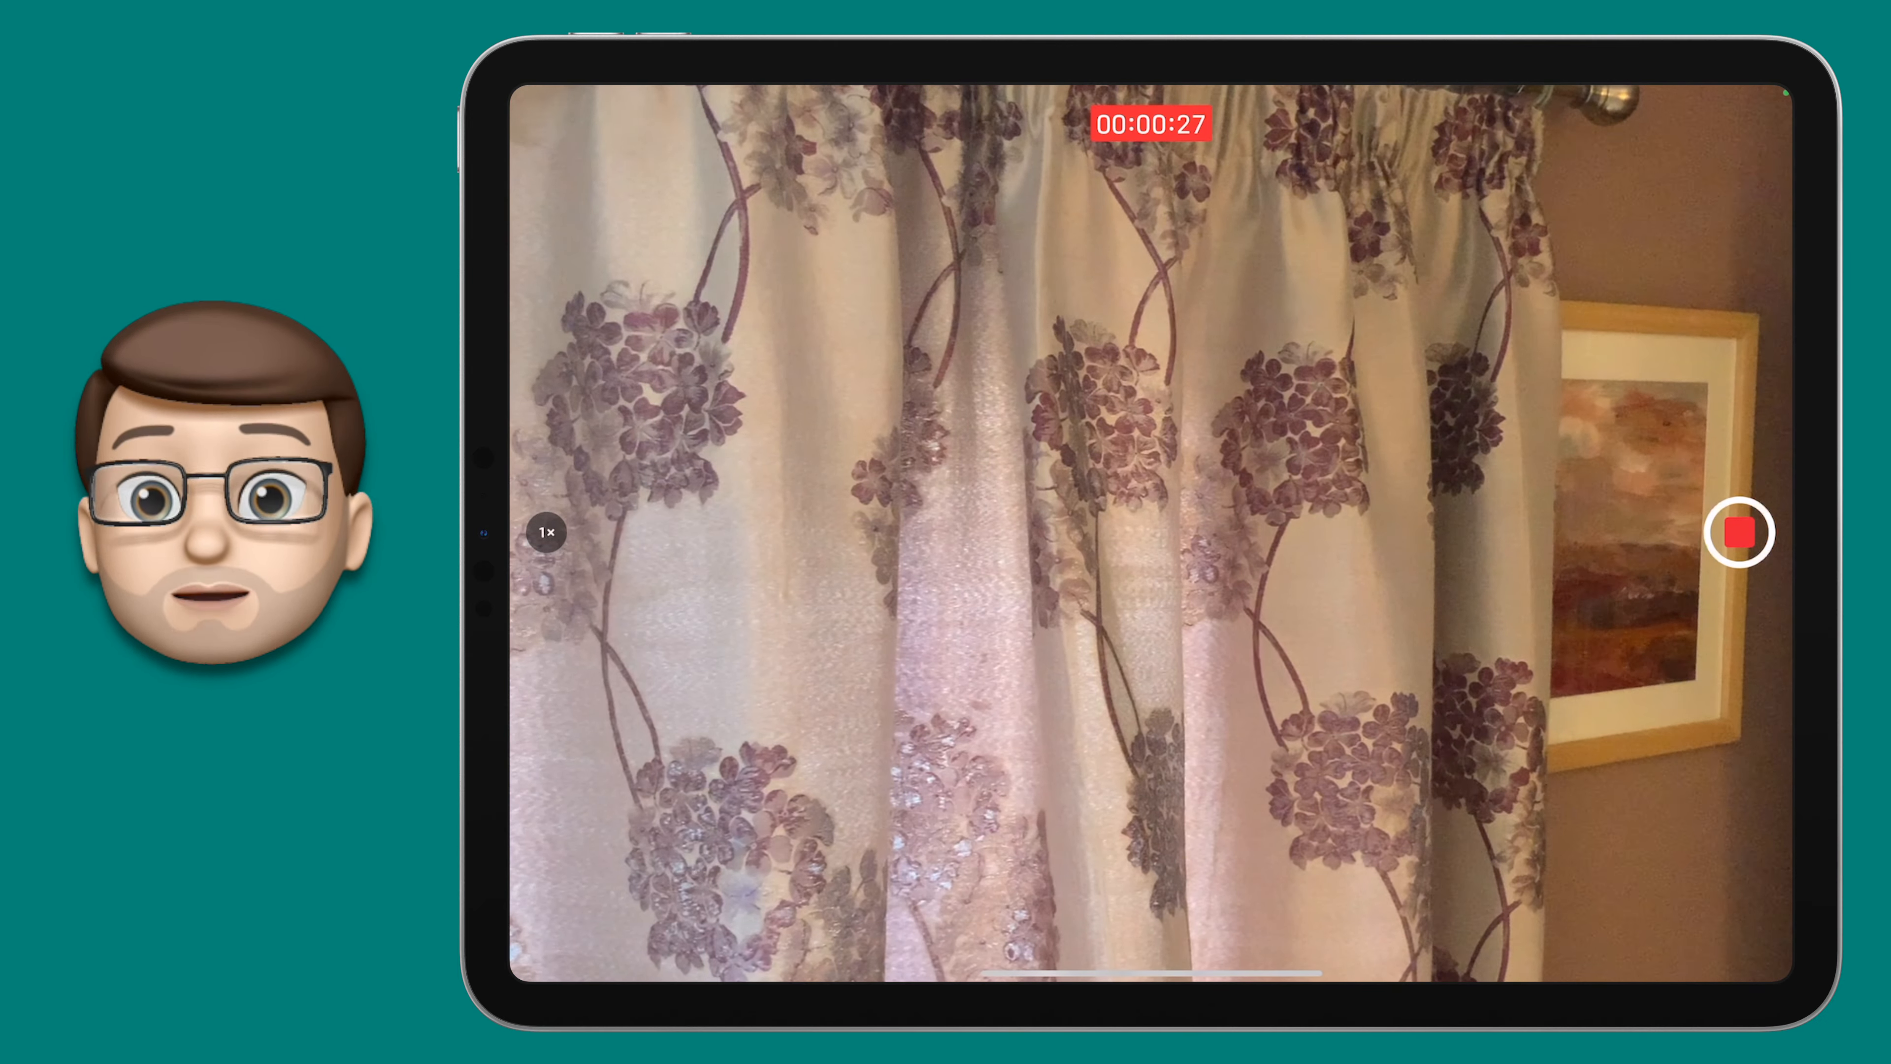
click(1737, 532)
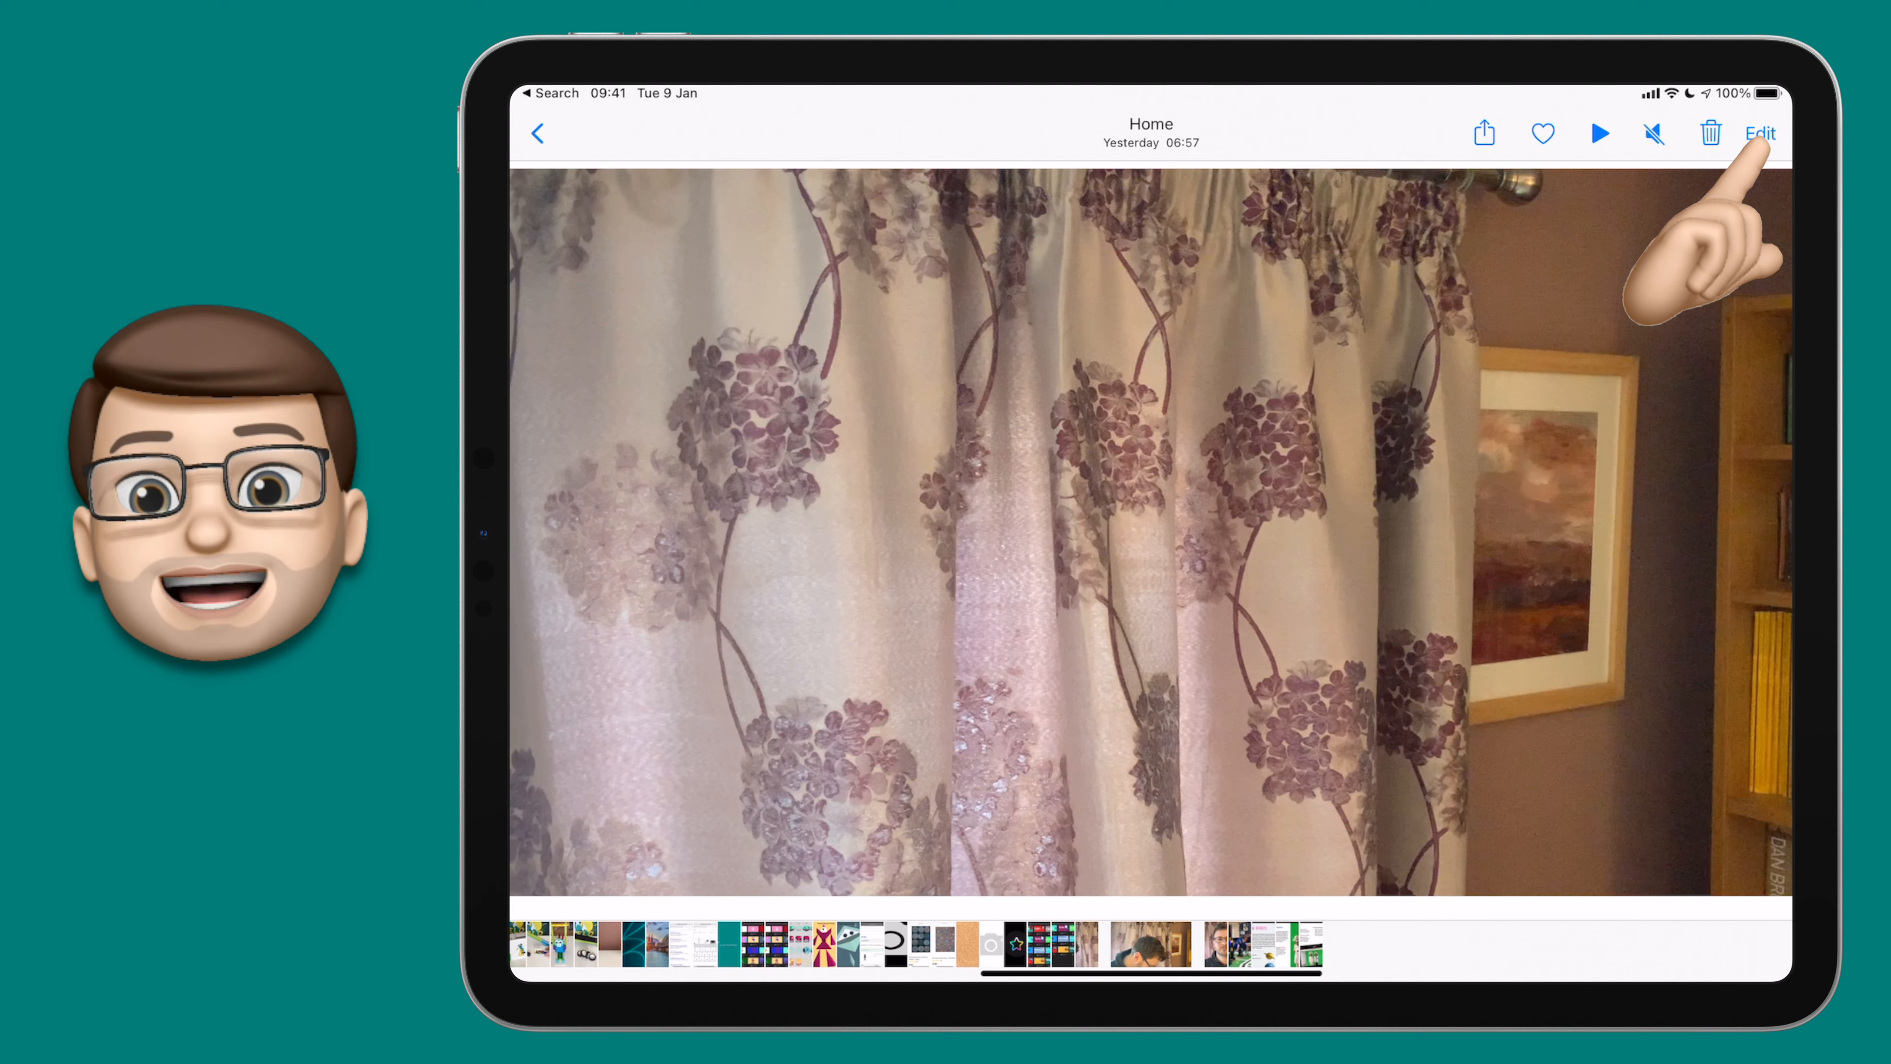
Trim the recorded clip to the wanted section in Photos and save the edit.
click(1760, 133)
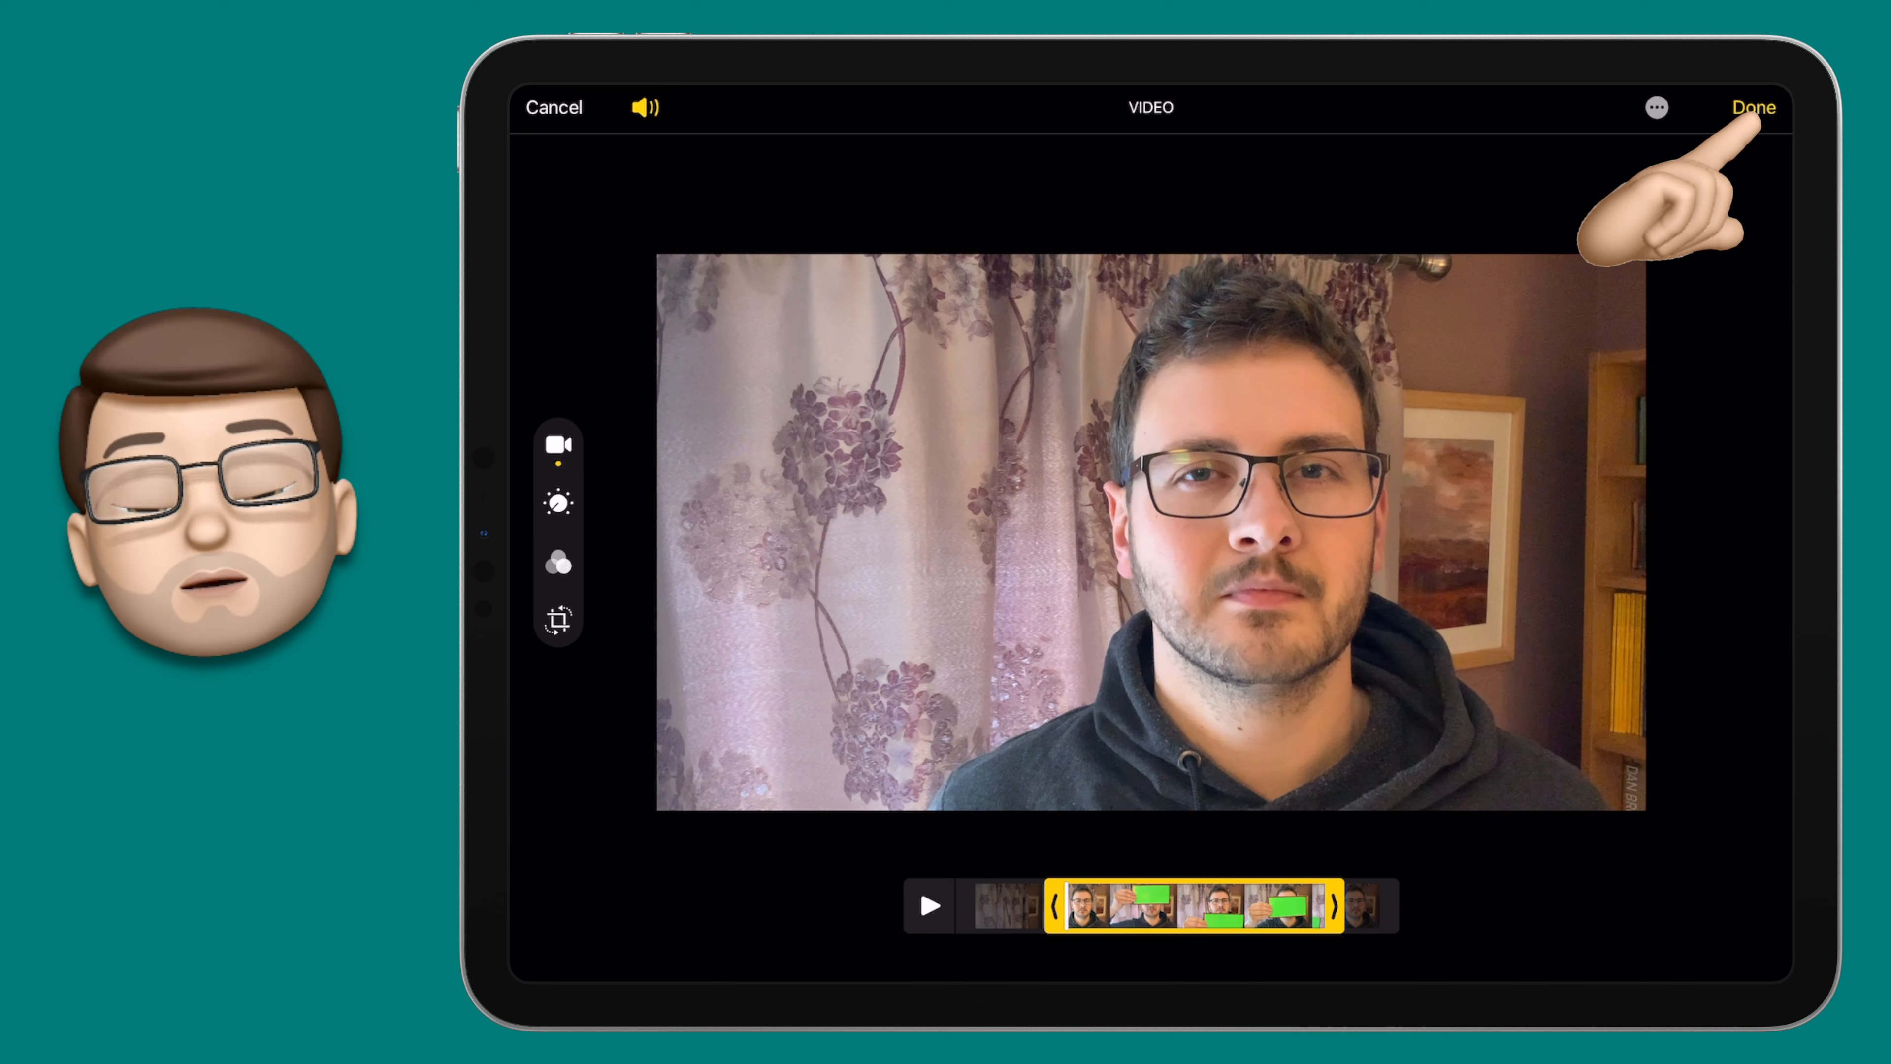
click(1656, 107)
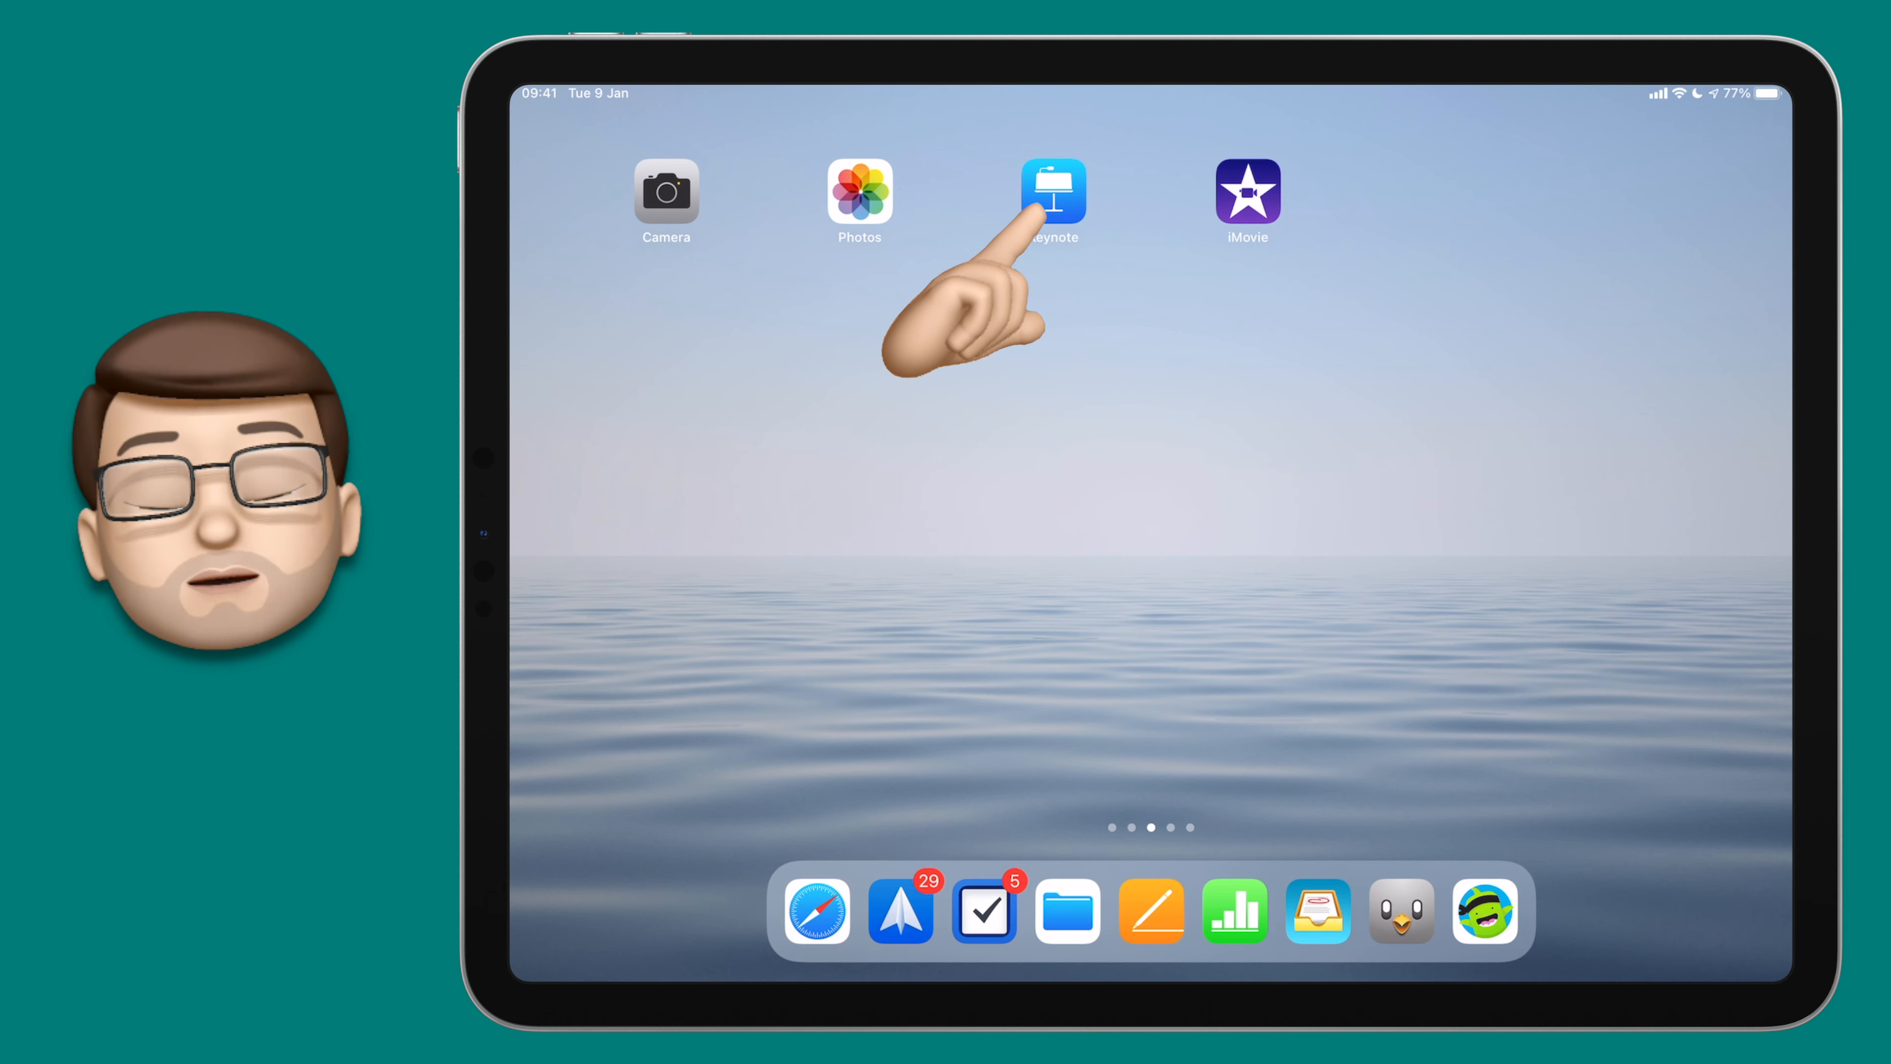
Create a new Basic White presentation in Keynote with the placeholder text boxes deleted.
click(1052, 190)
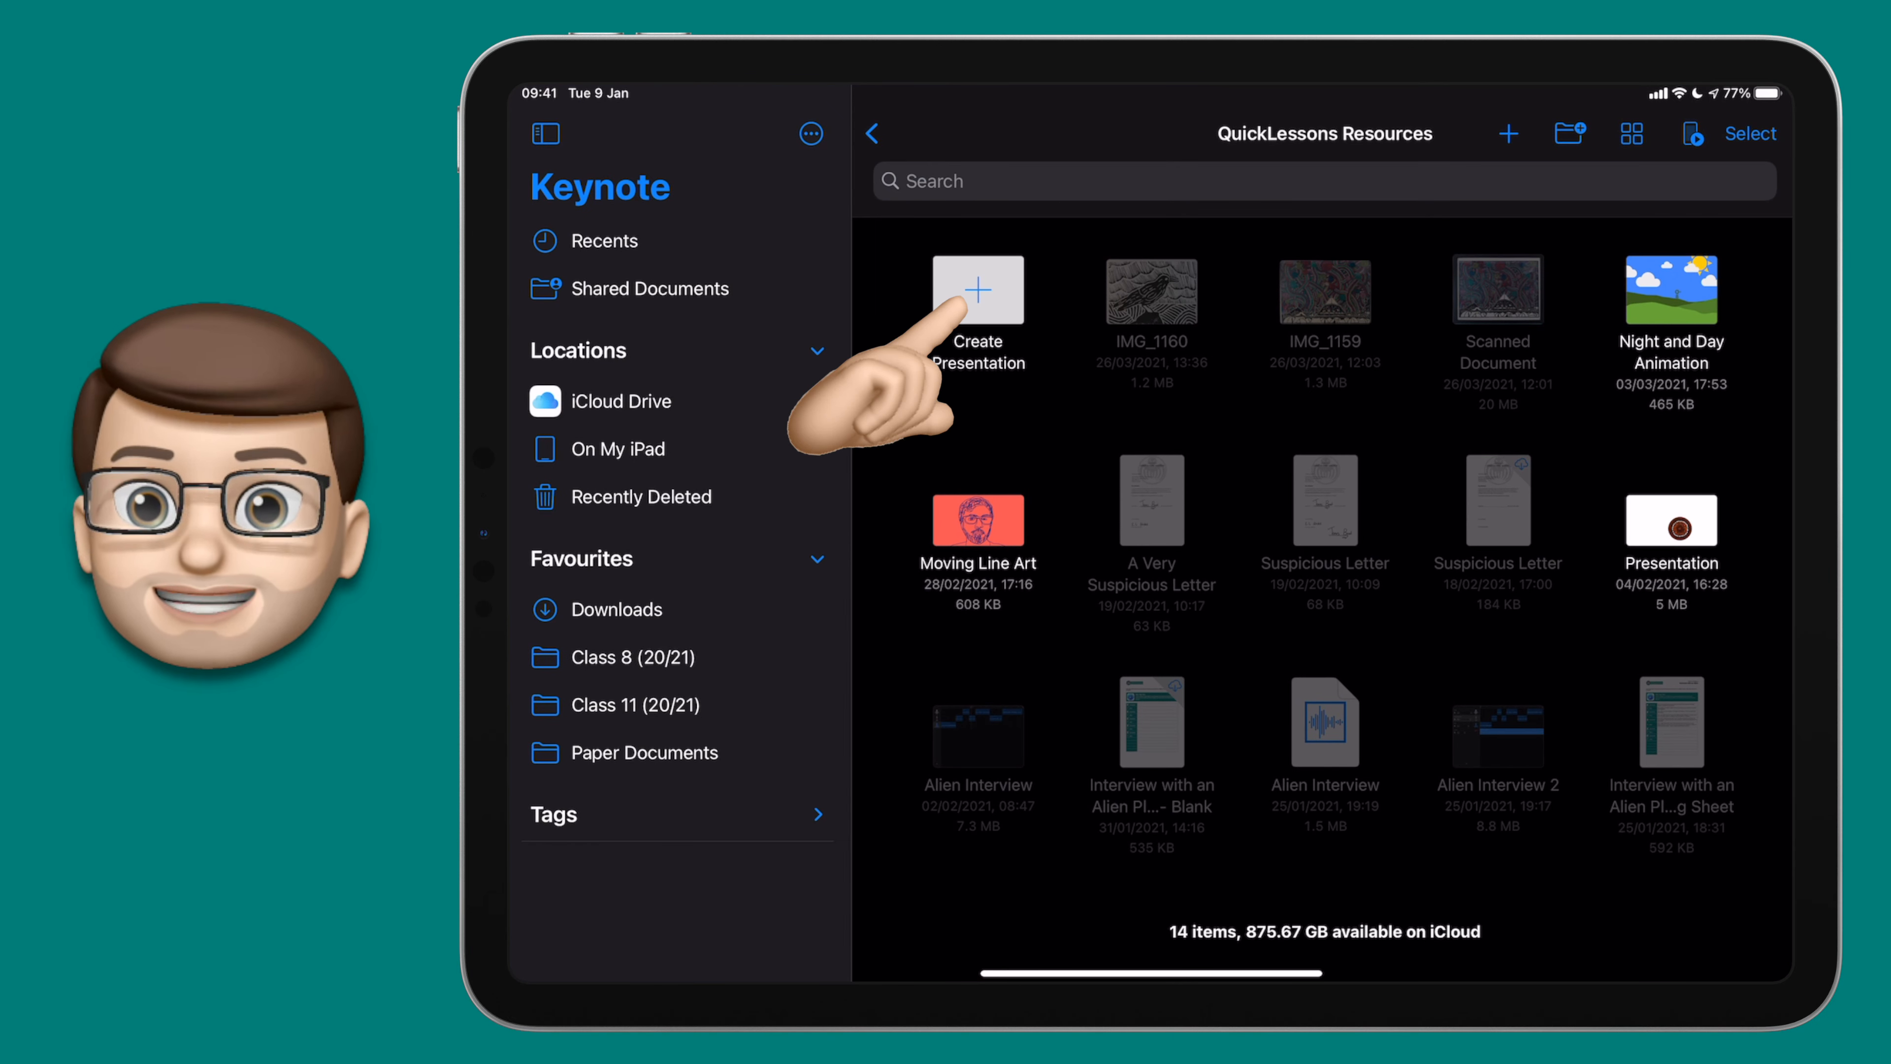
click(977, 290)
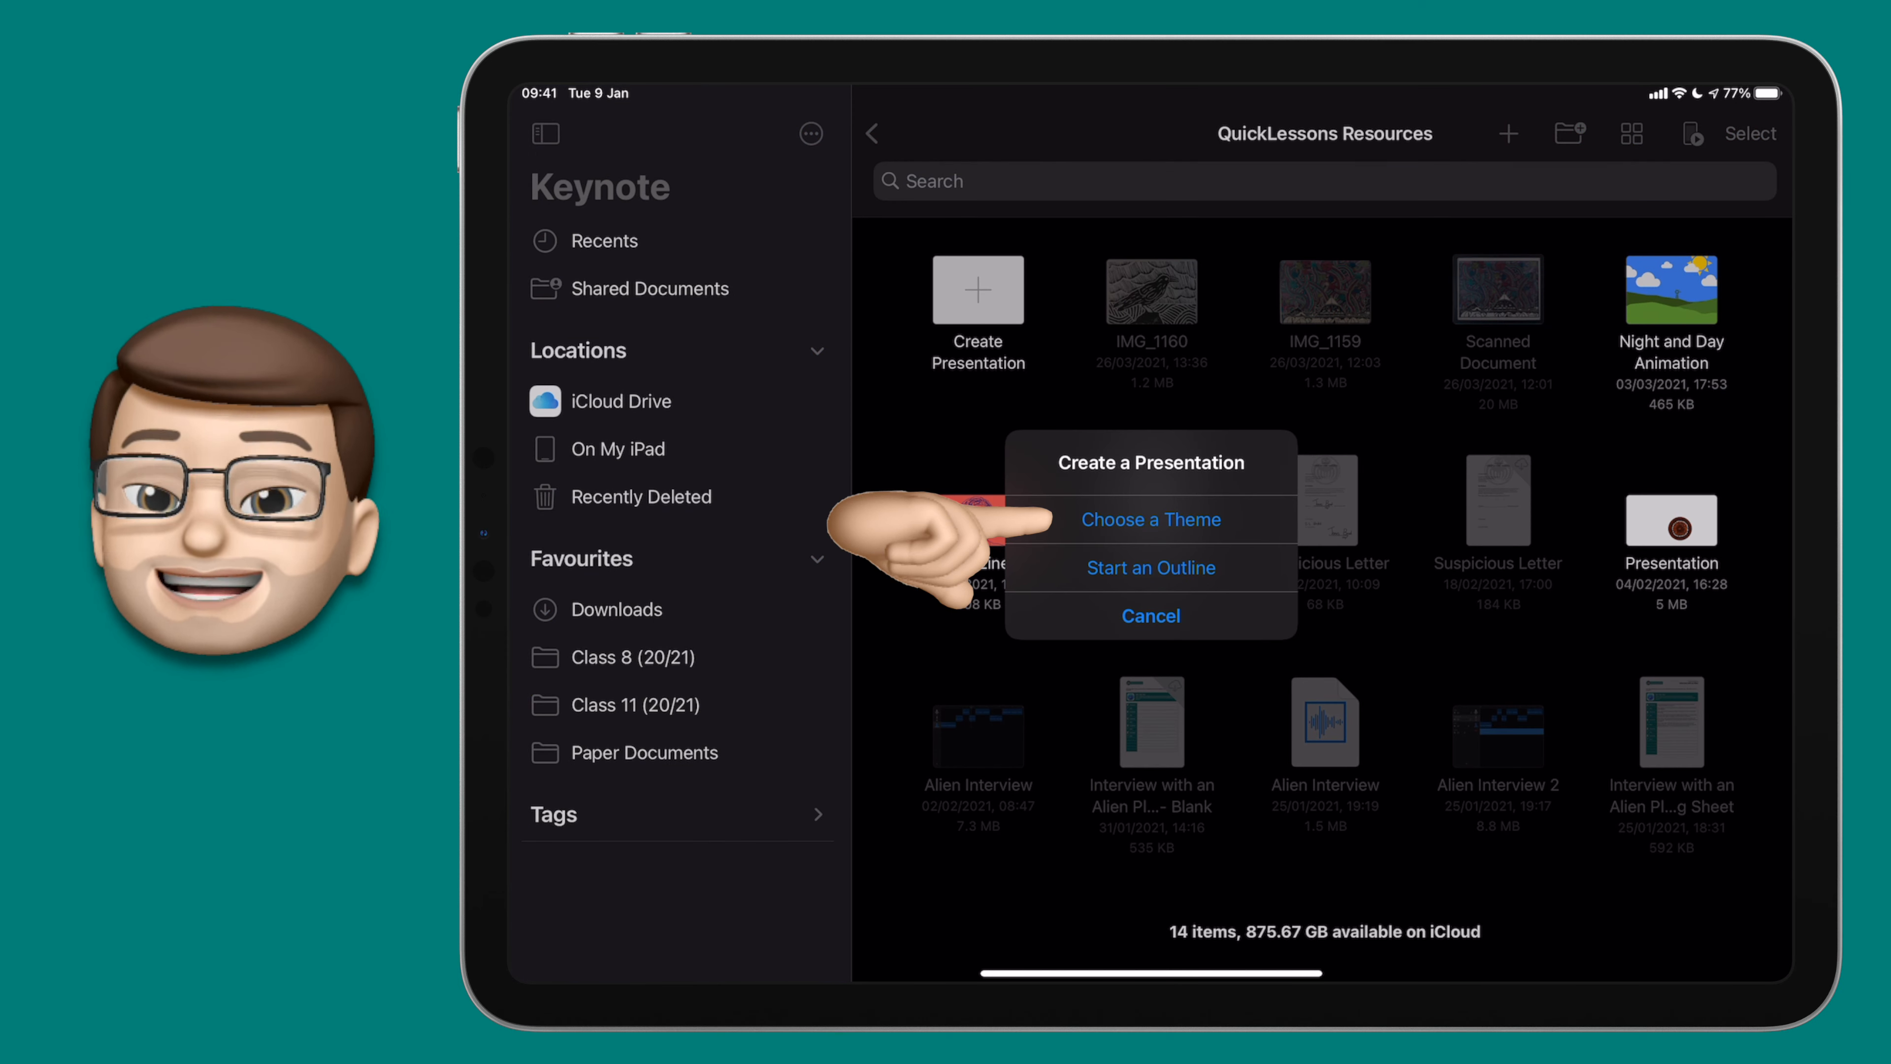
click(1150, 519)
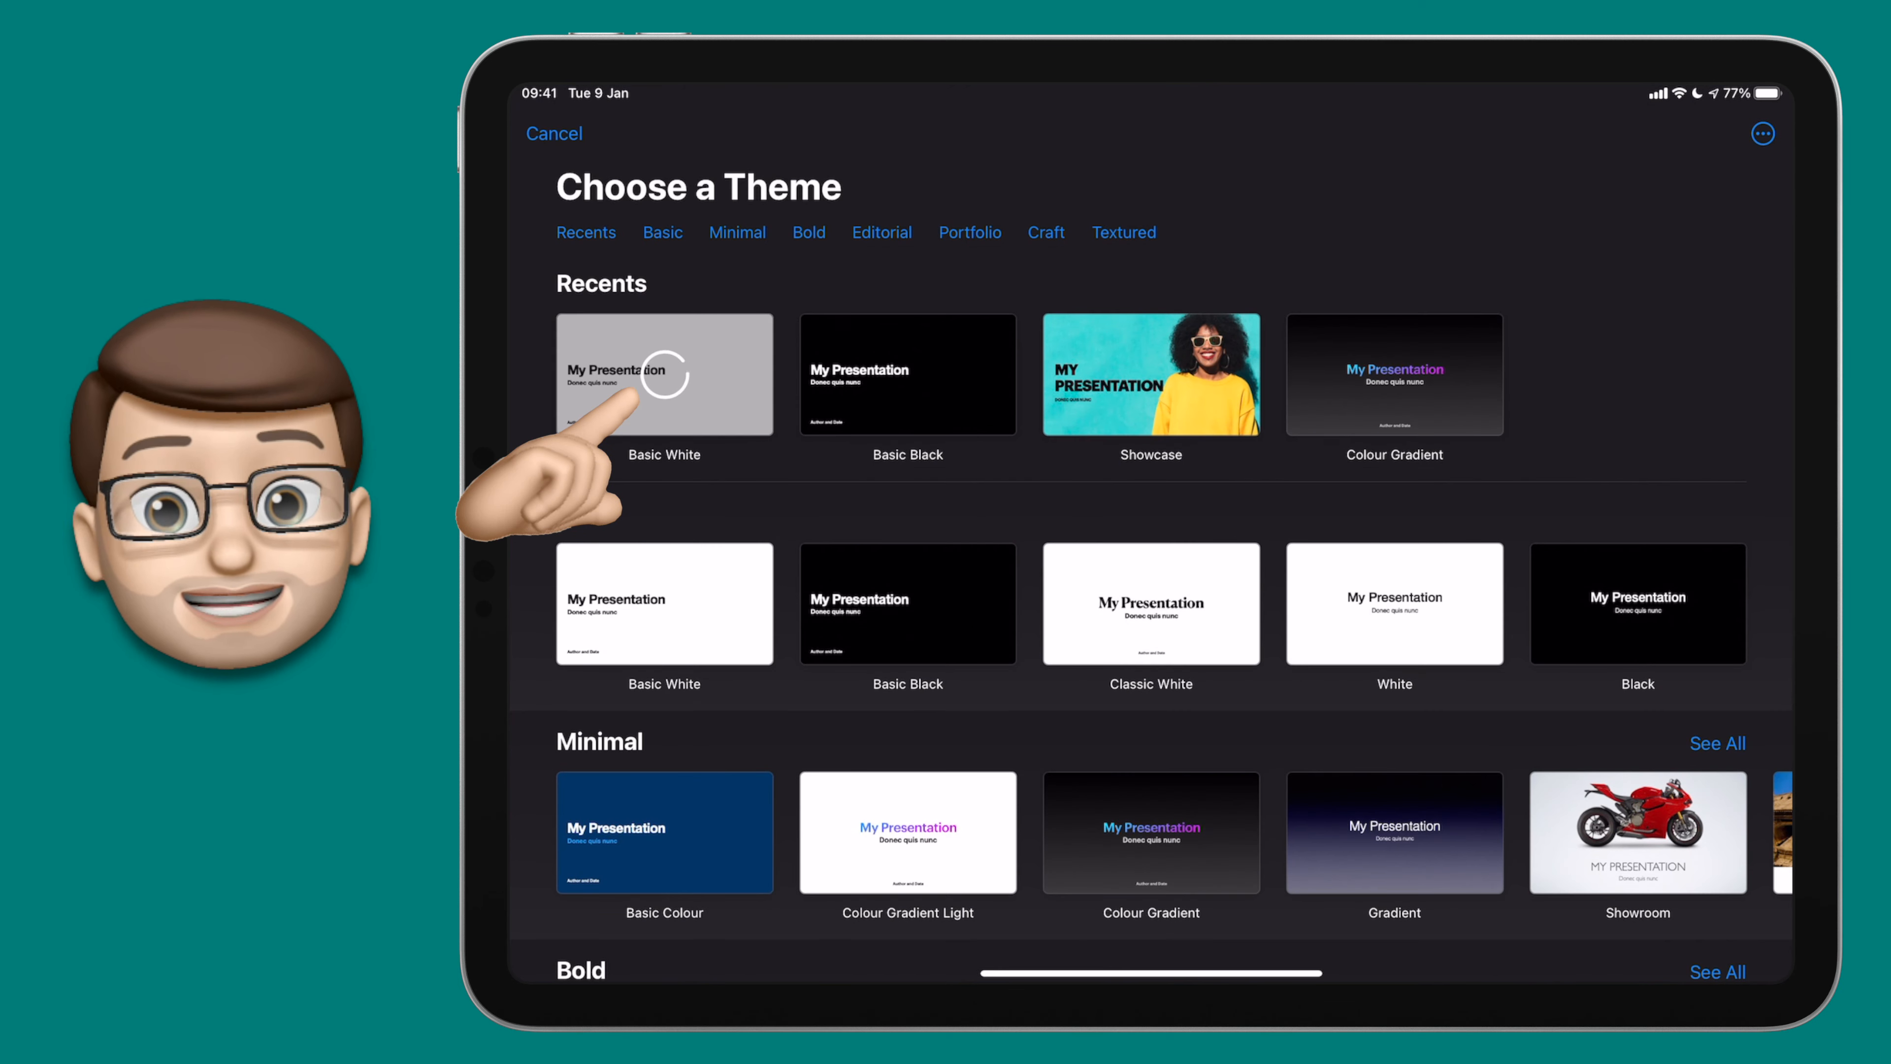
click(663, 374)
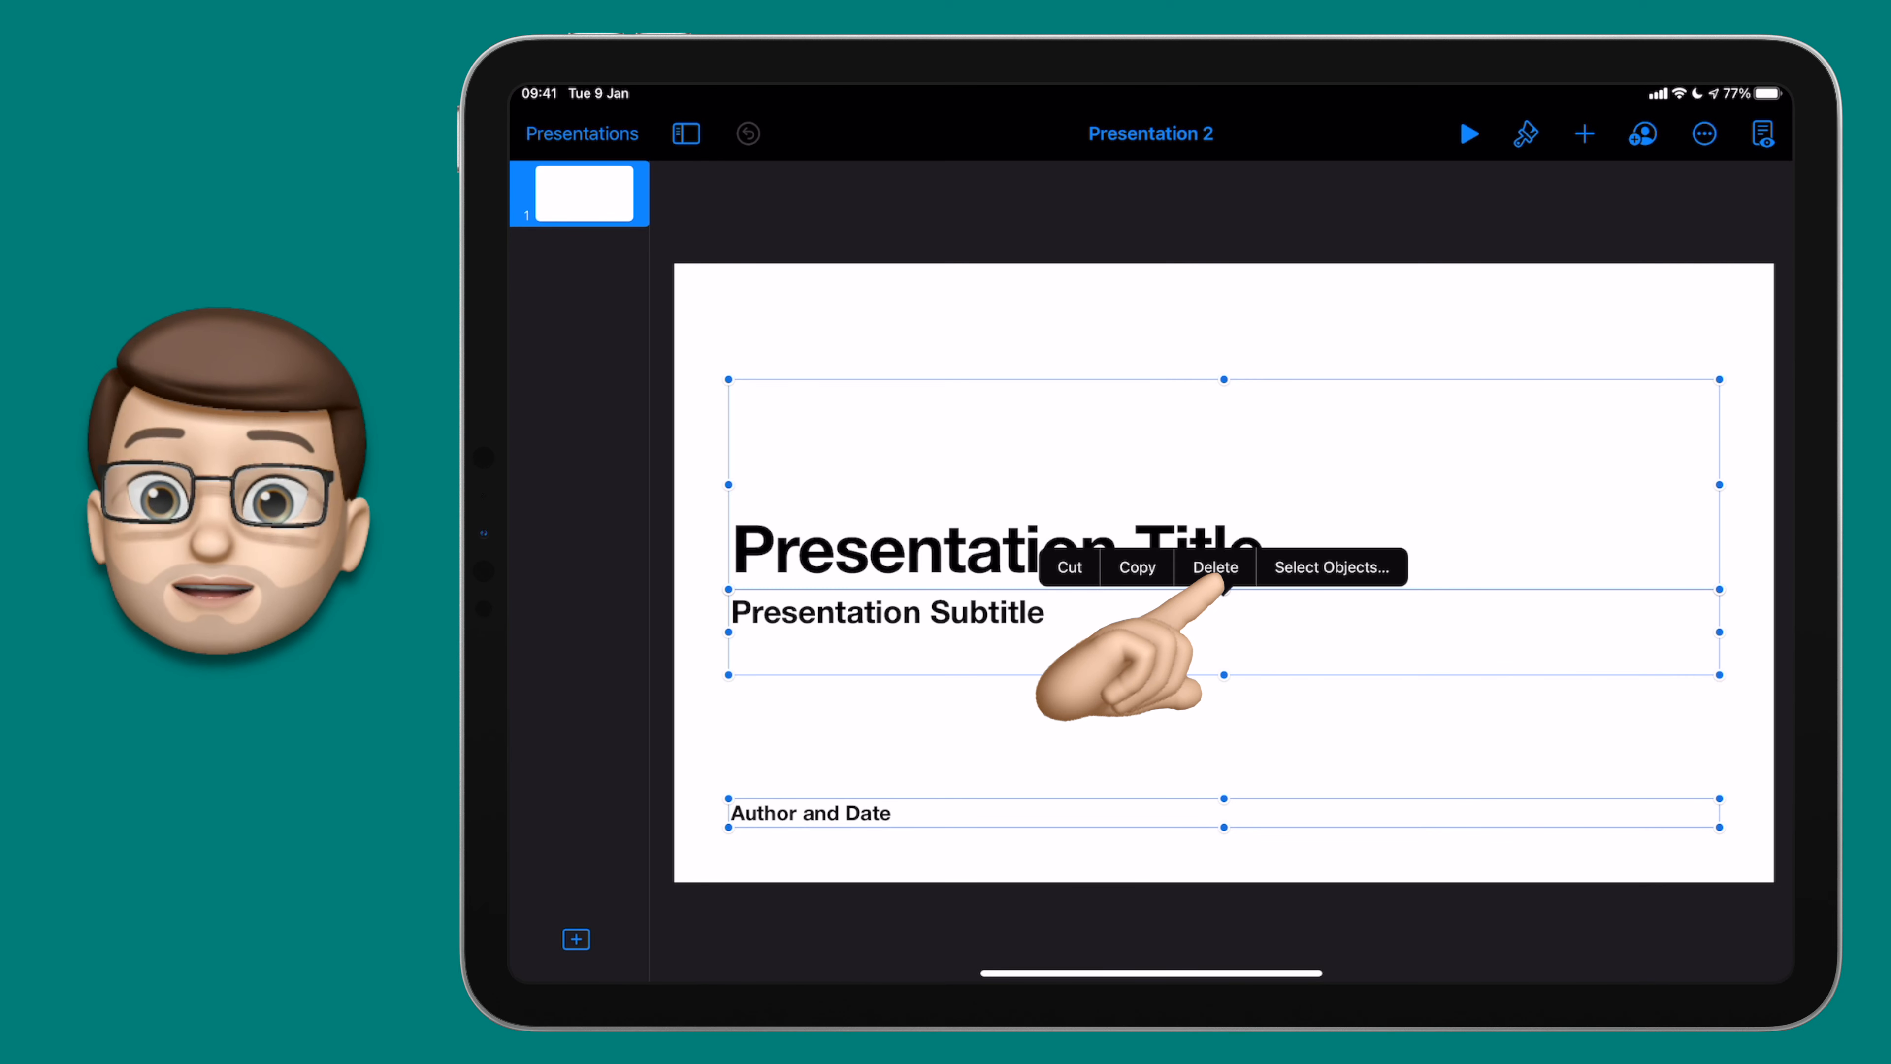
click(1215, 568)
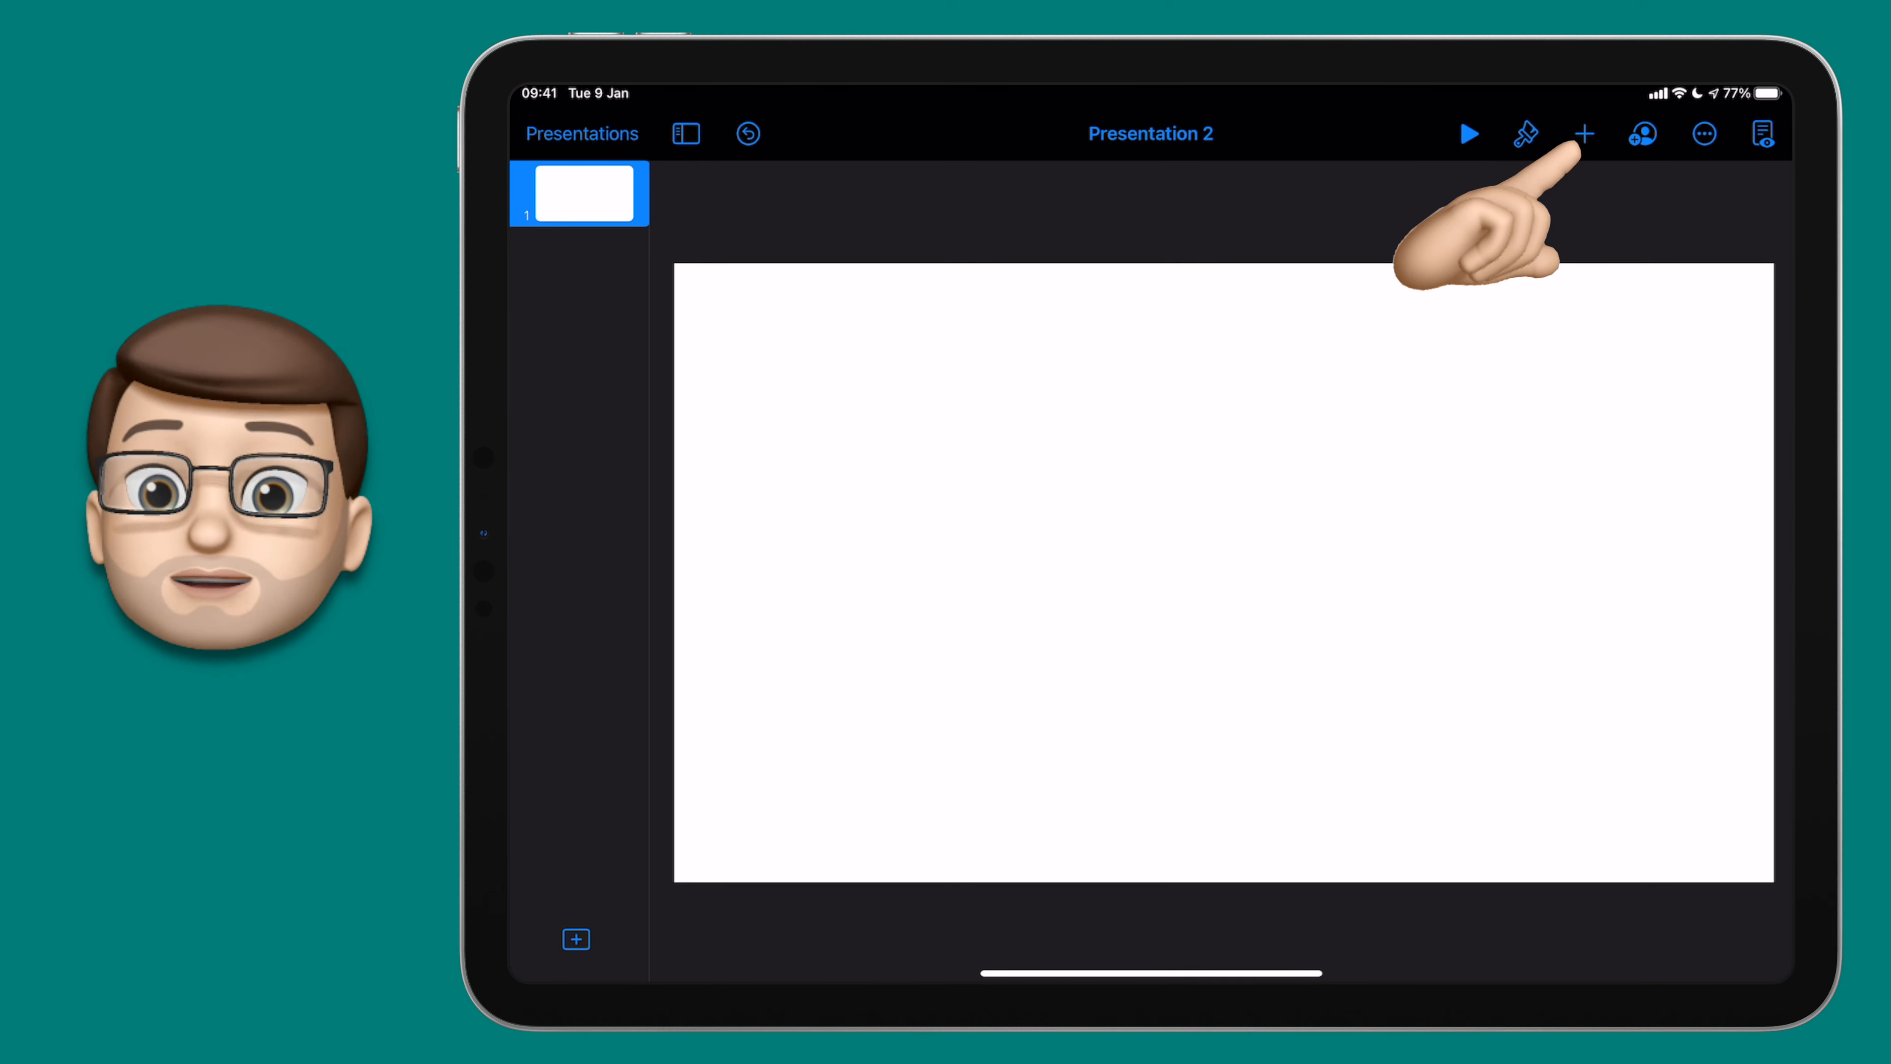
Insert the trimmed face video from the library so it fills the slide.
click(1583, 134)
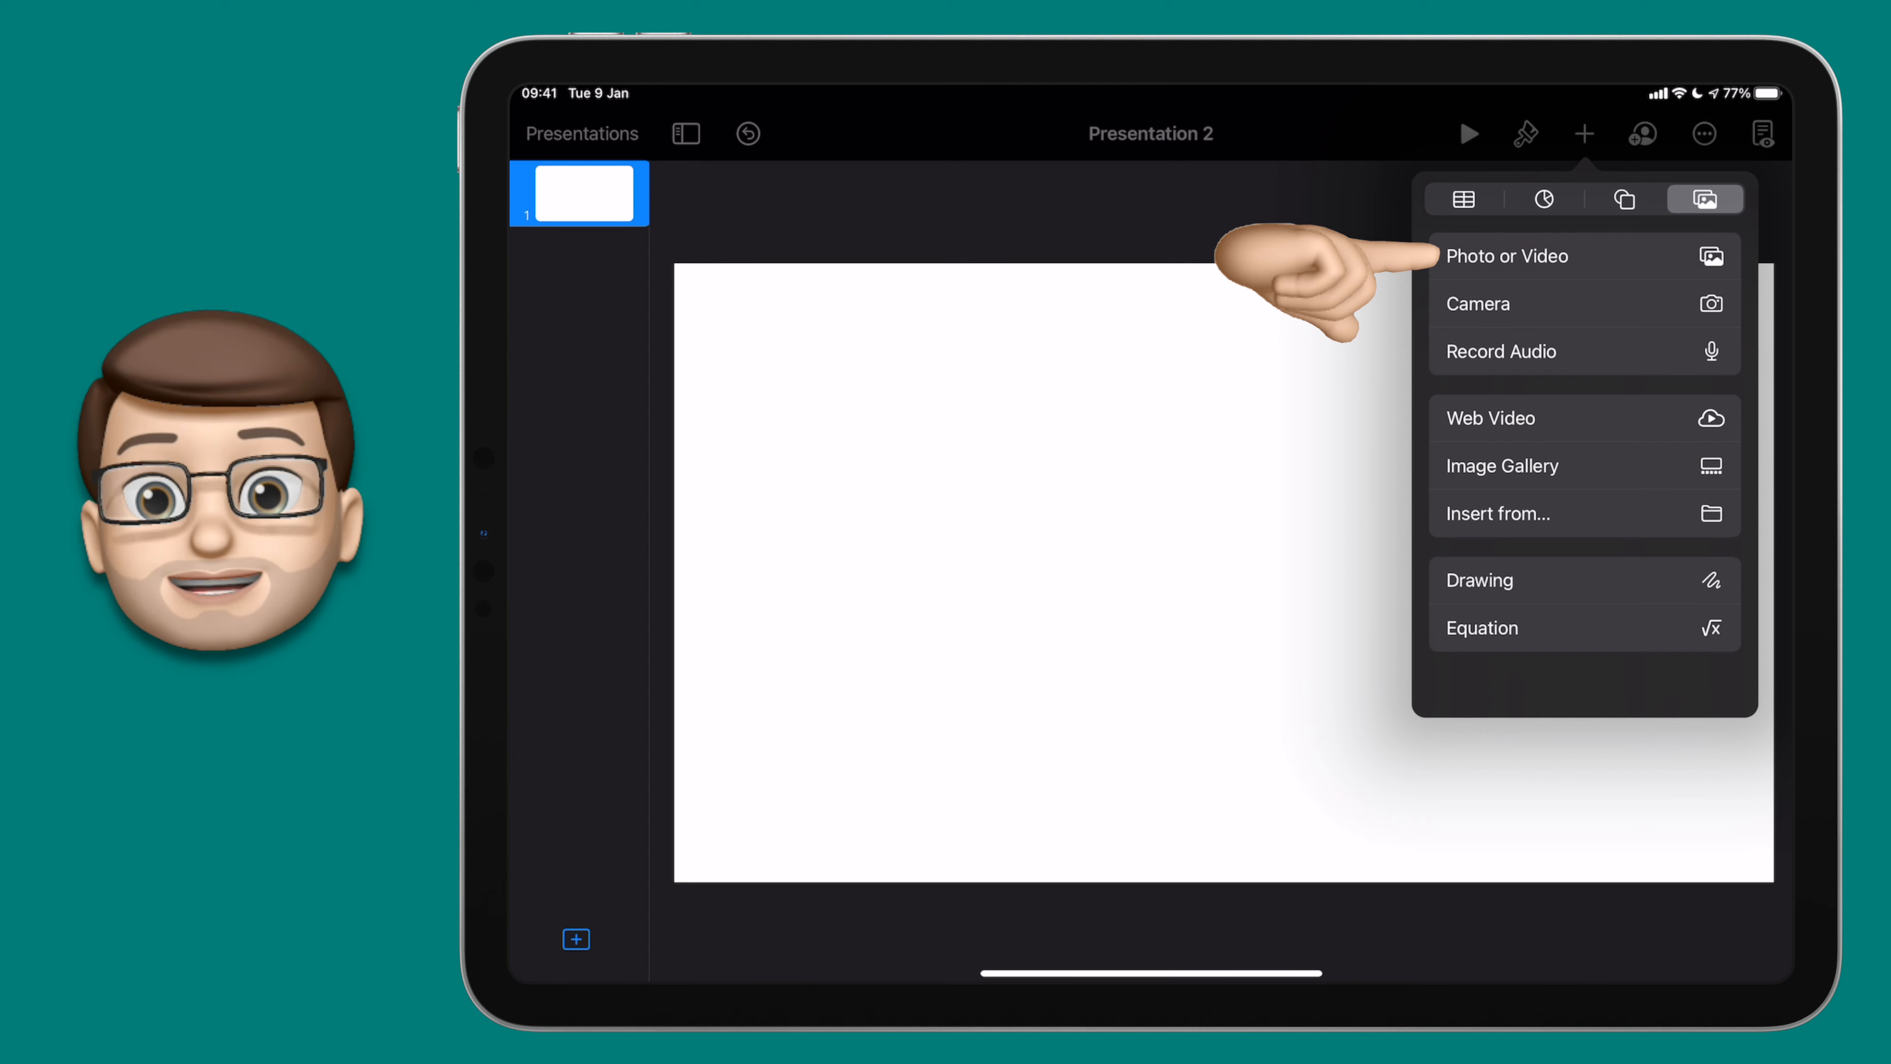
click(1505, 254)
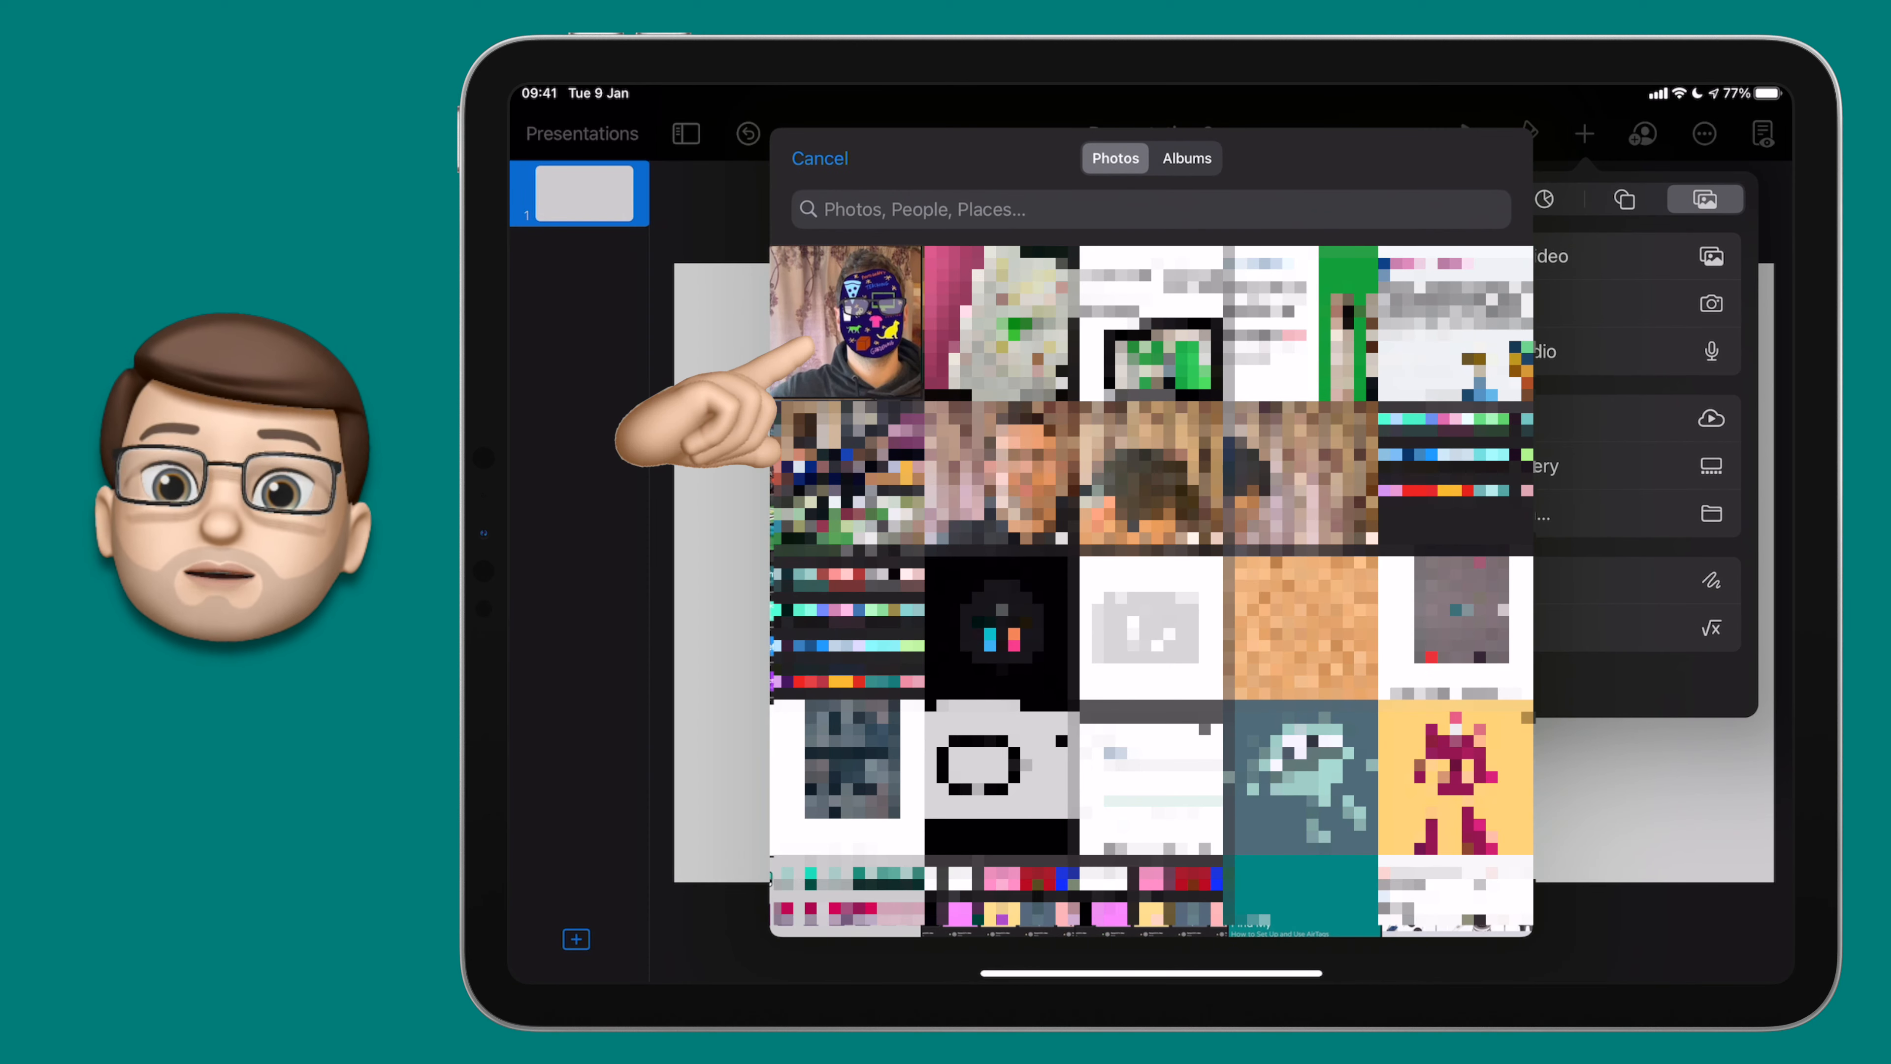
click(819, 158)
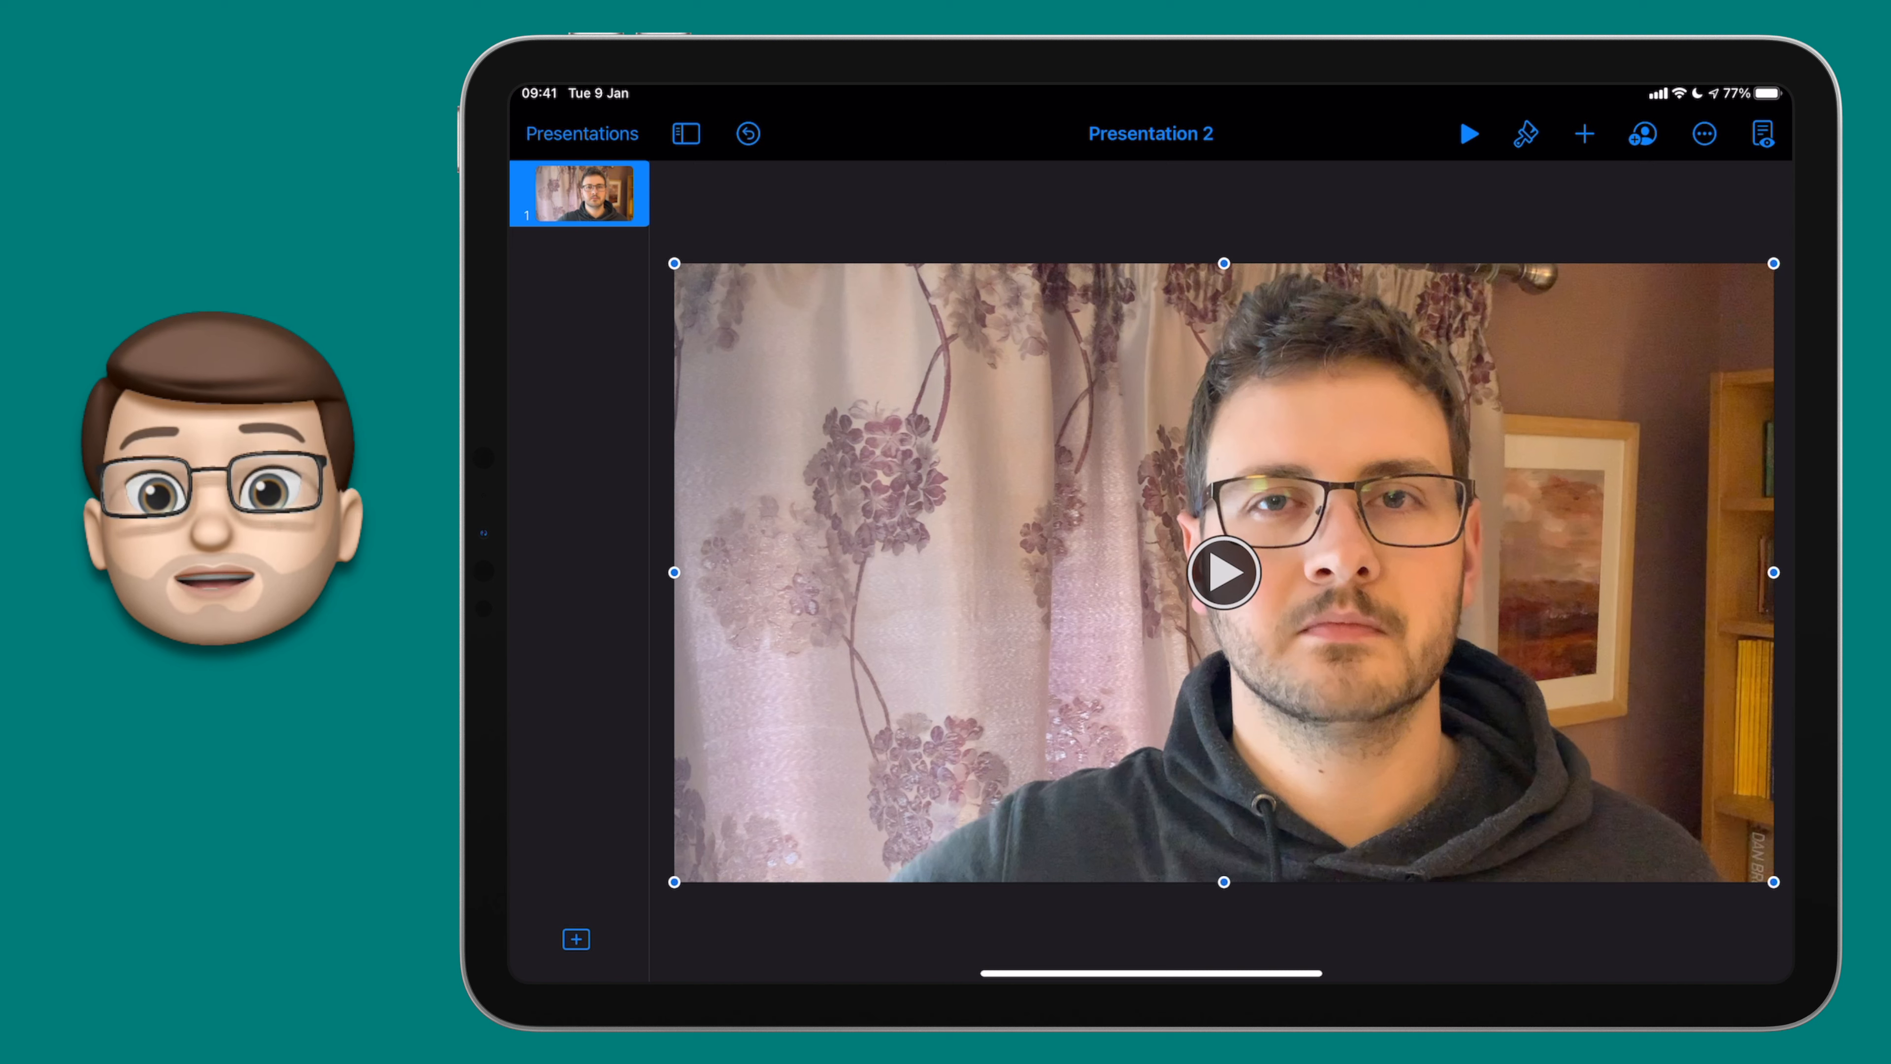
Fade the video to 37% opacity and trace a black outline around the face.
click(1524, 134)
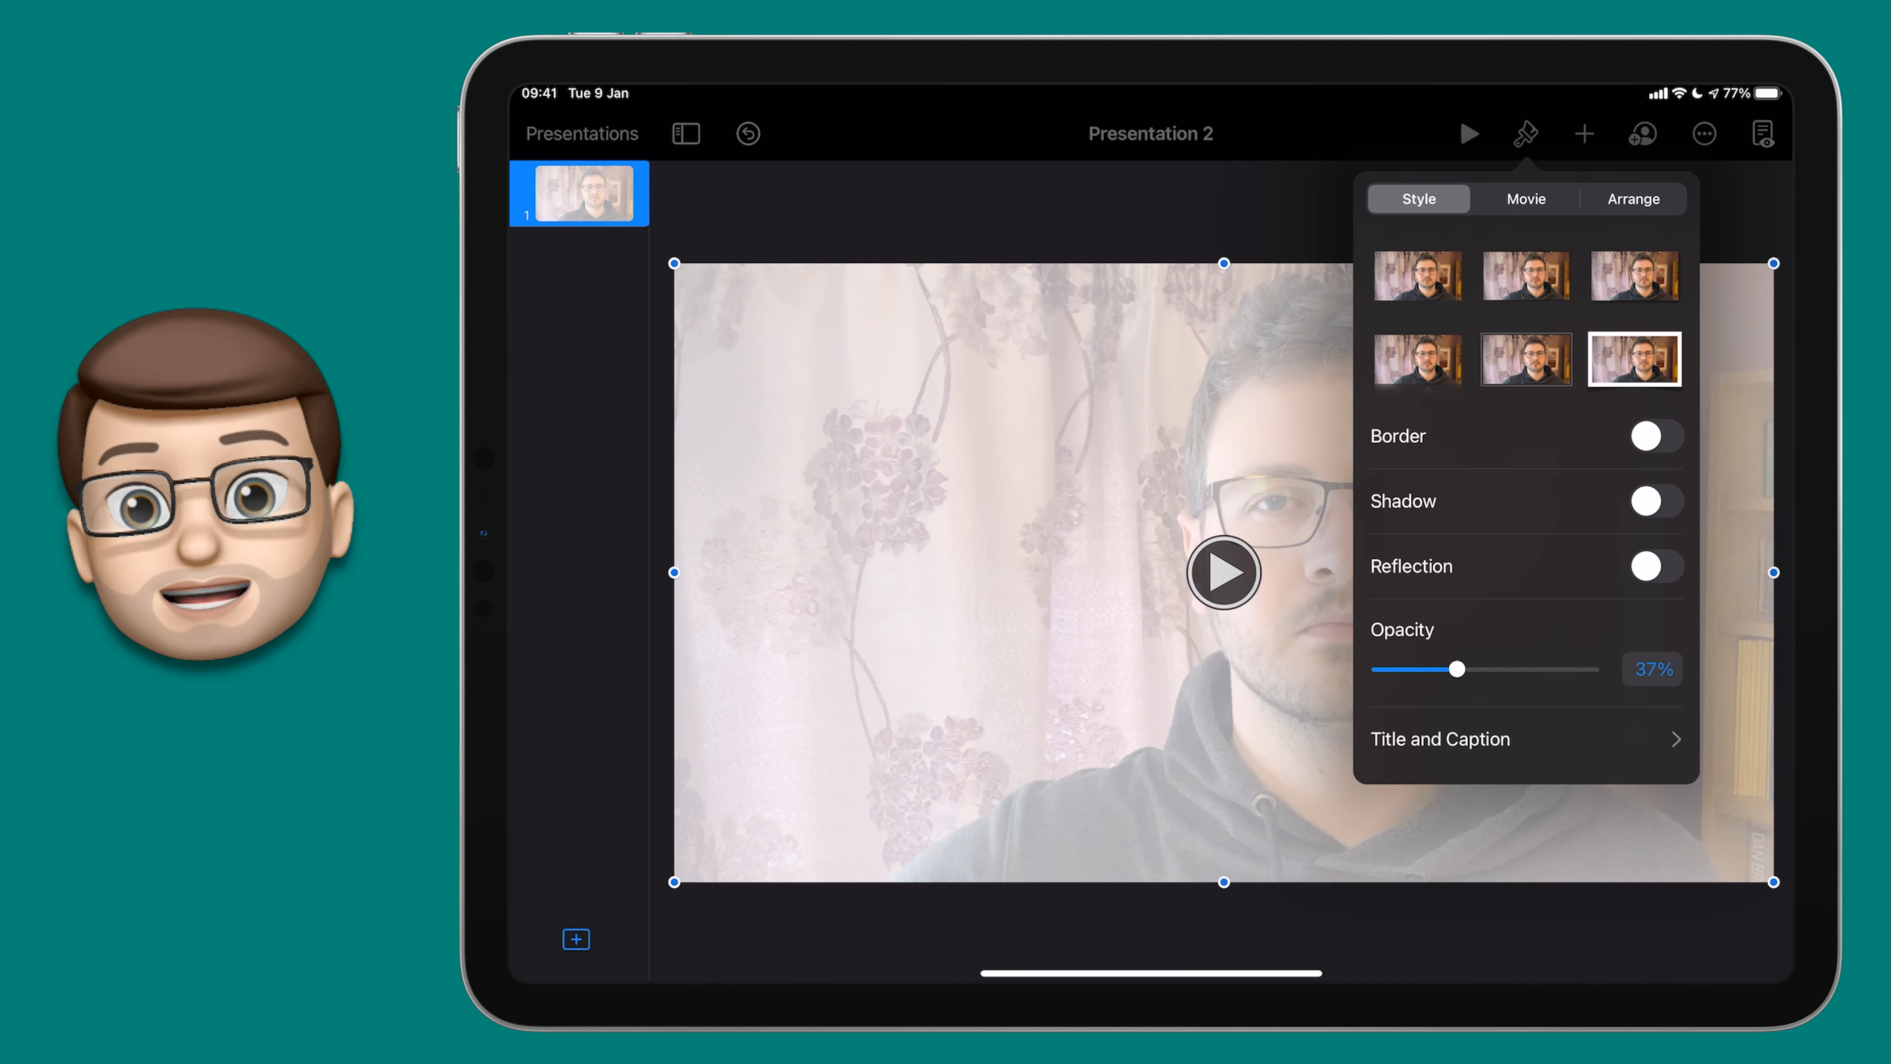
click(1633, 199)
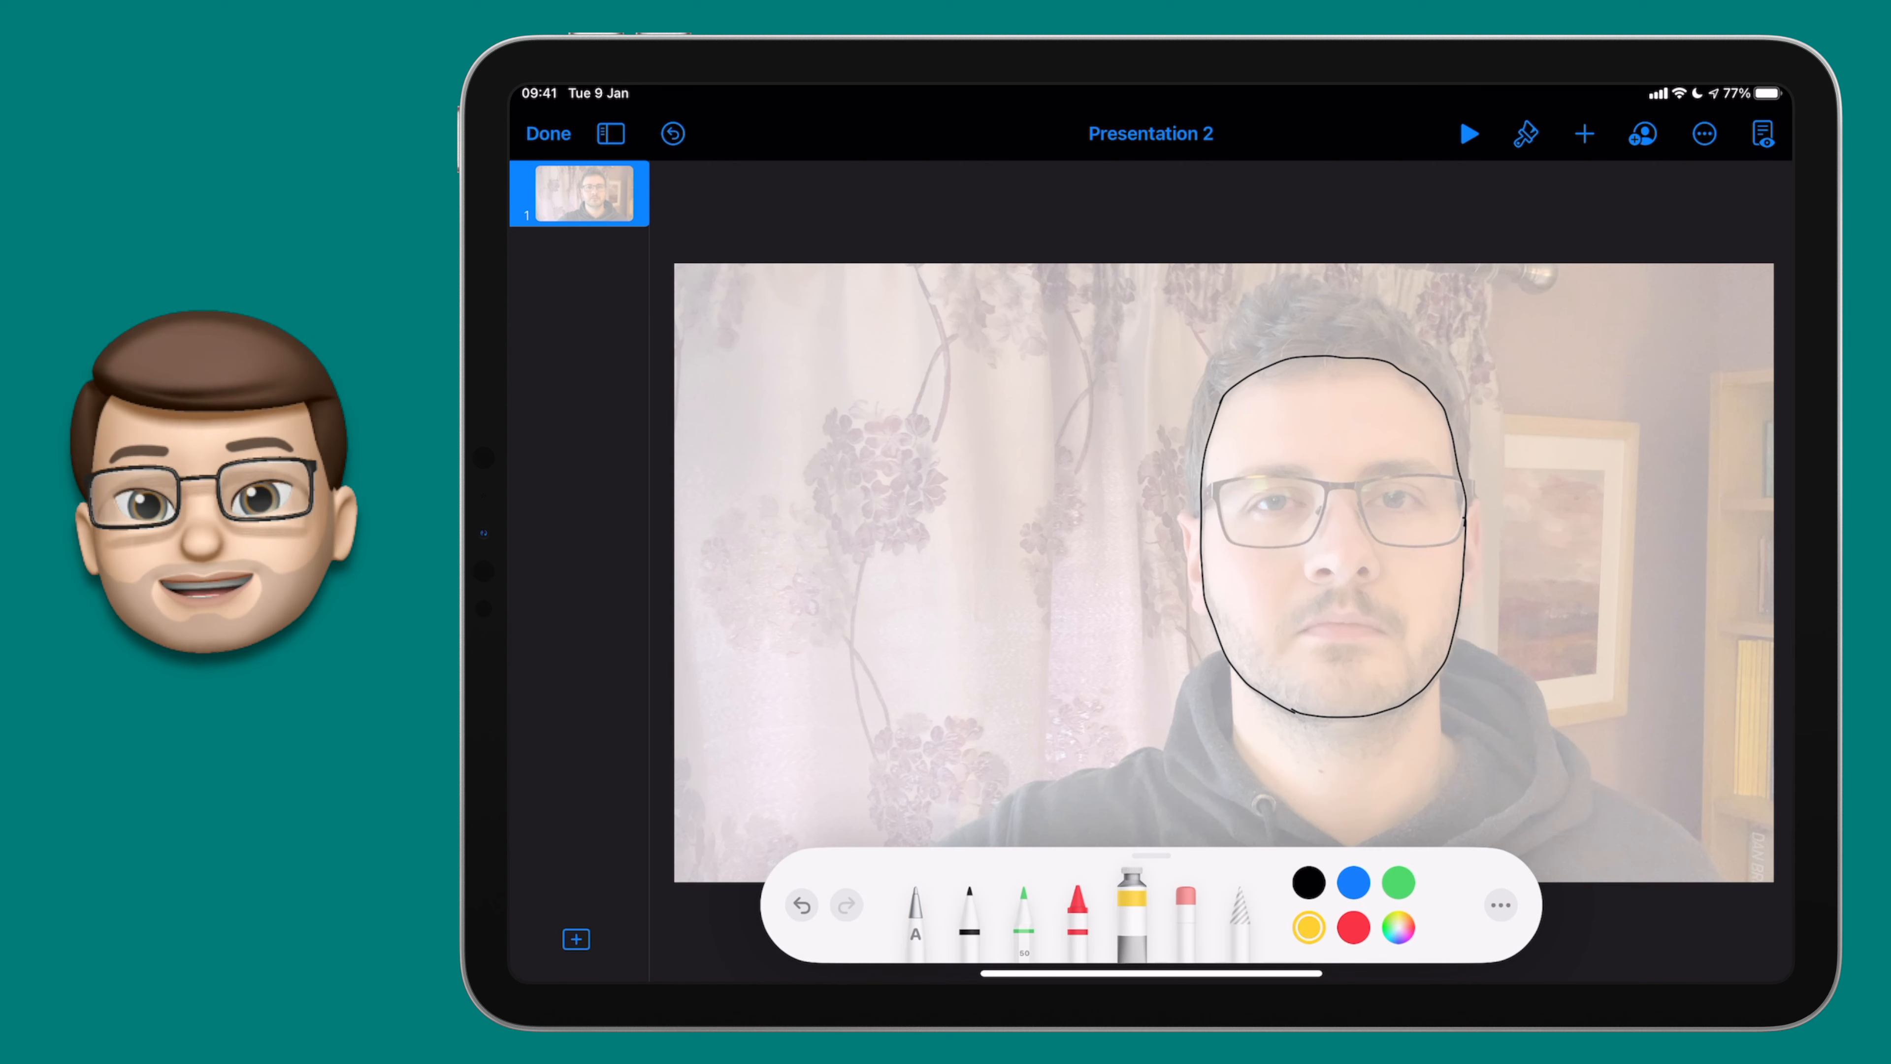
Fill the outline pink and cover it with colourful words, stars and glasses.
click(1398, 928)
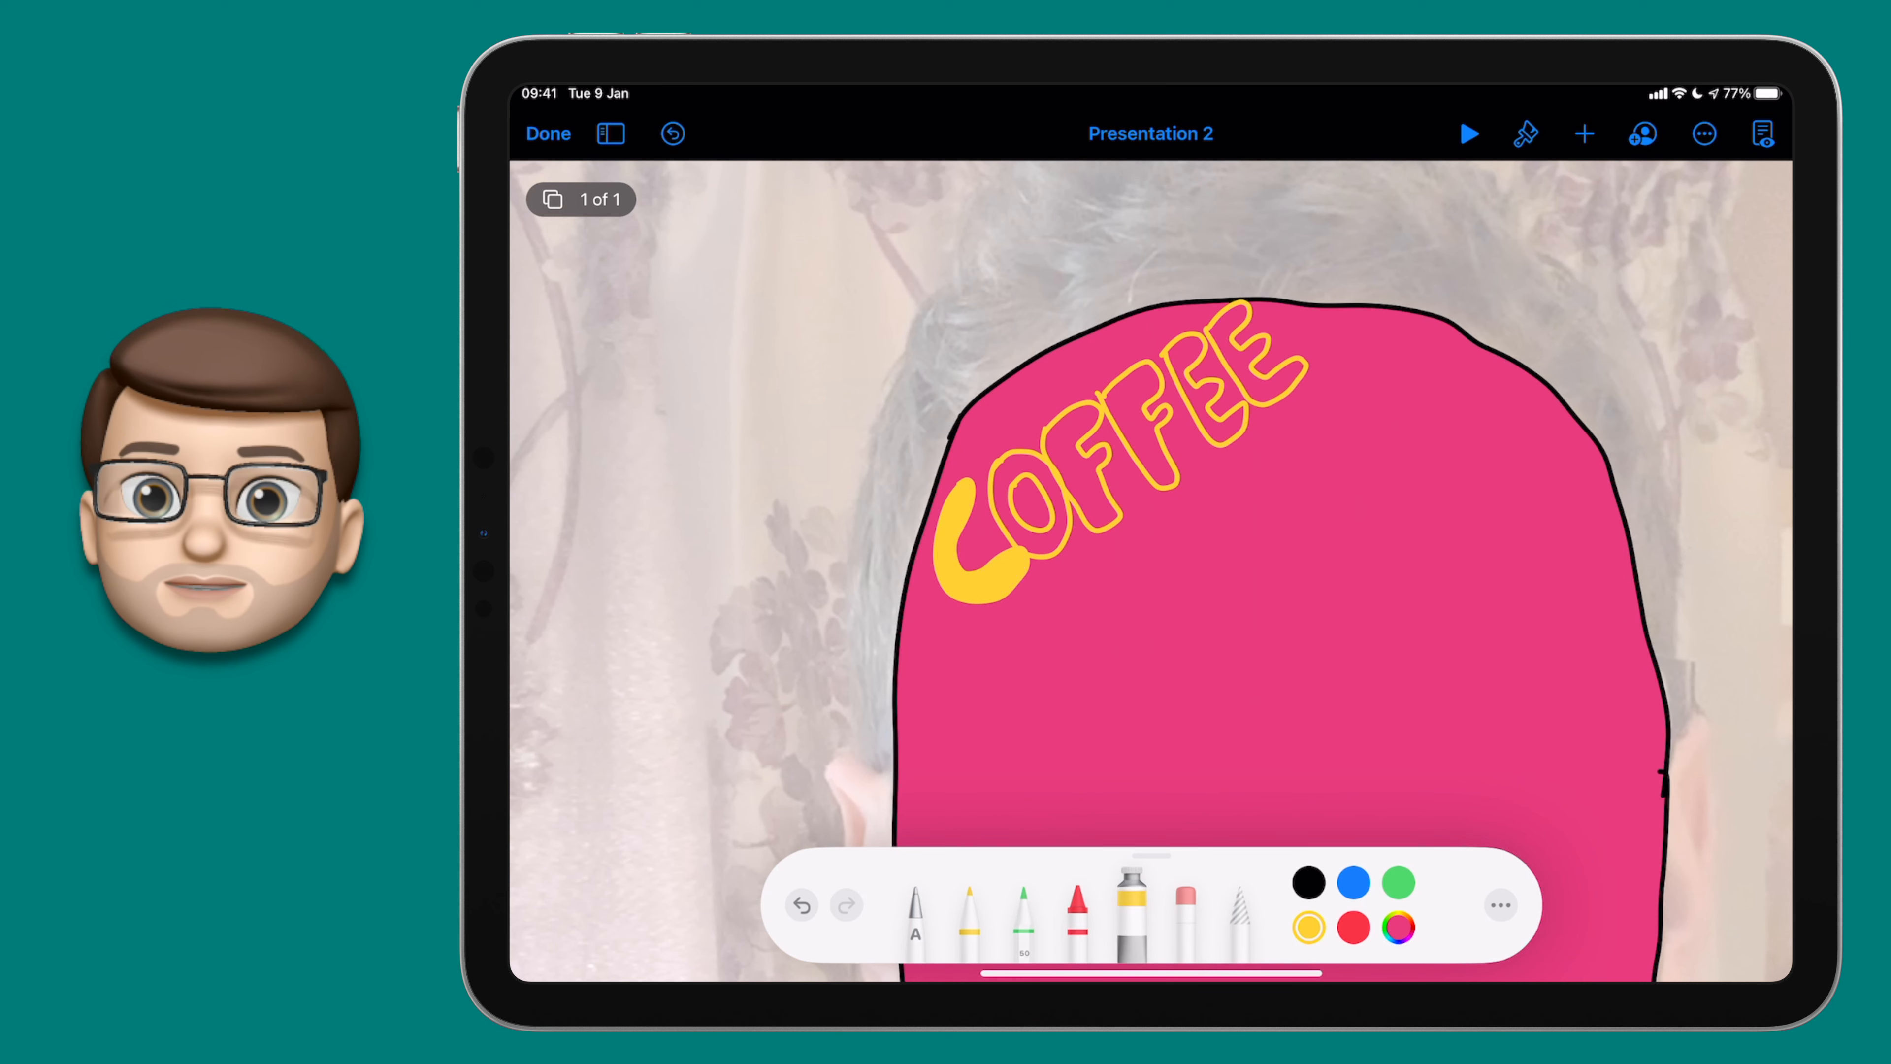
click(548, 133)
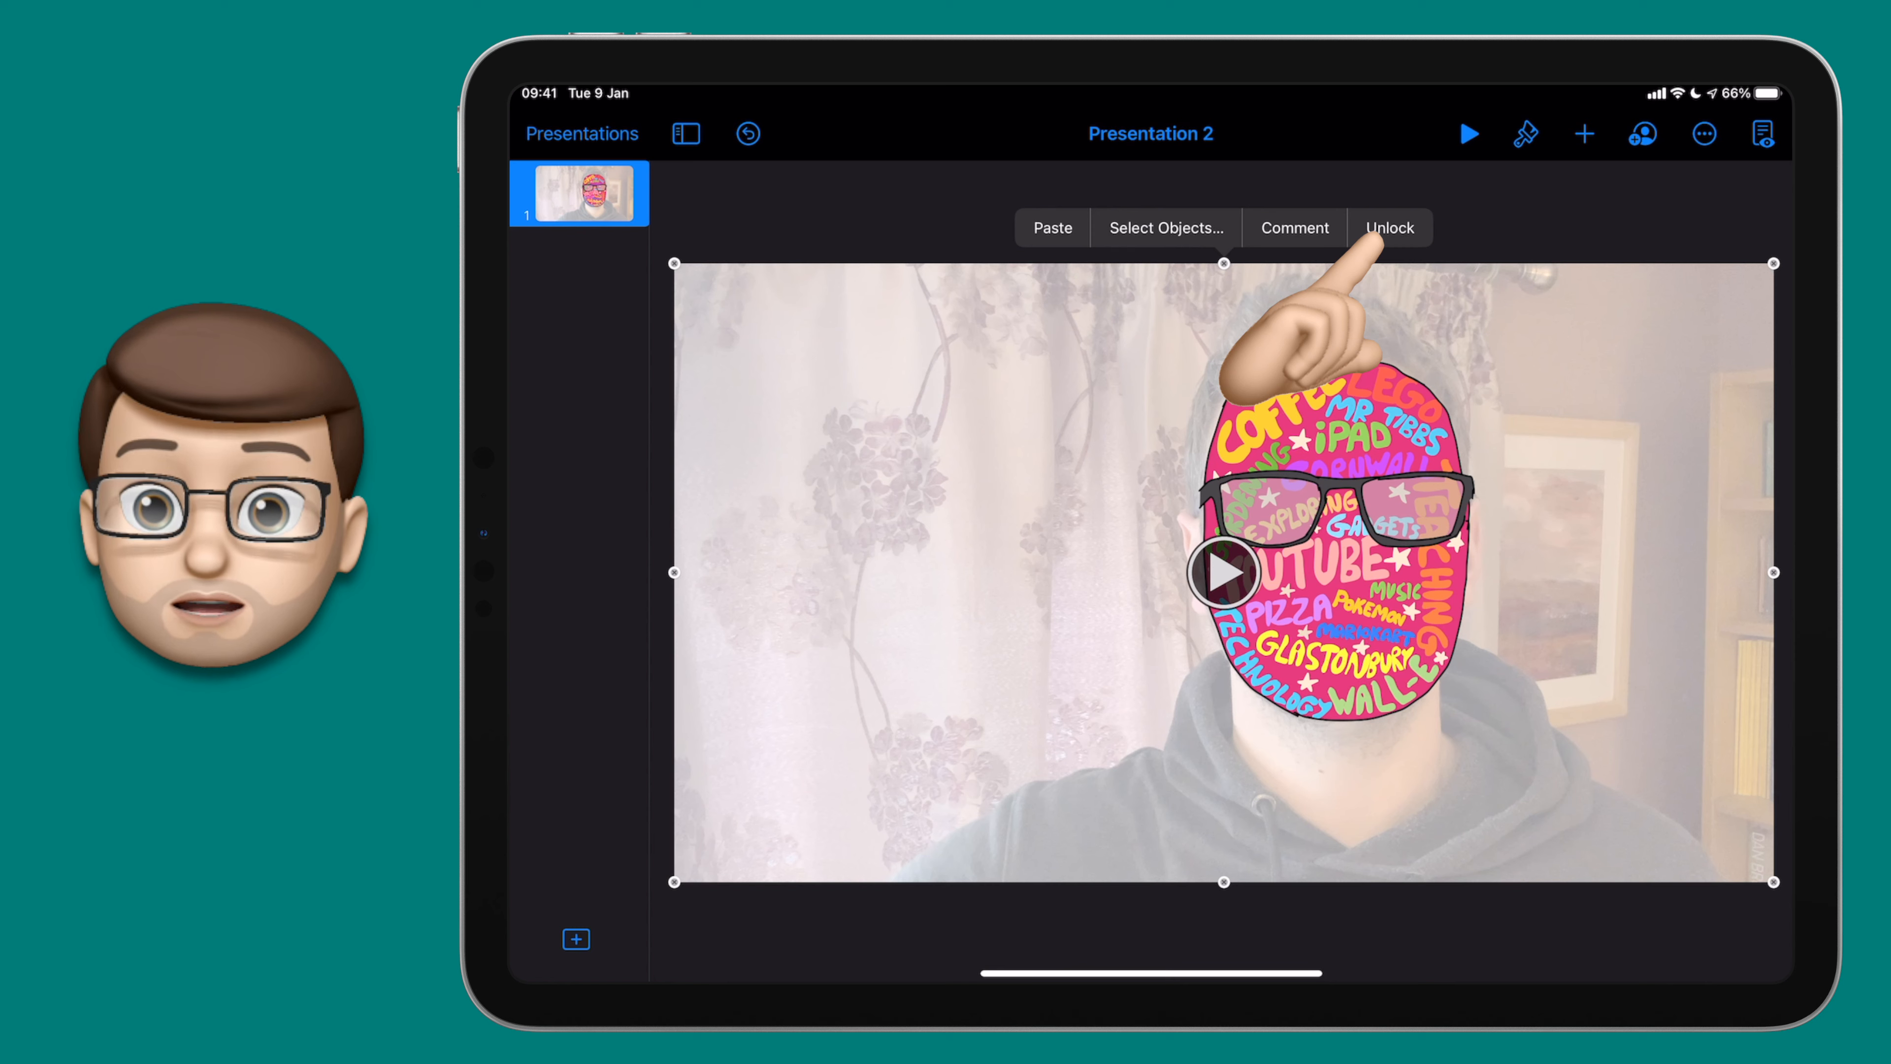
Unlock the video and restore its opacity to 100% beneath the cartoon face.
click(1388, 227)
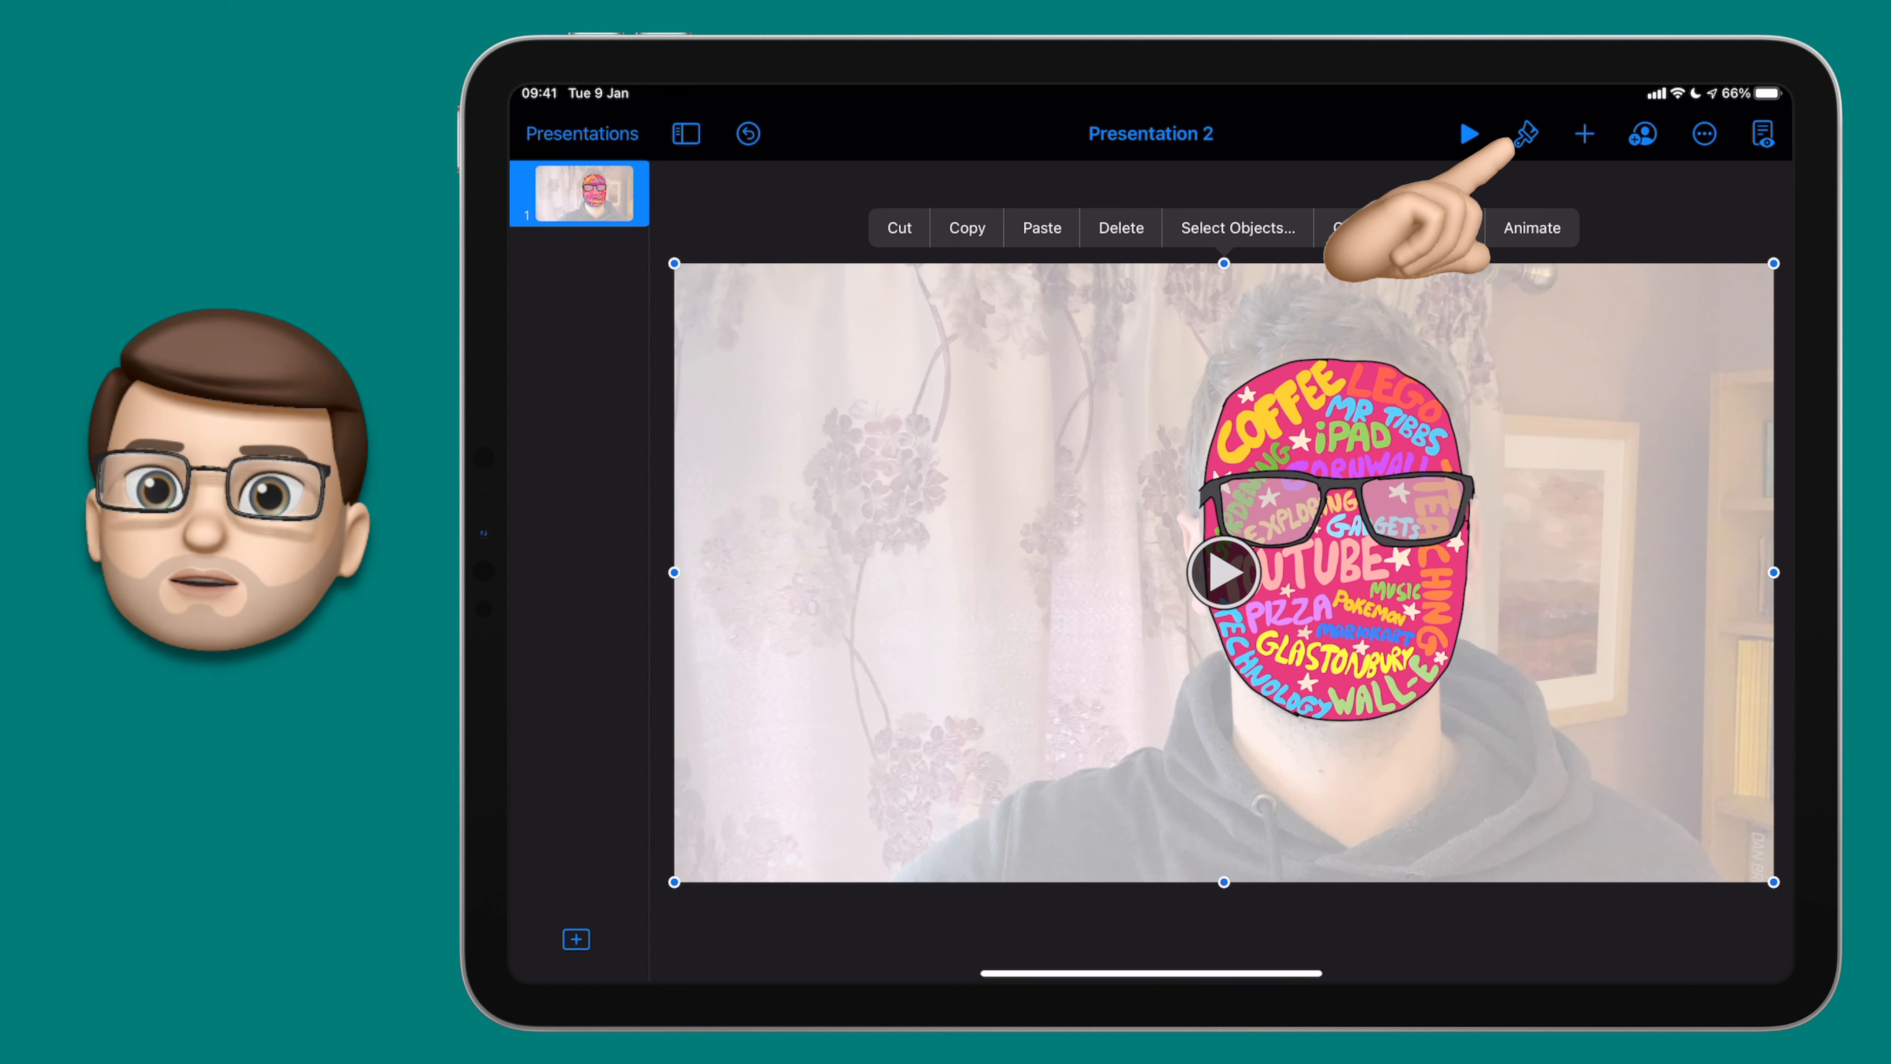
click(1525, 133)
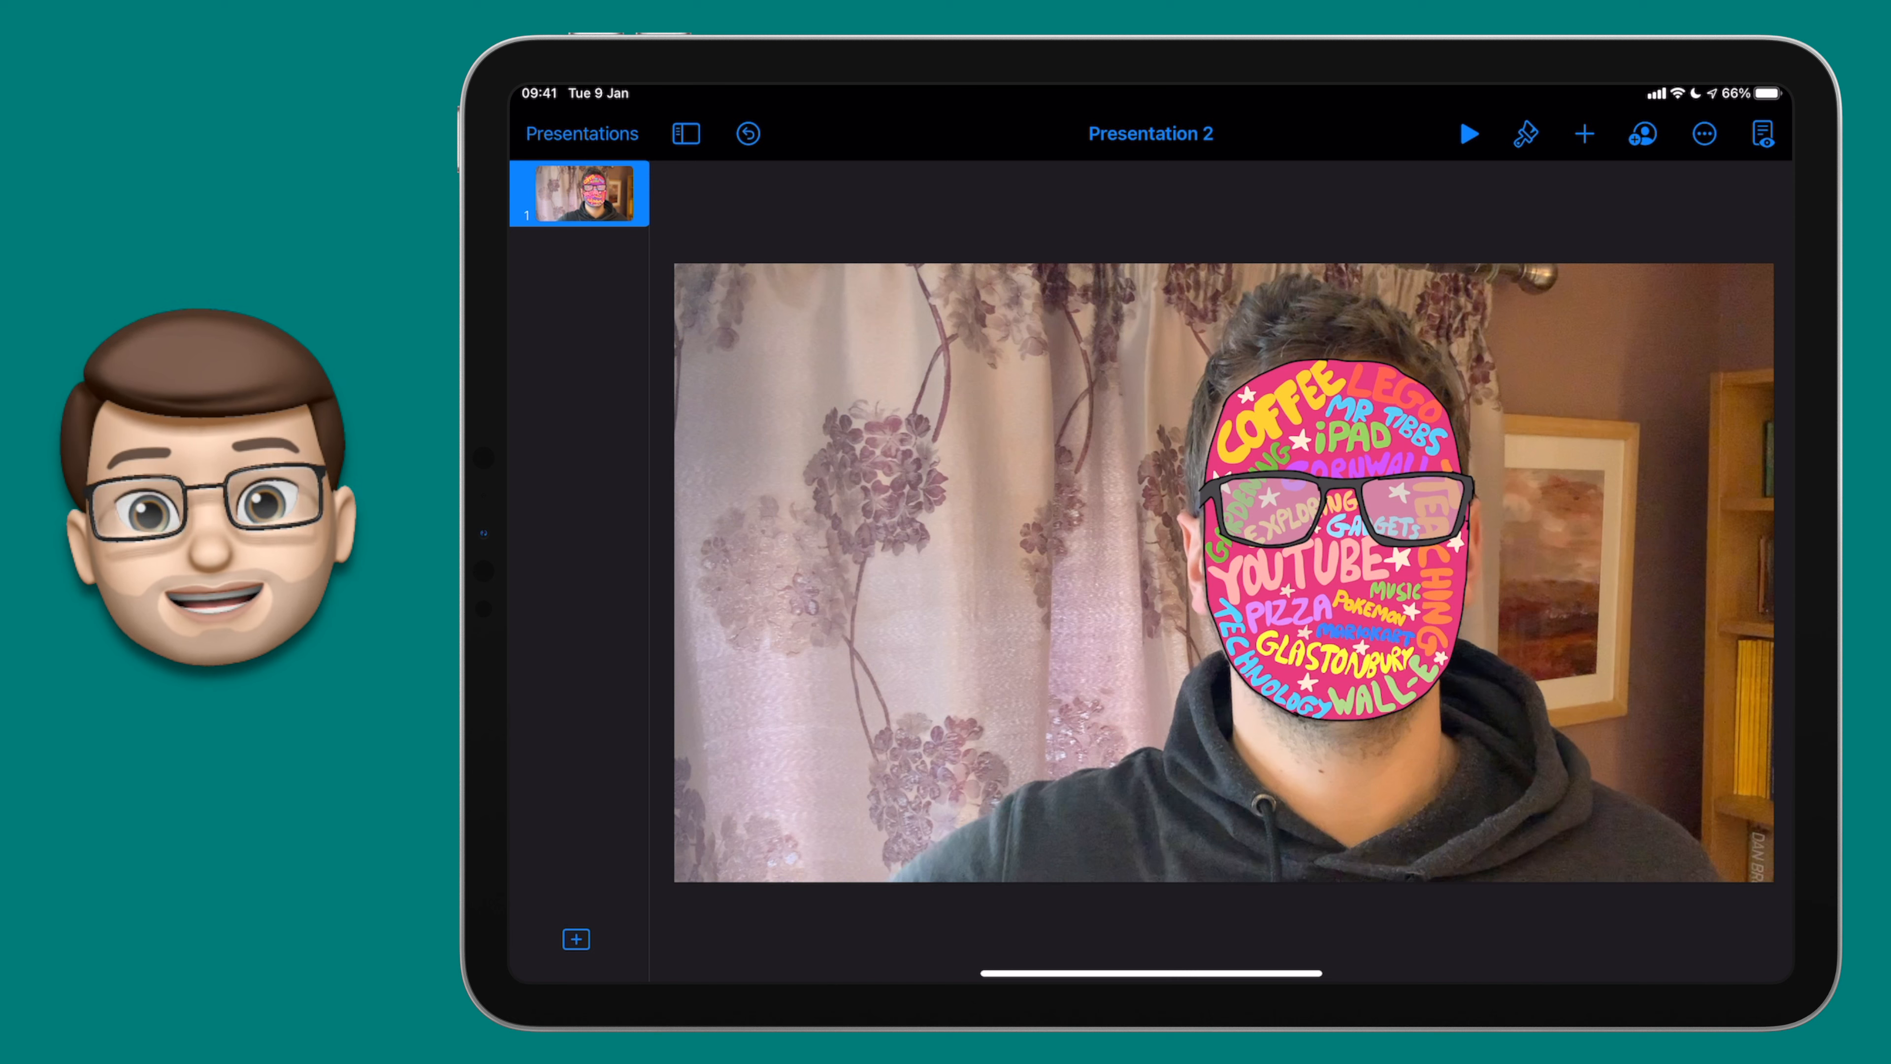
click(1468, 134)
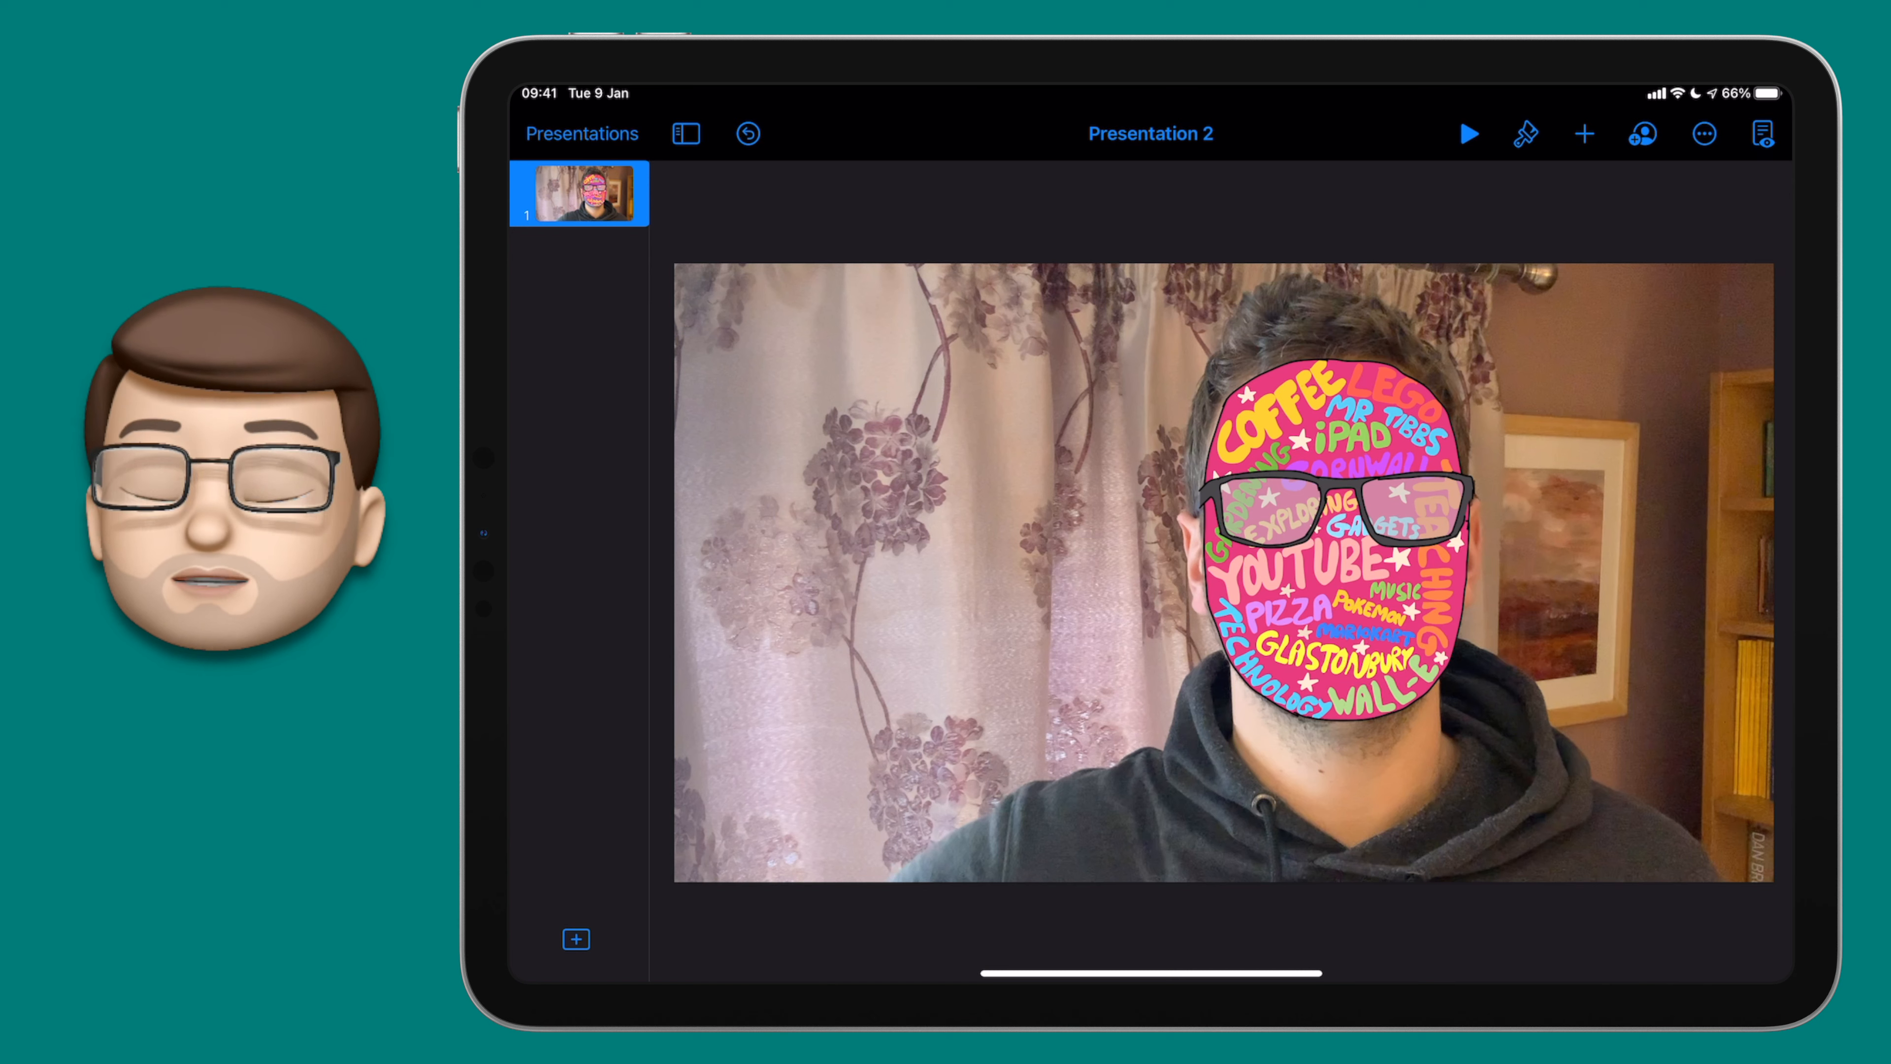
Export the slide as a JPEG (High Quality) image and share it to save.
click(1704, 134)
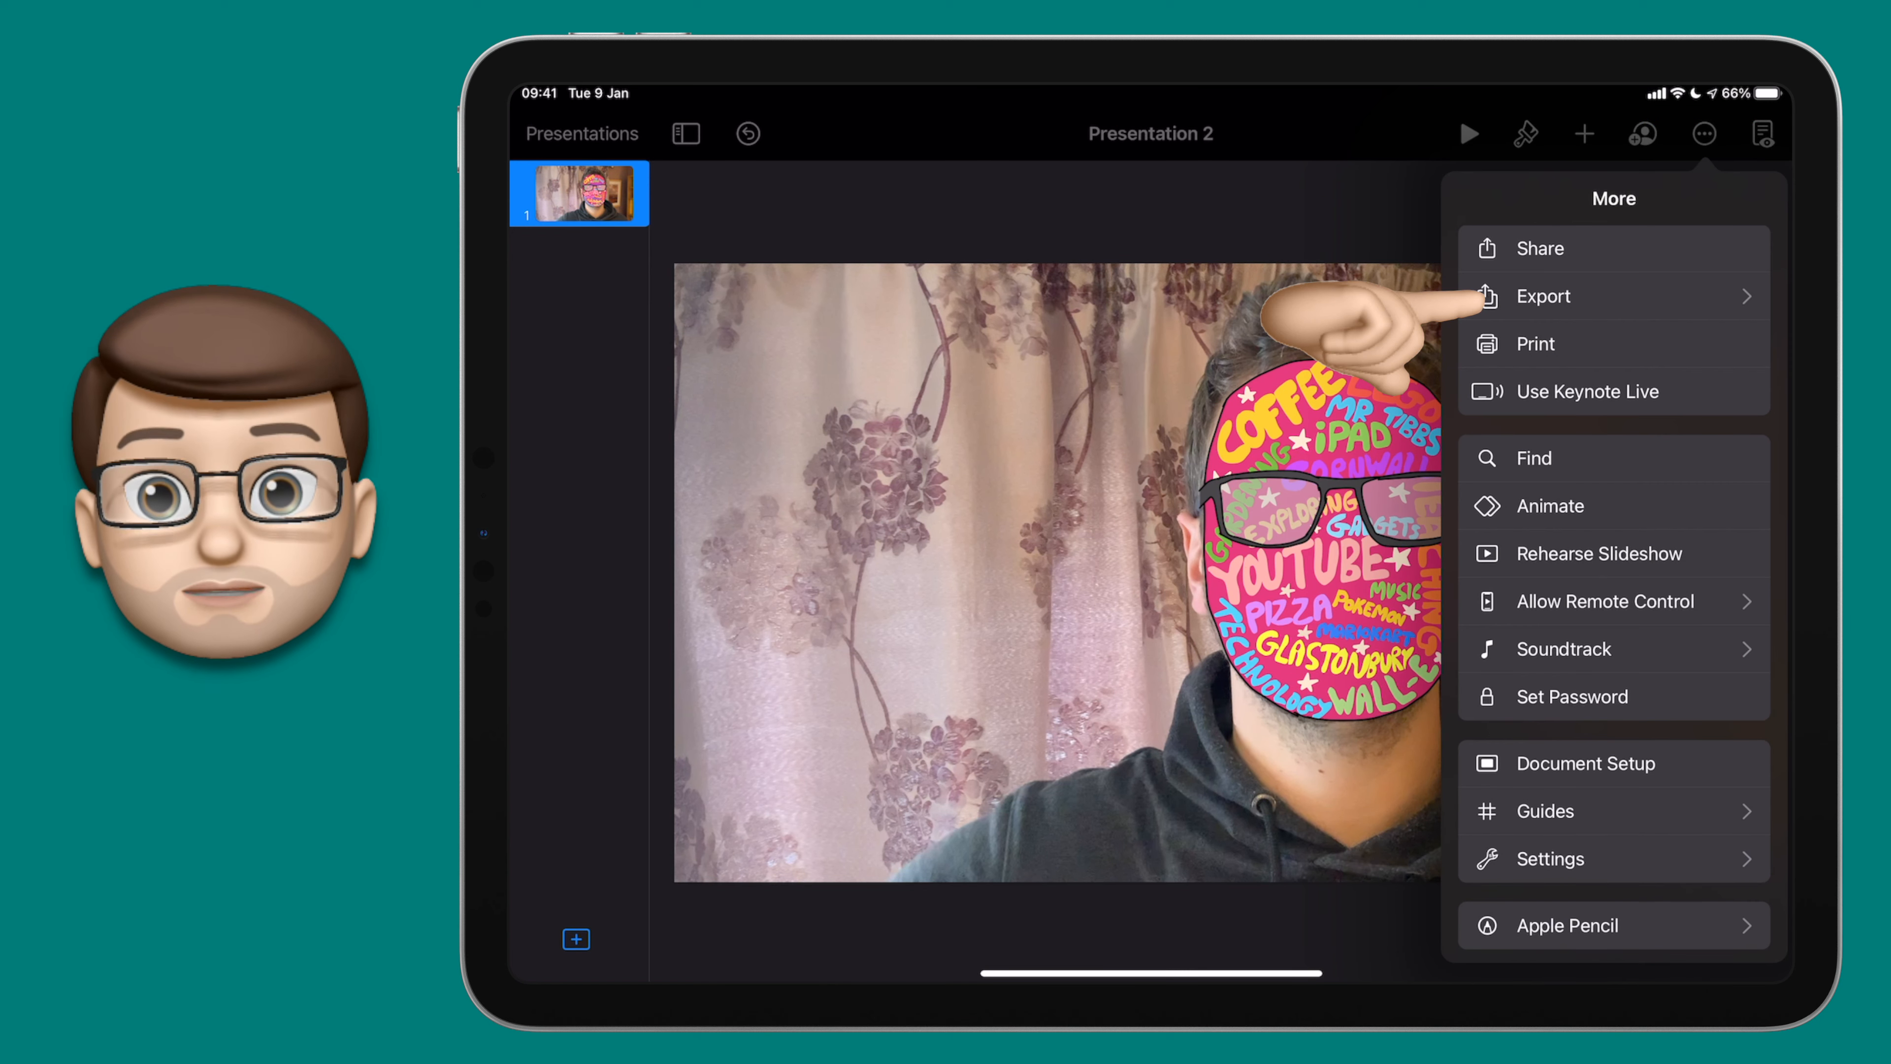
click(1542, 296)
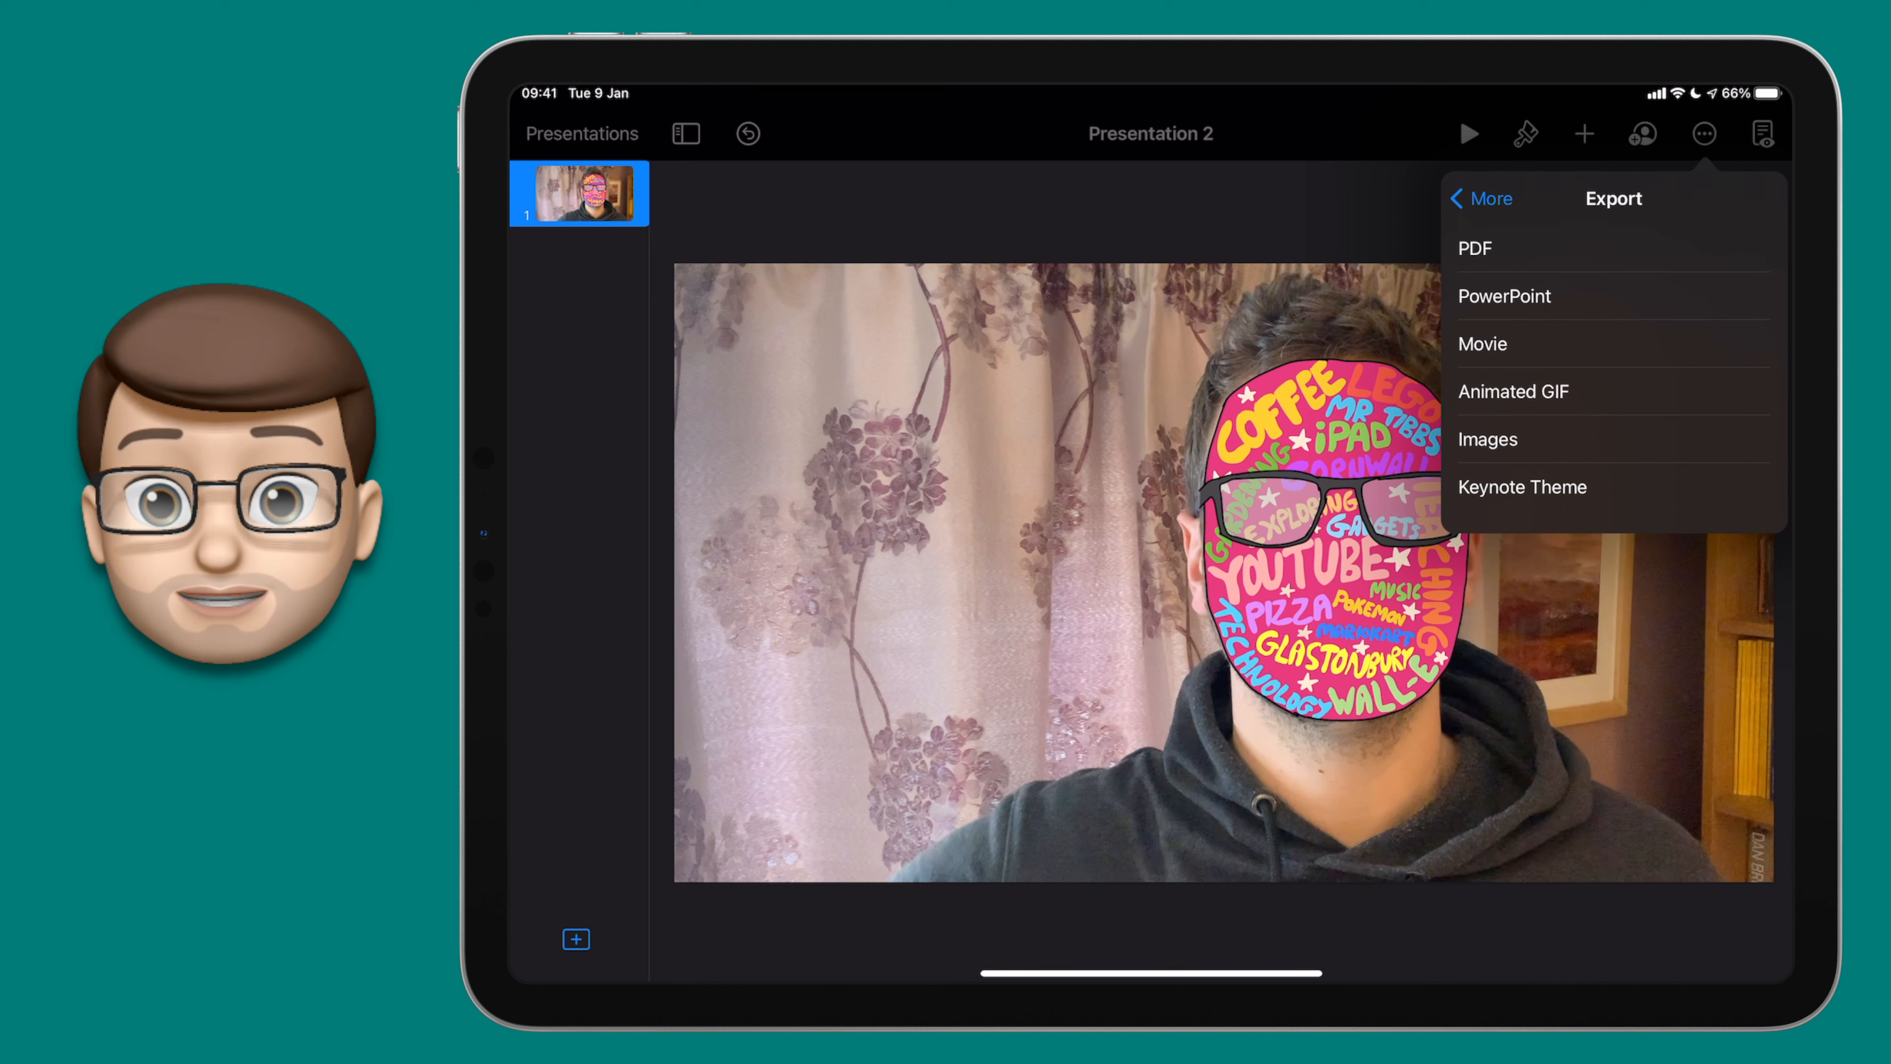
click(1488, 439)
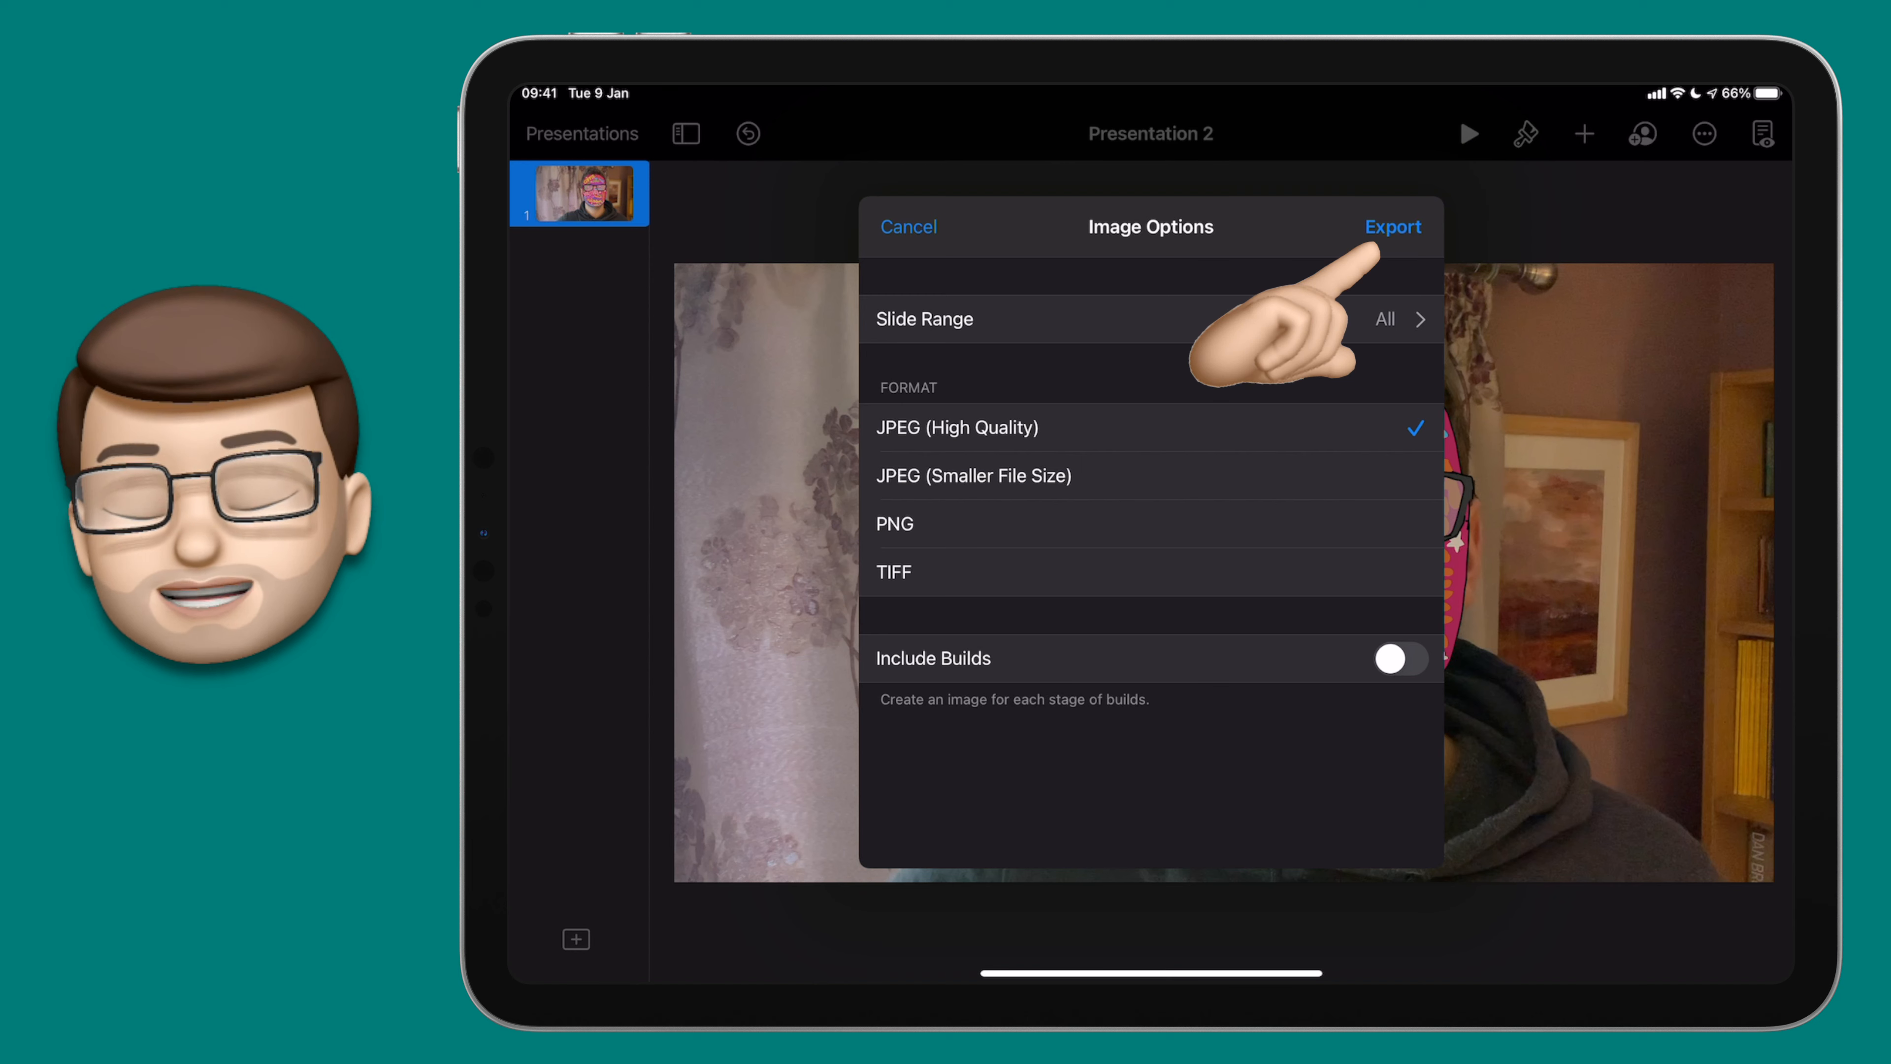
click(1392, 226)
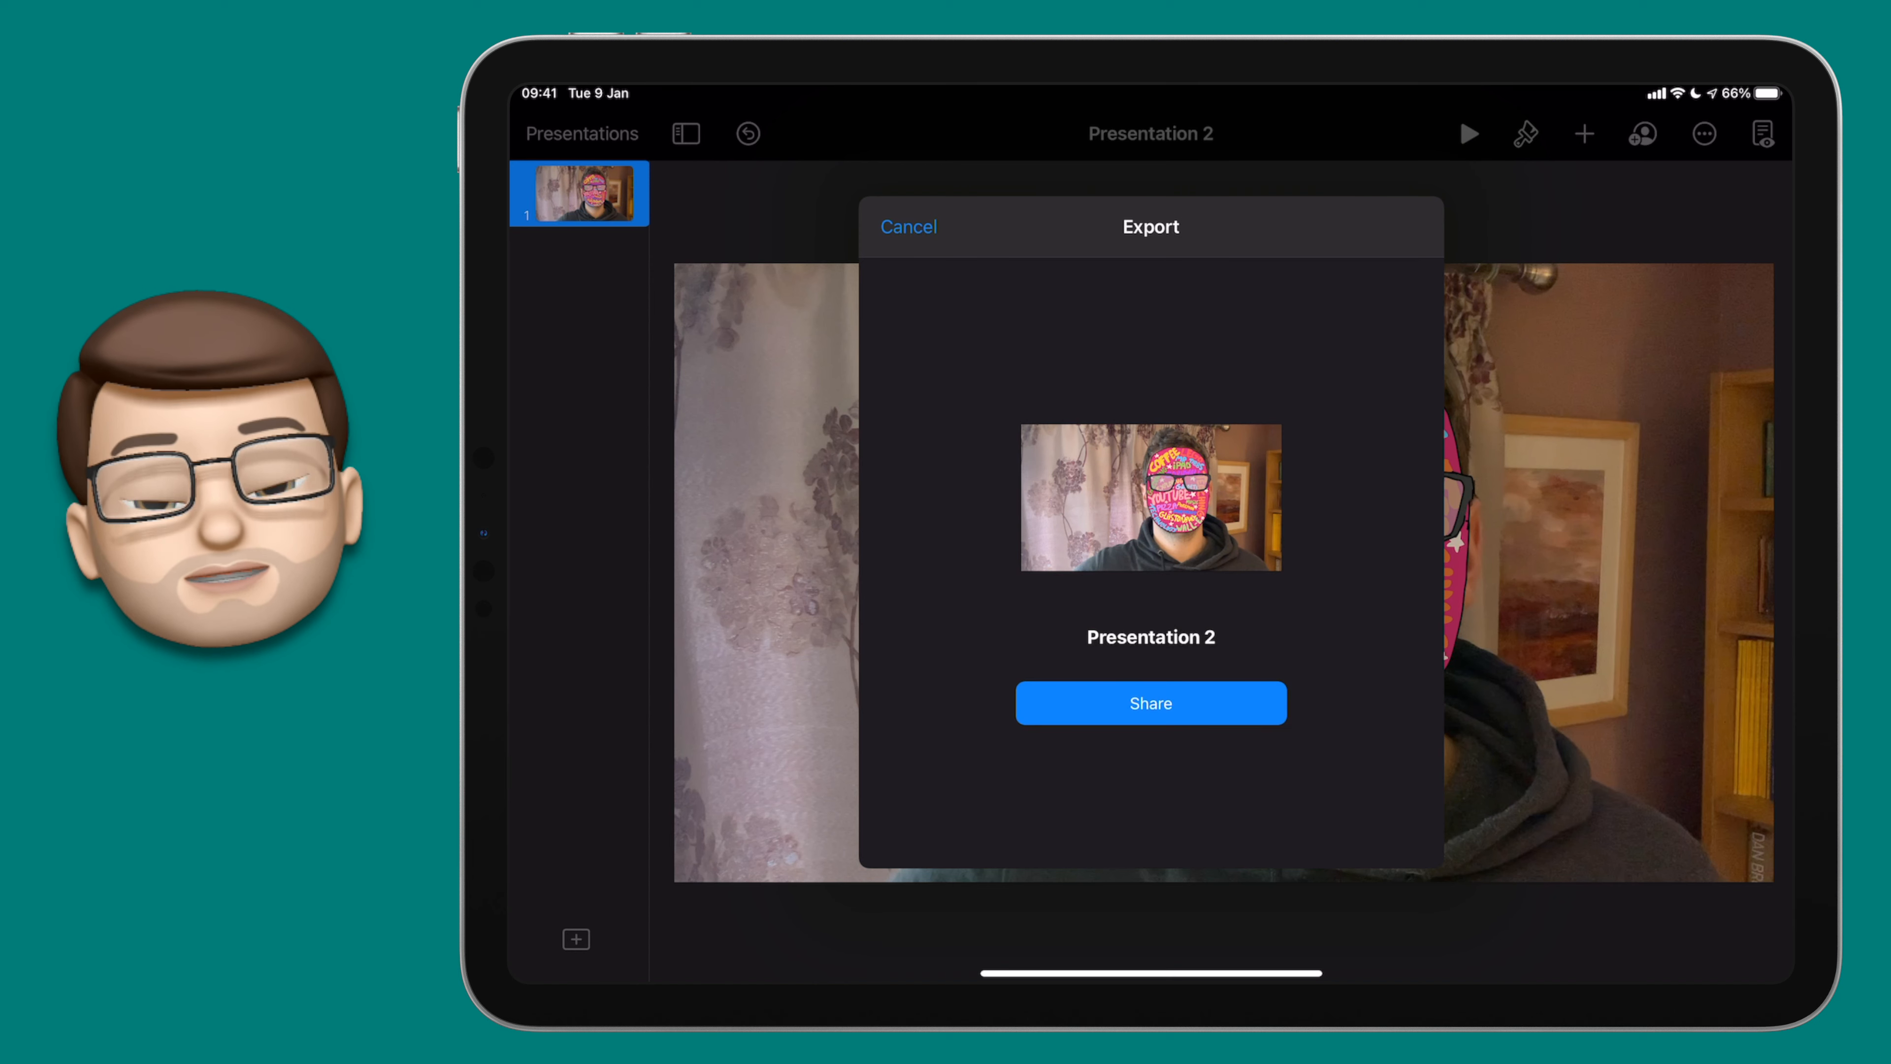
click(1149, 703)
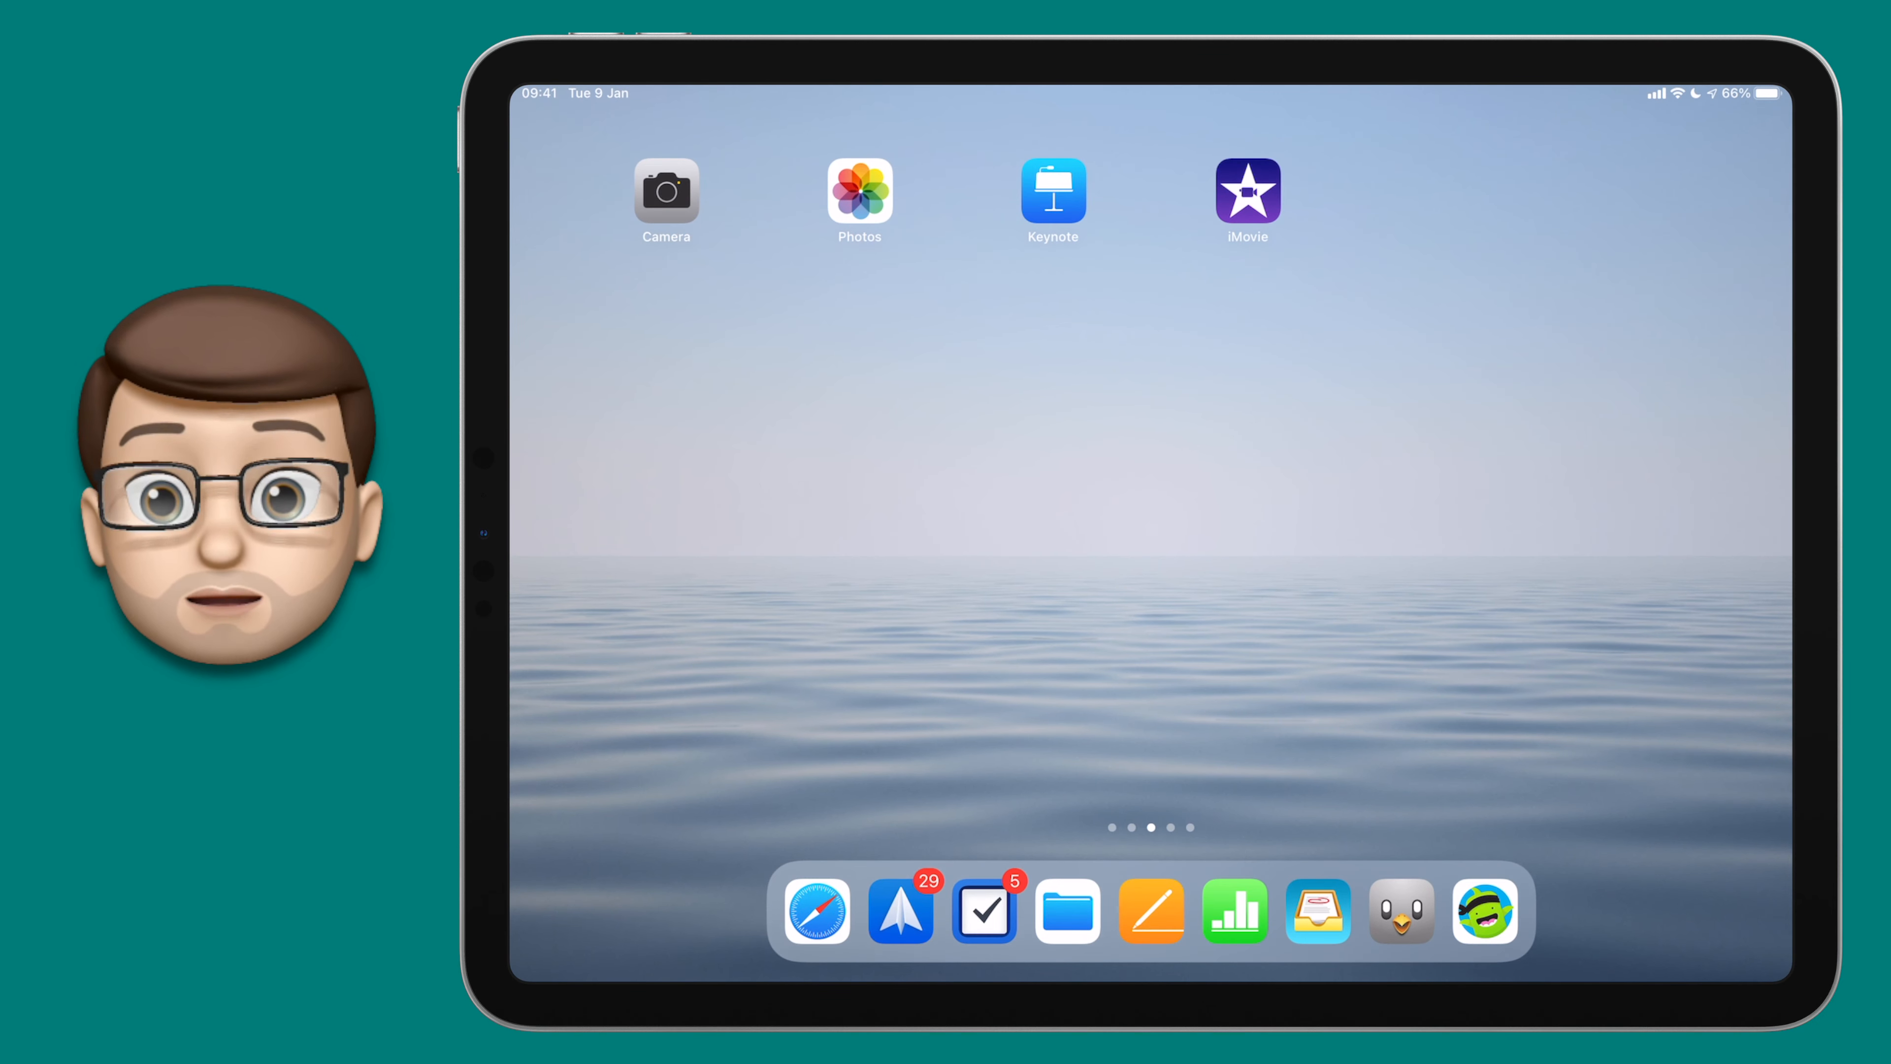
Start iMovie project My Movie 15 from today's word-filled face image.
click(1247, 190)
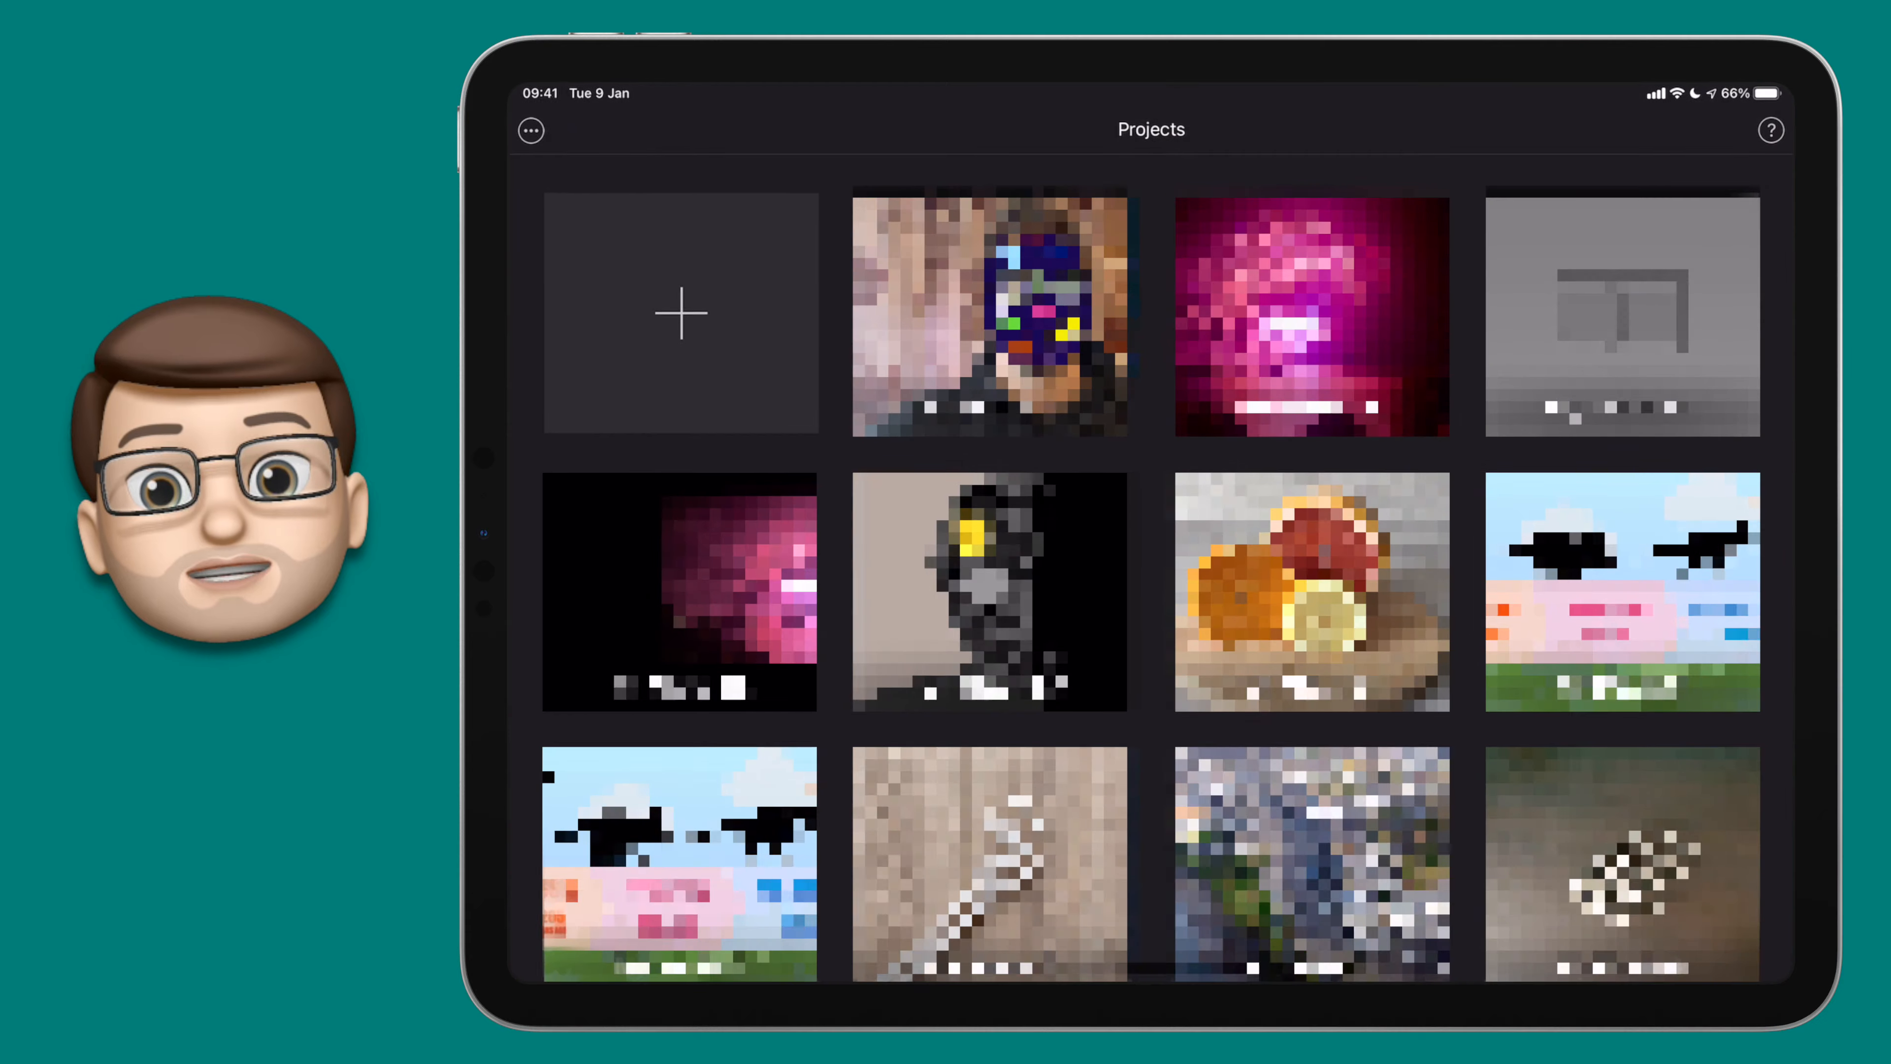
click(680, 315)
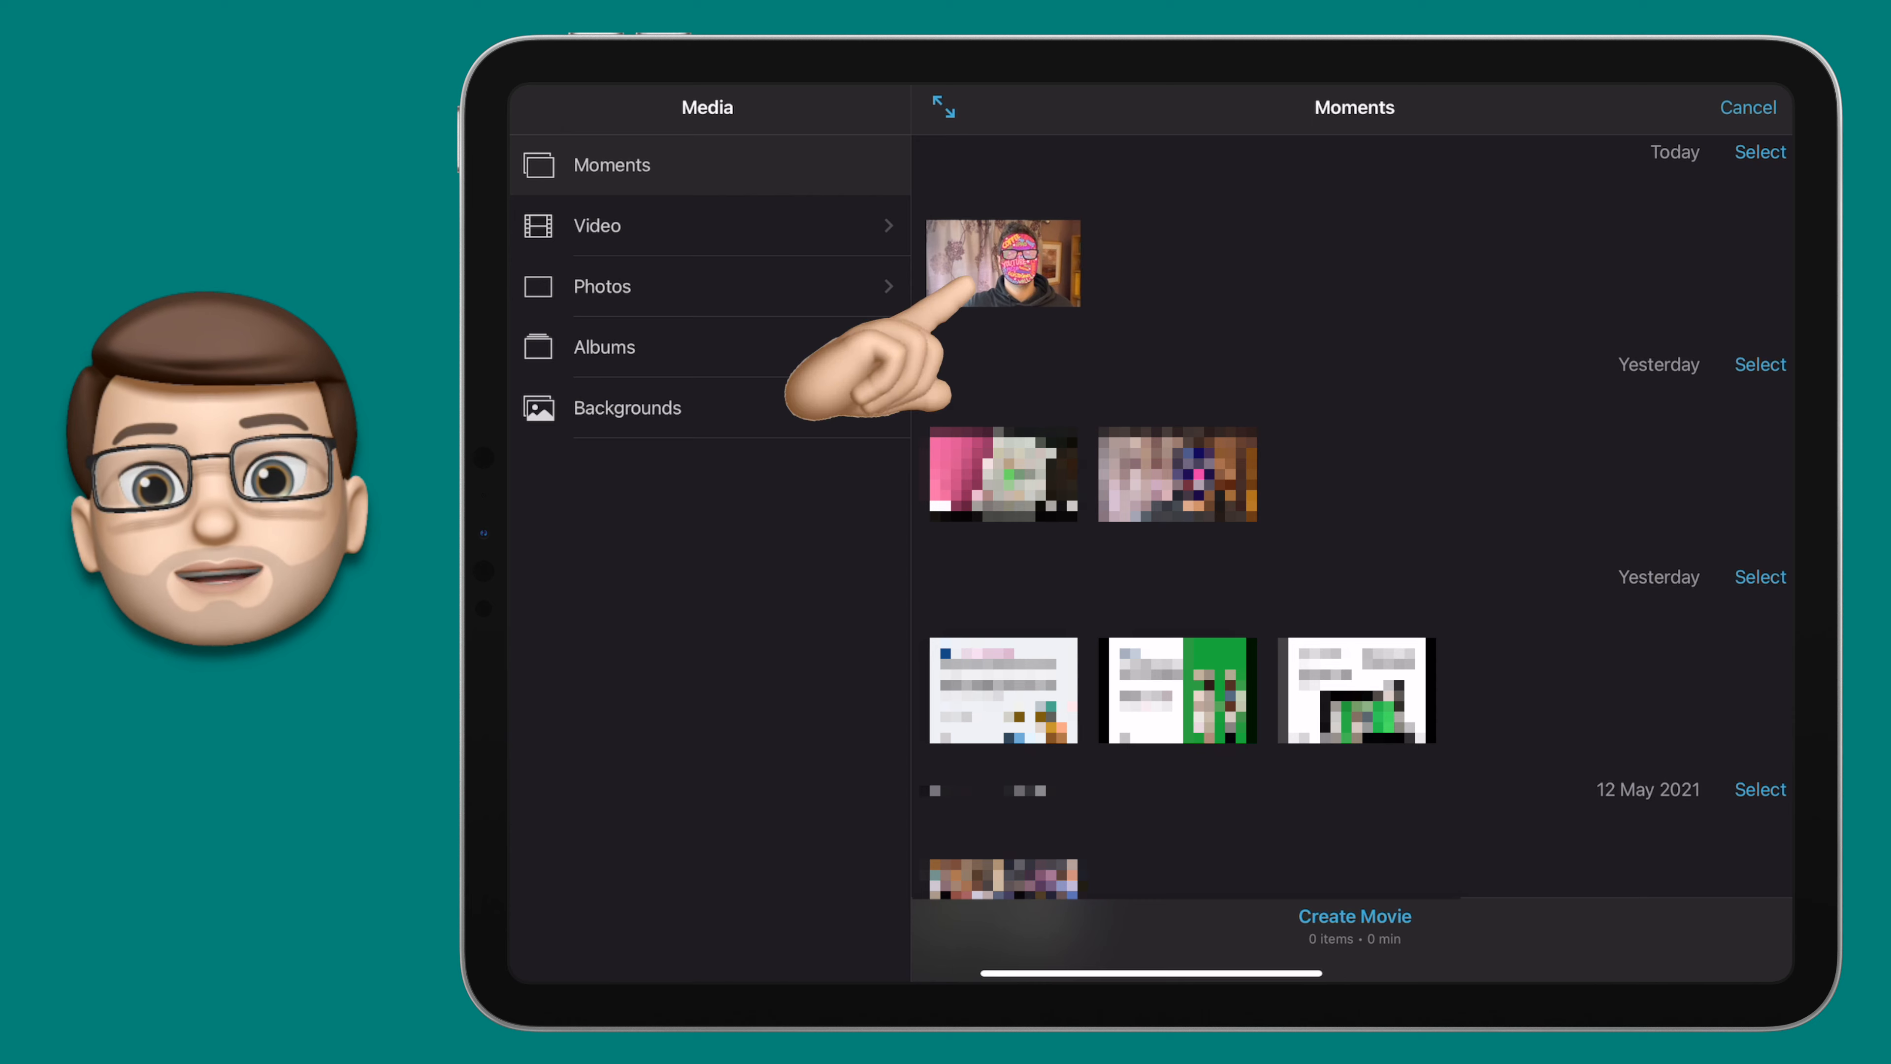
click(1001, 262)
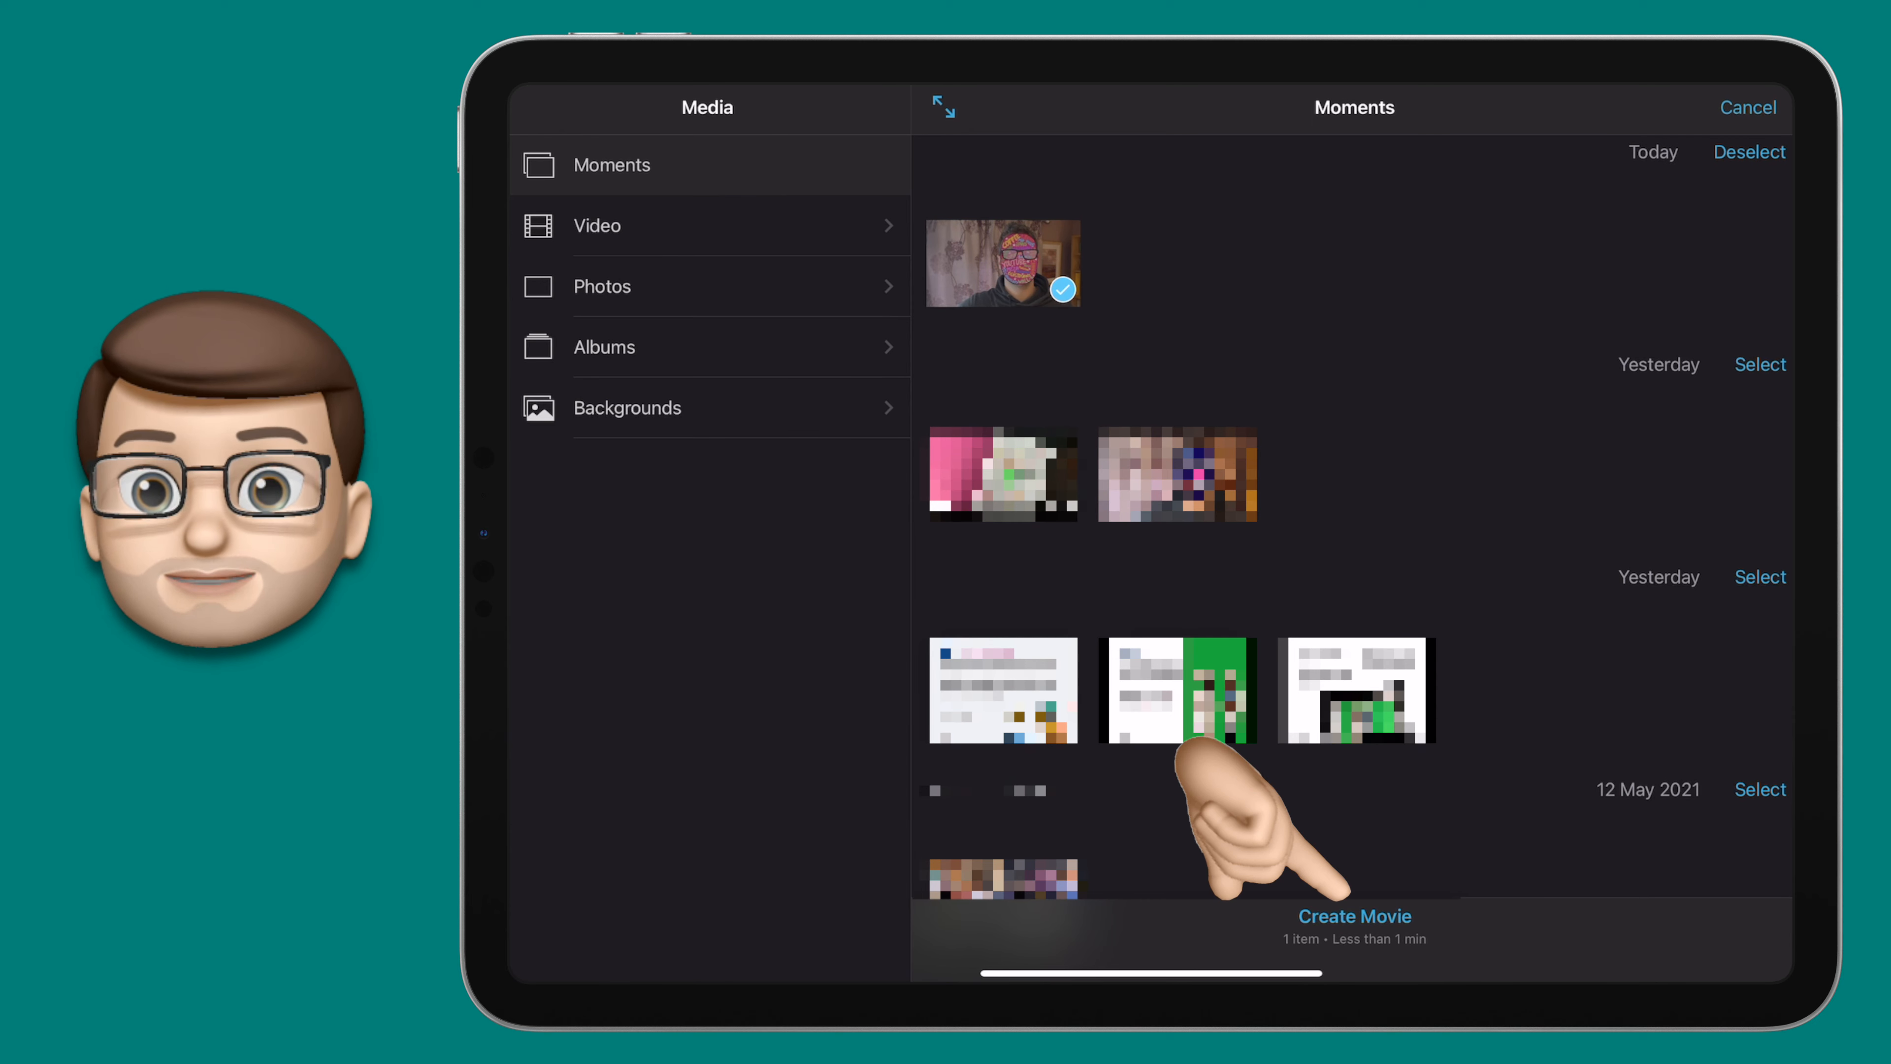
click(1354, 917)
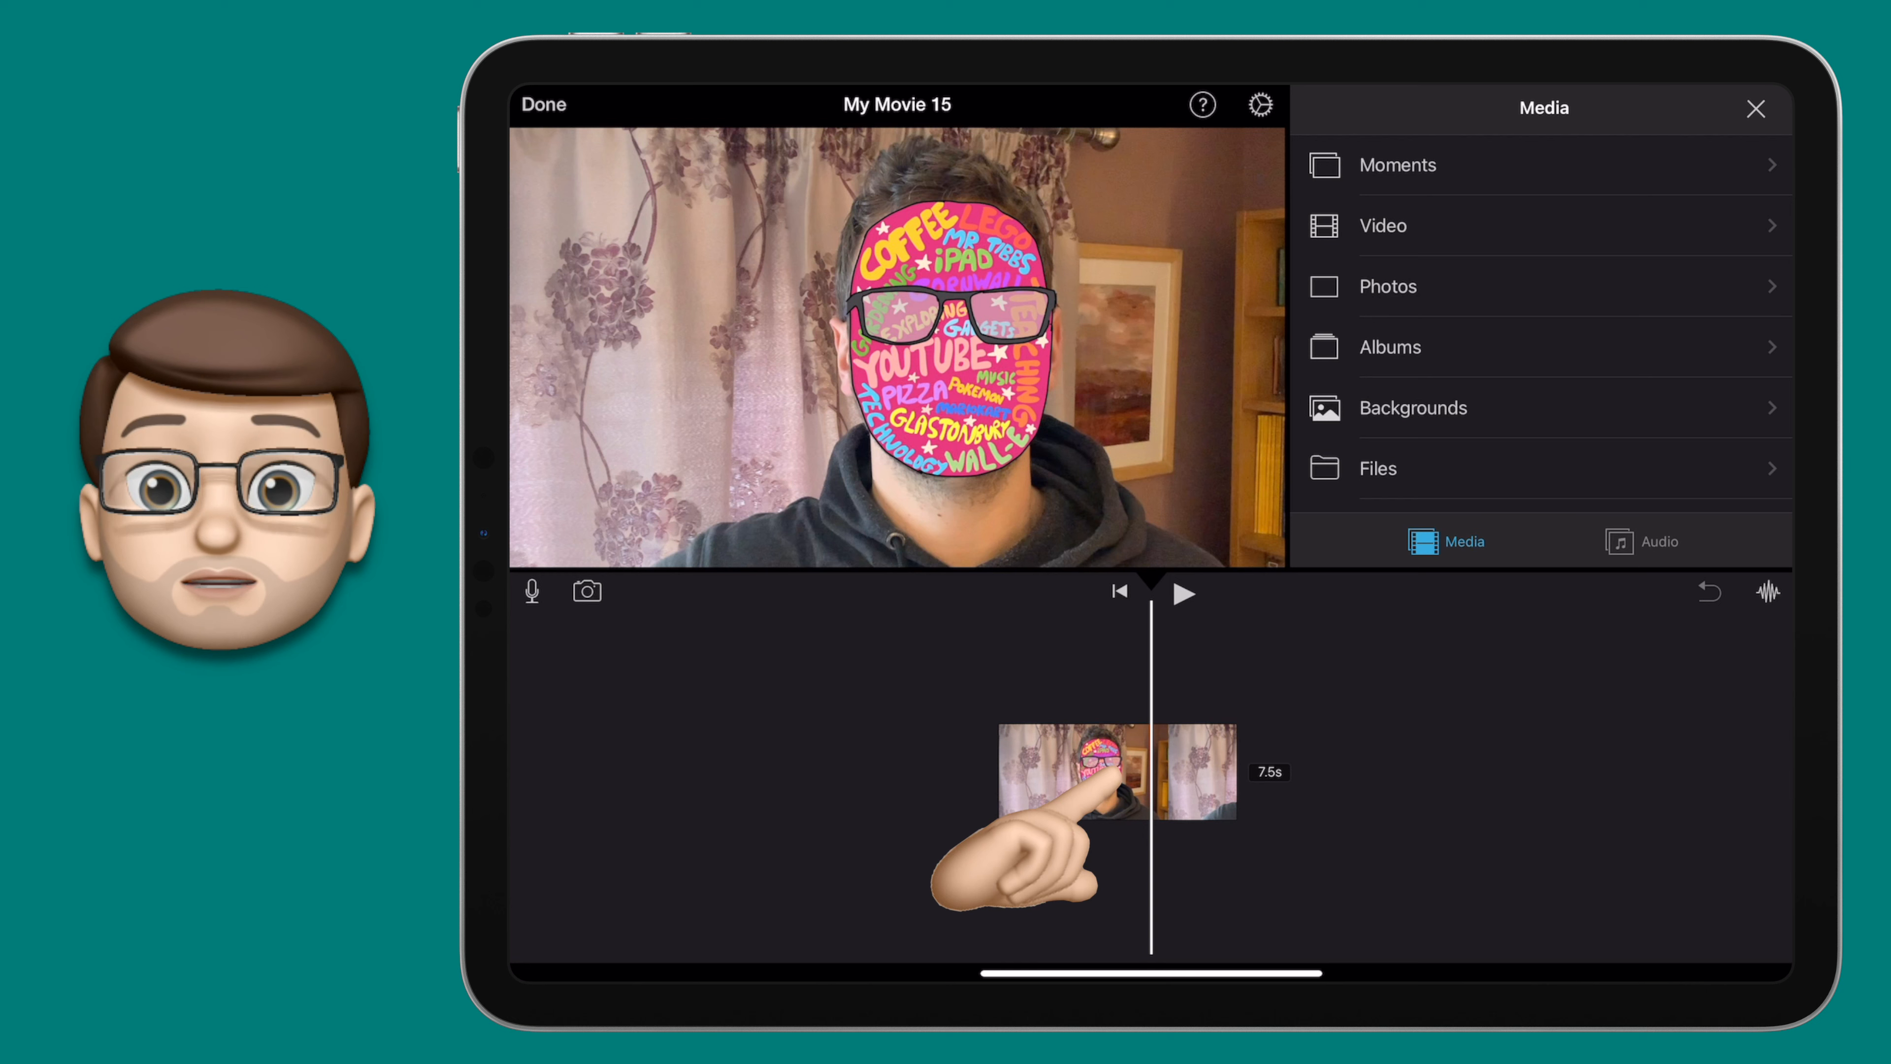
Stretch the face image clip well beyond its original 7.5 seconds on the timeline.
click(1071, 772)
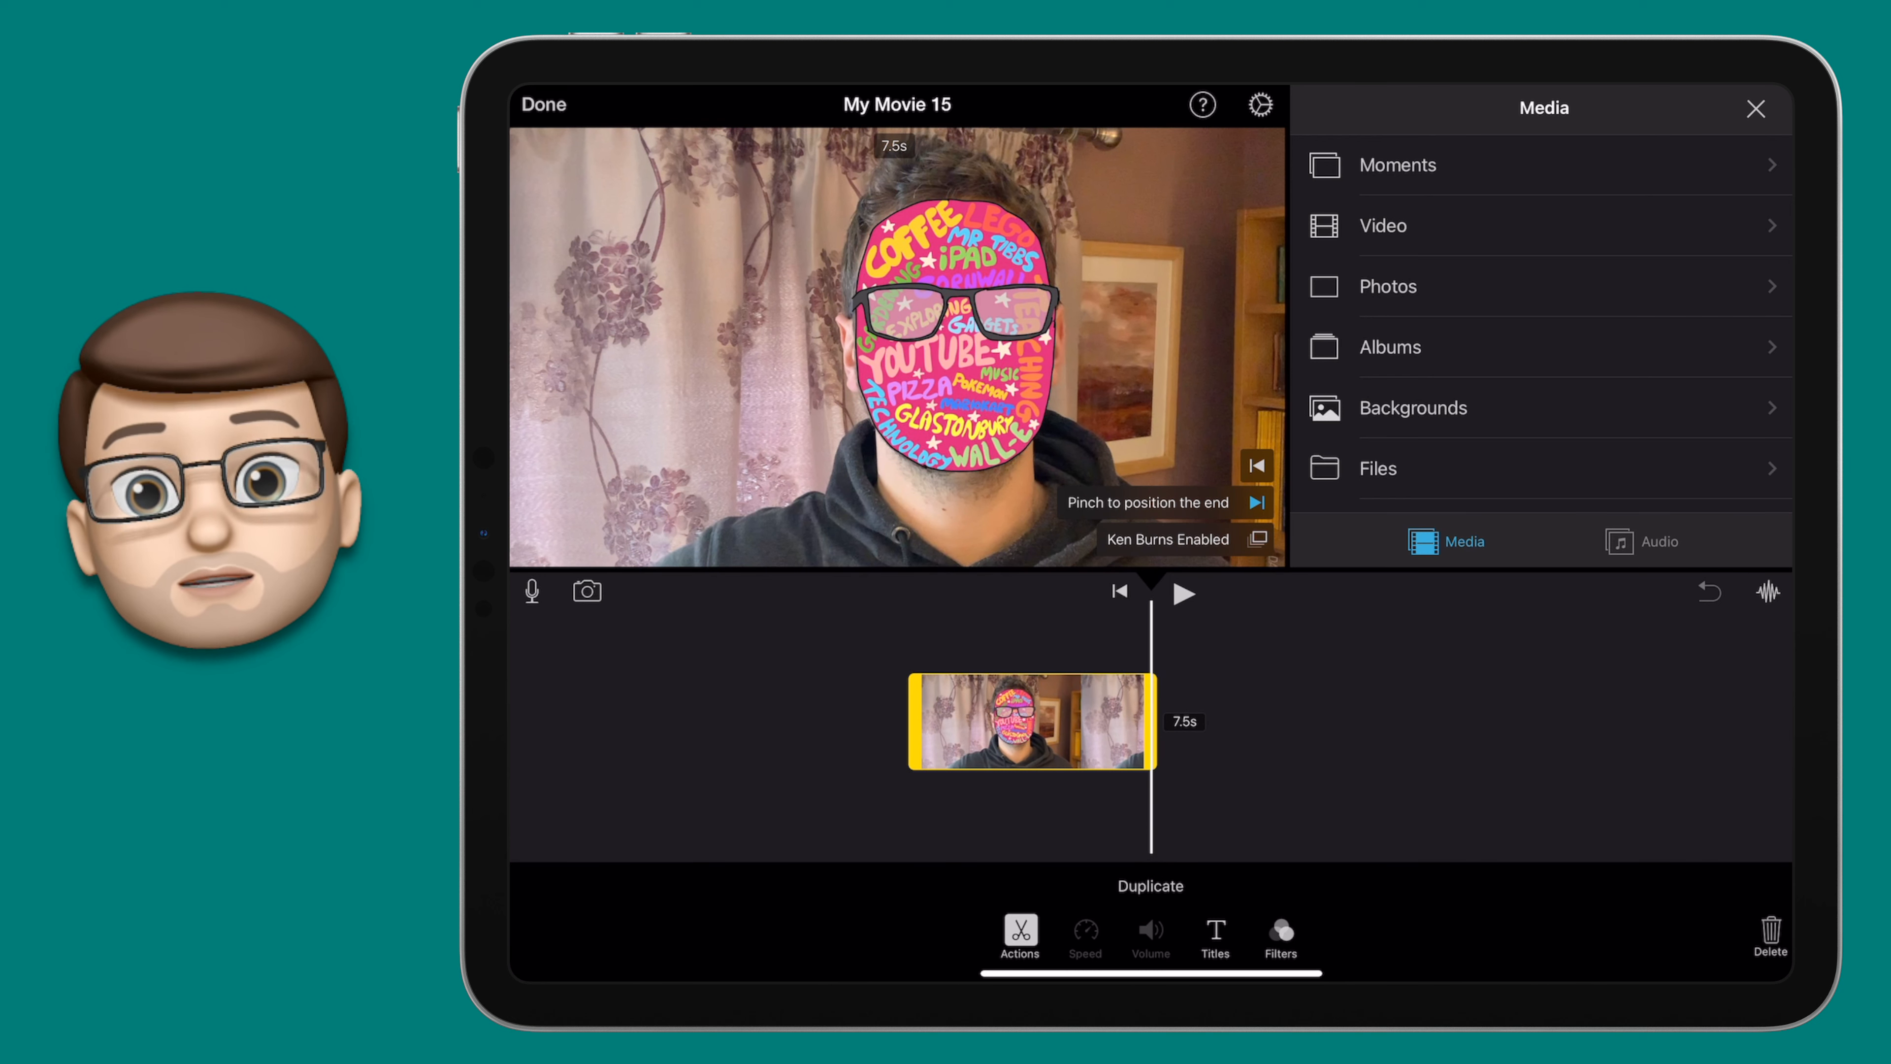
click(1256, 538)
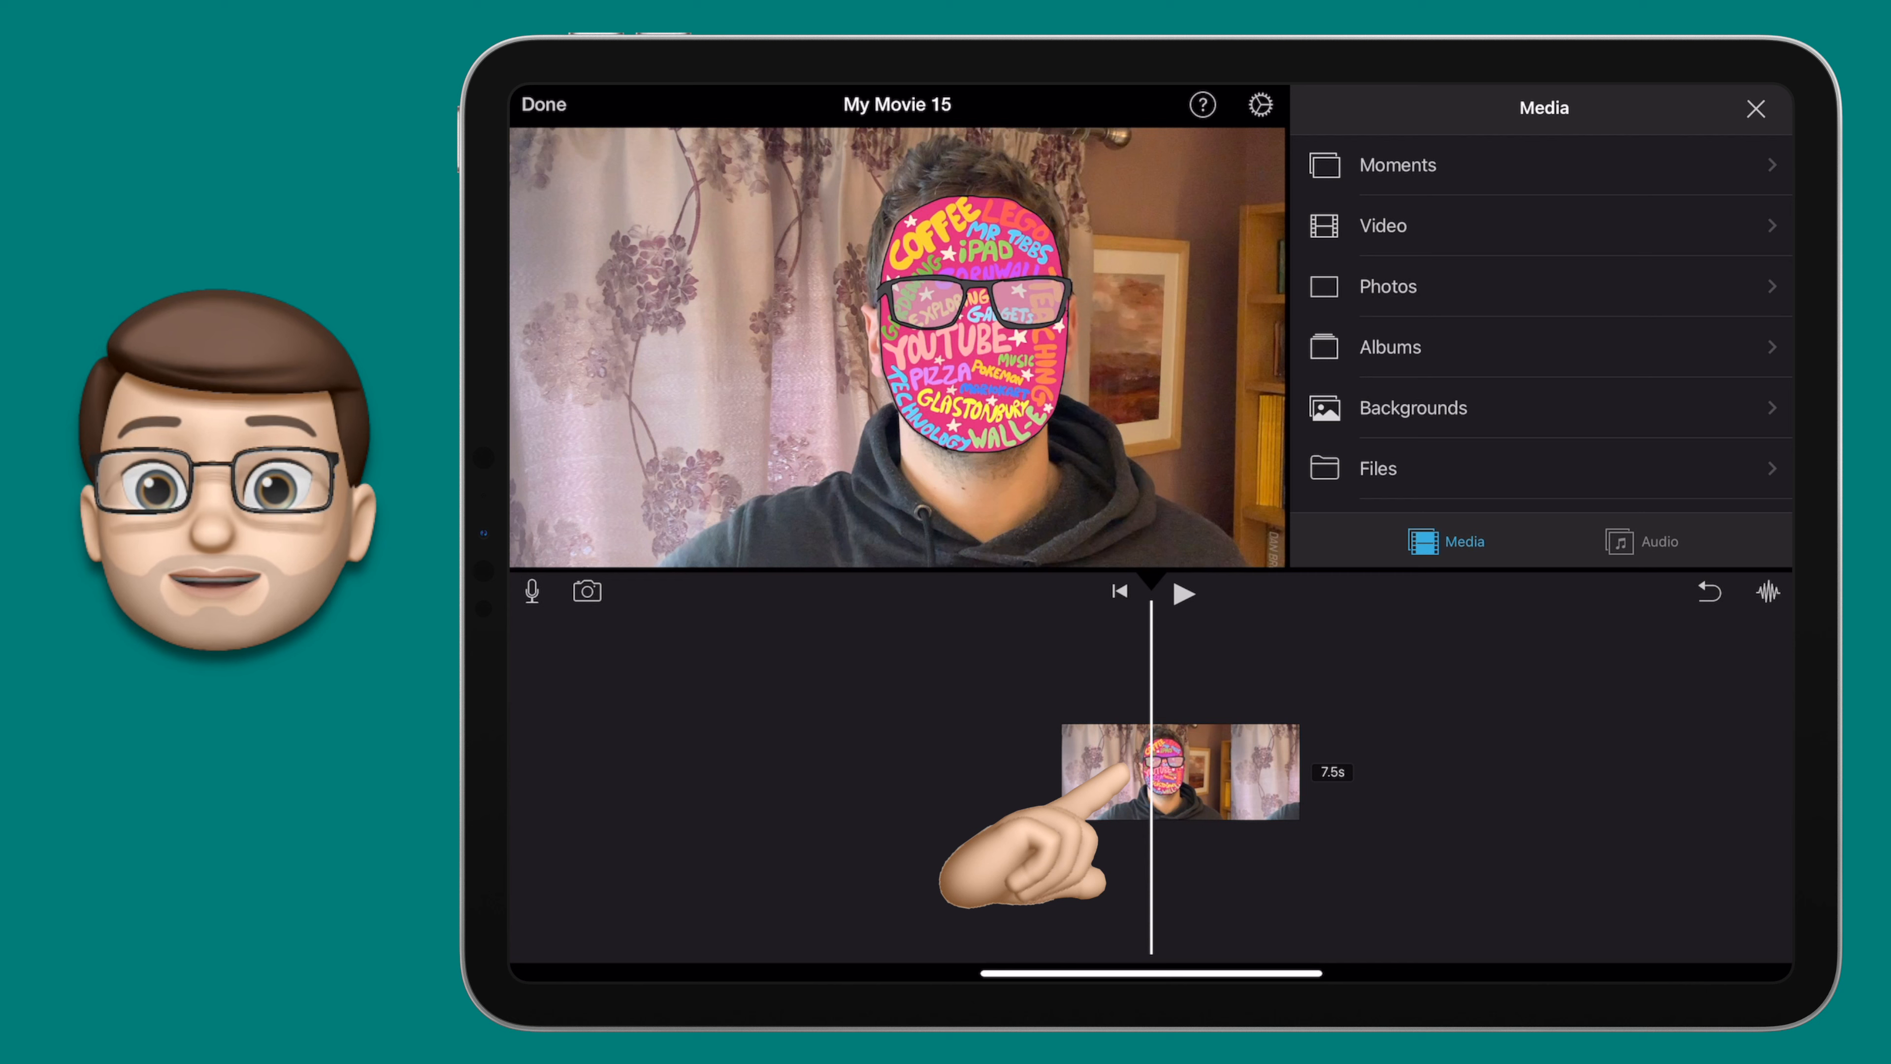
click(1178, 774)
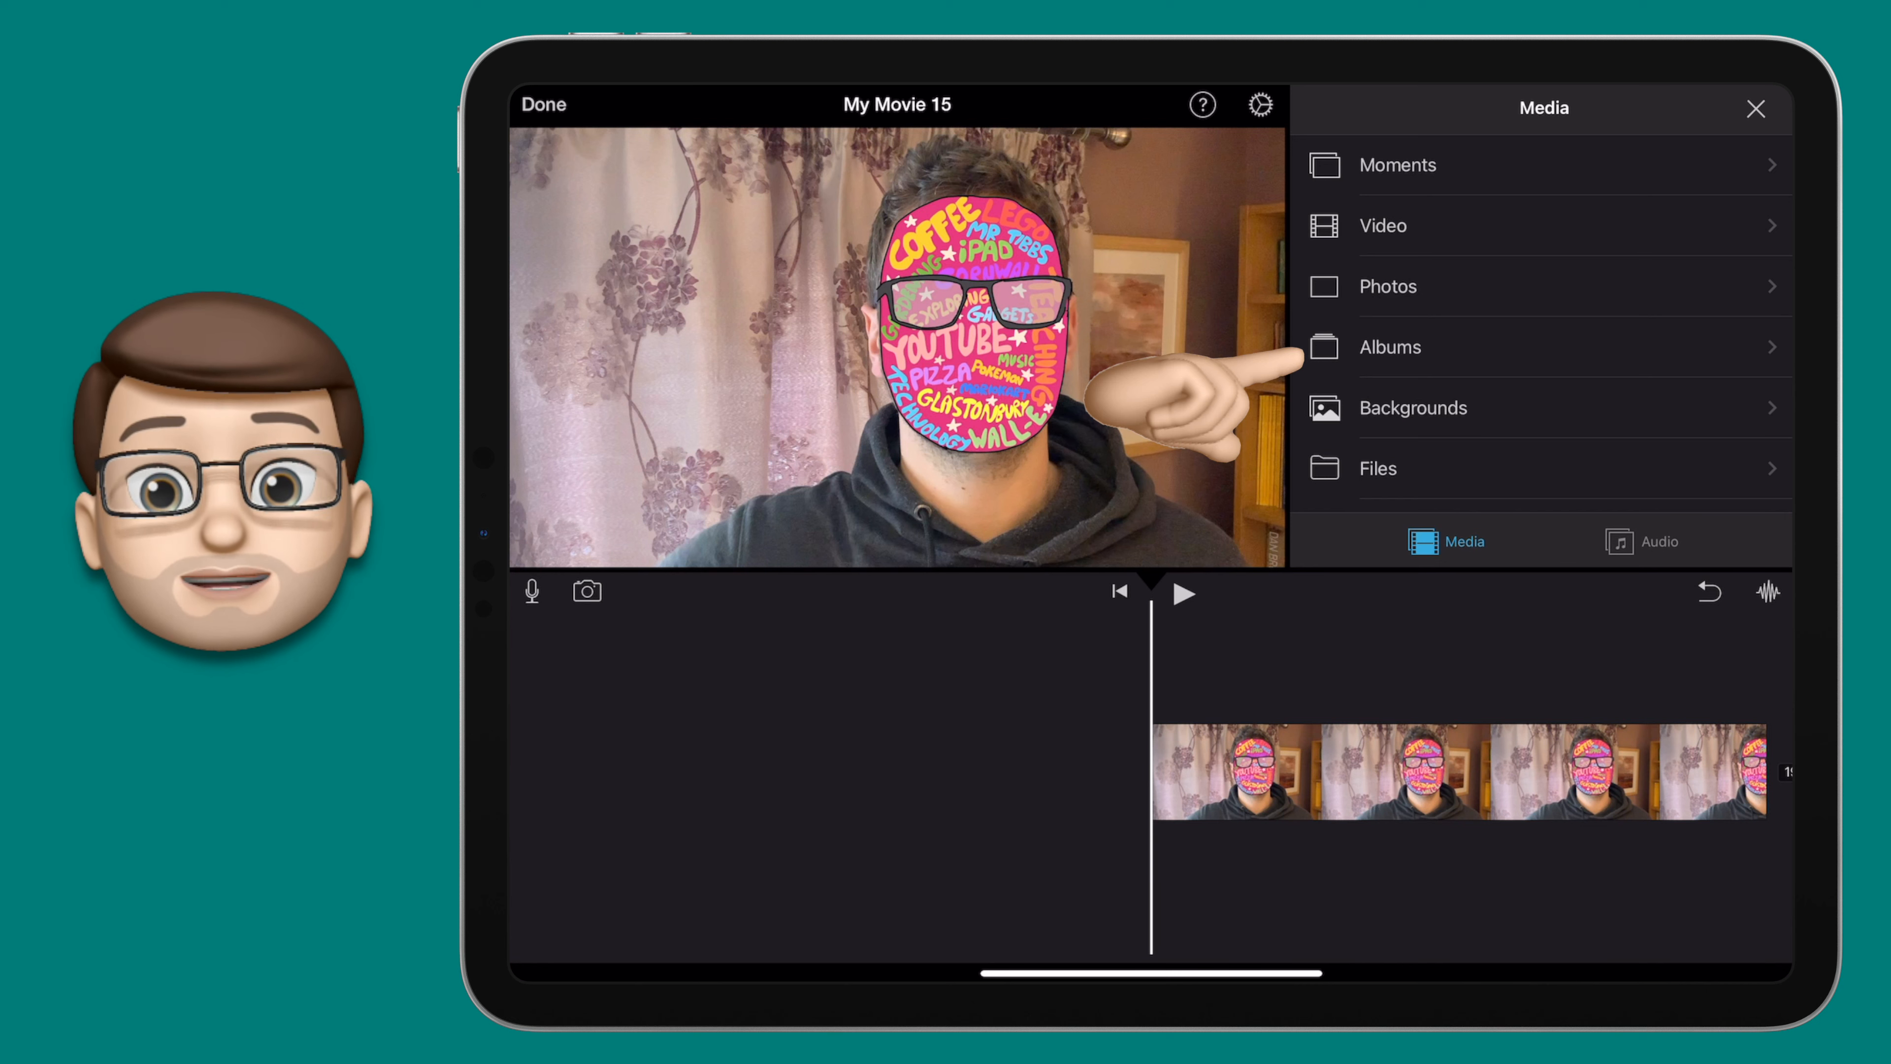
Add the green paper recording from the Green Screen Demo album as a Green/Blue Screen overlay.
click(1390, 348)
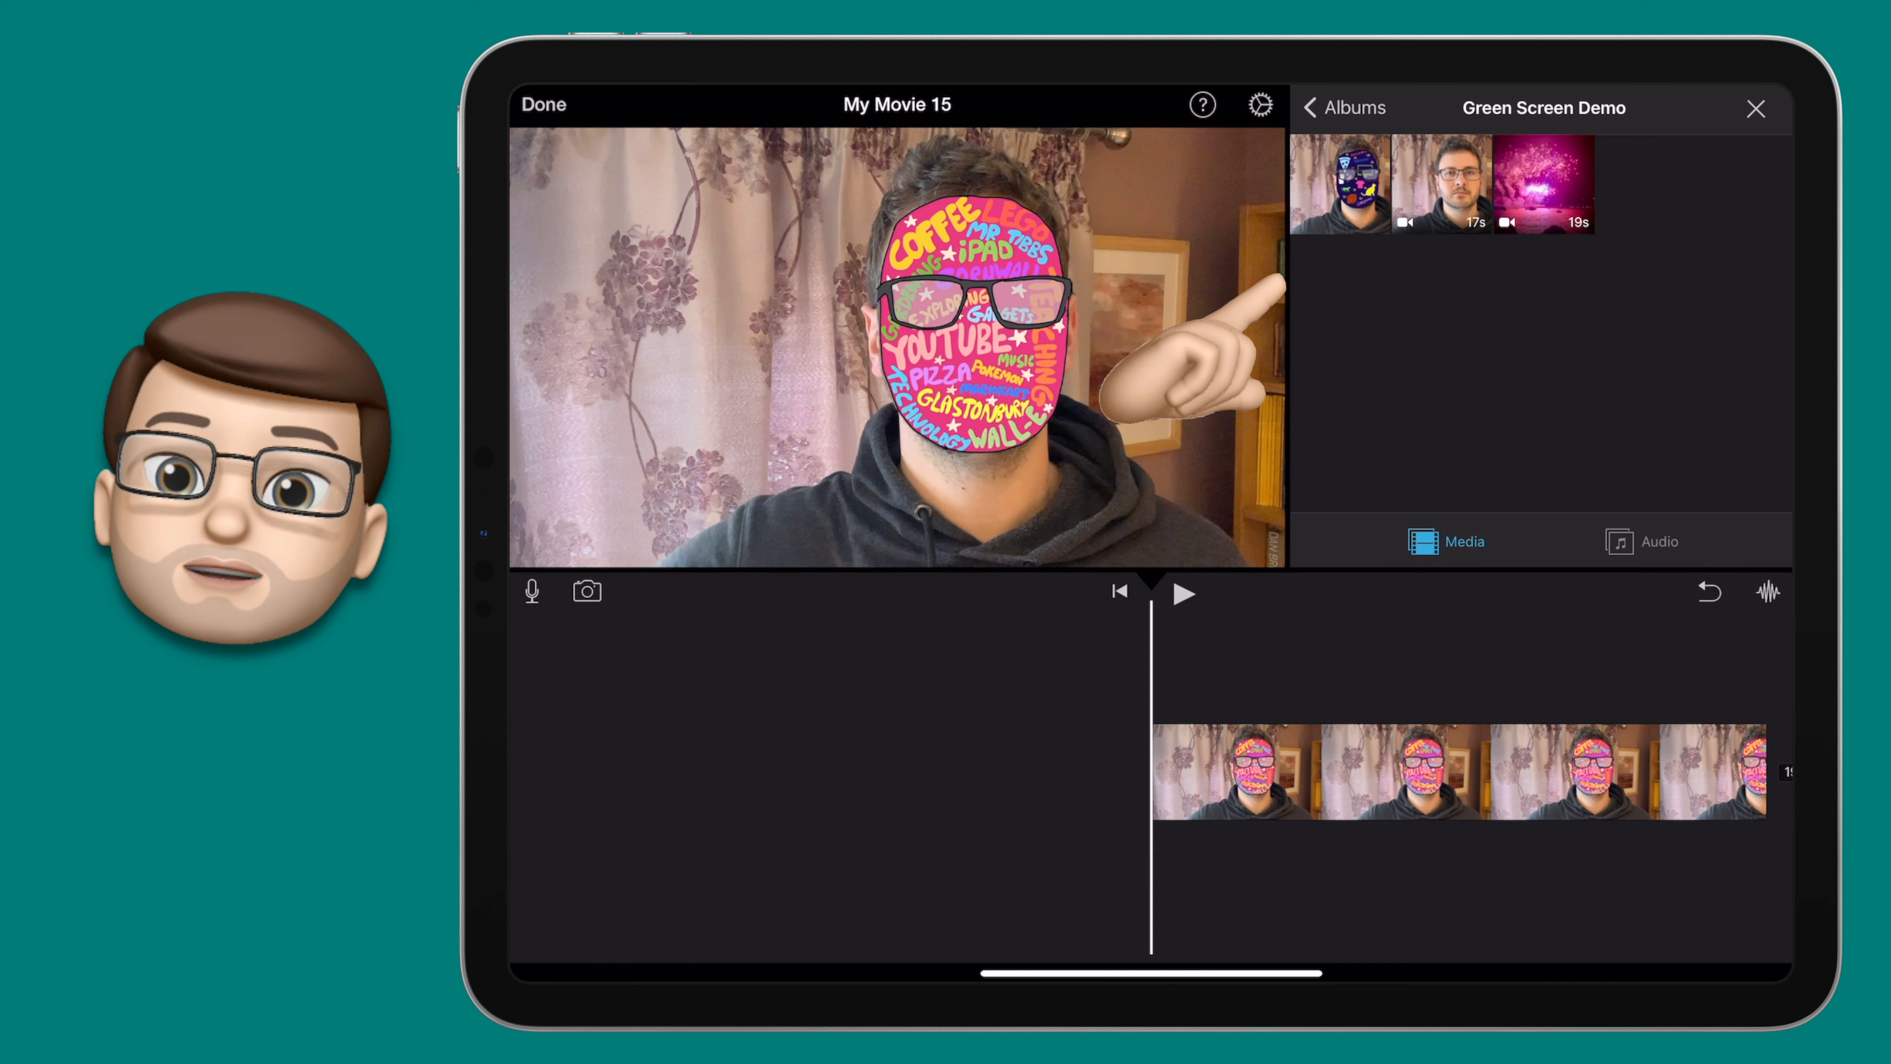
click(1440, 183)
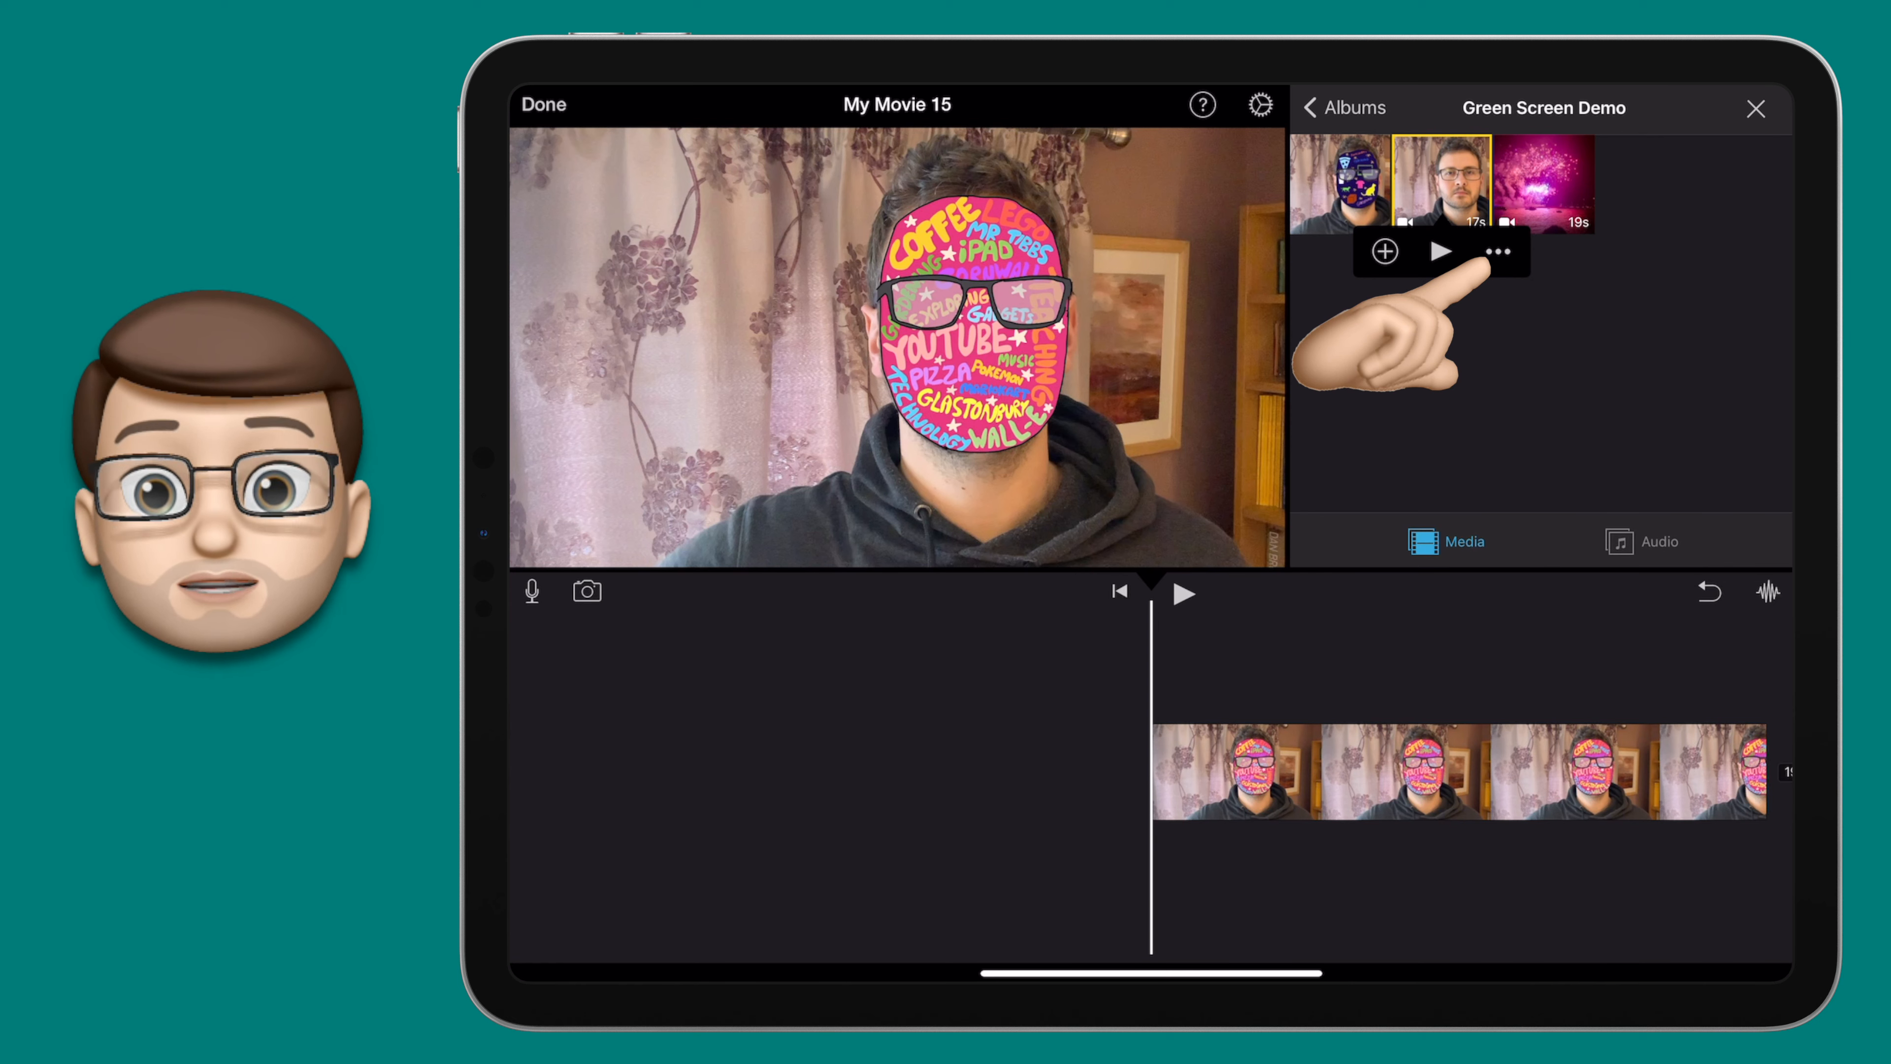
click(1498, 251)
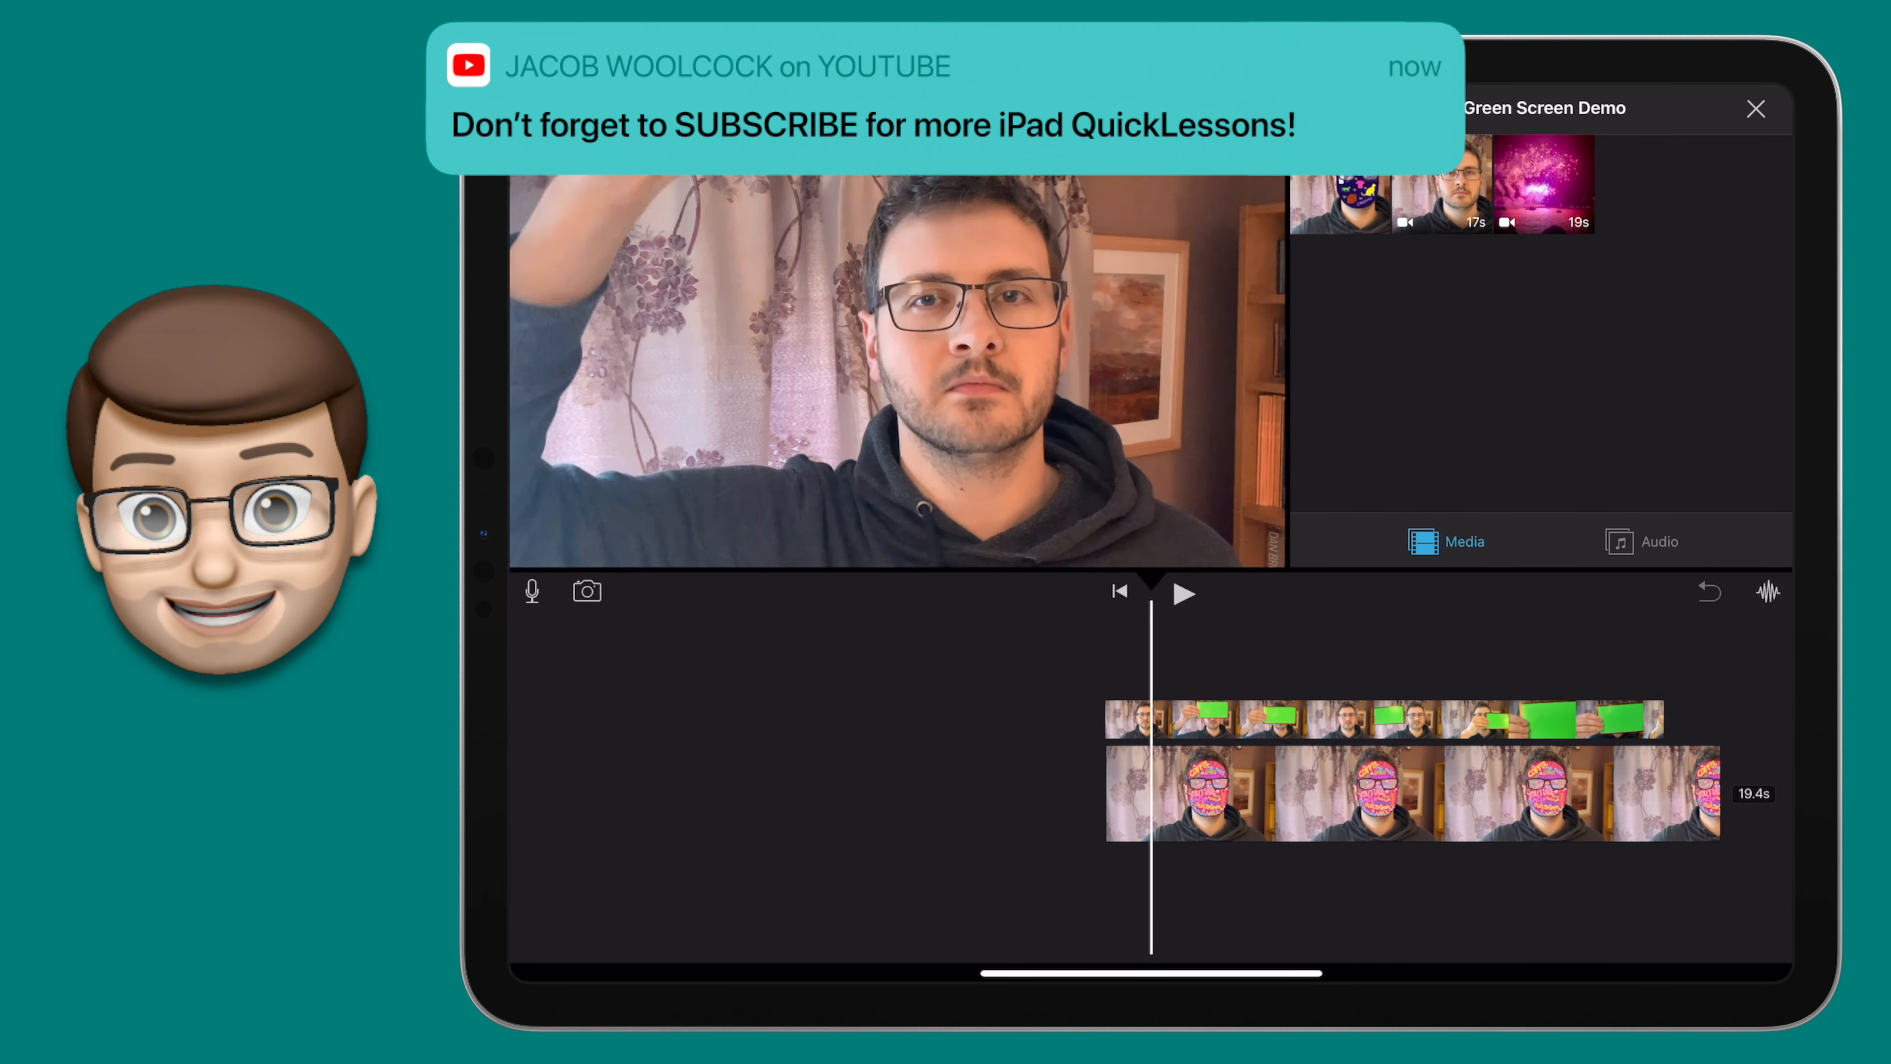
click(1183, 592)
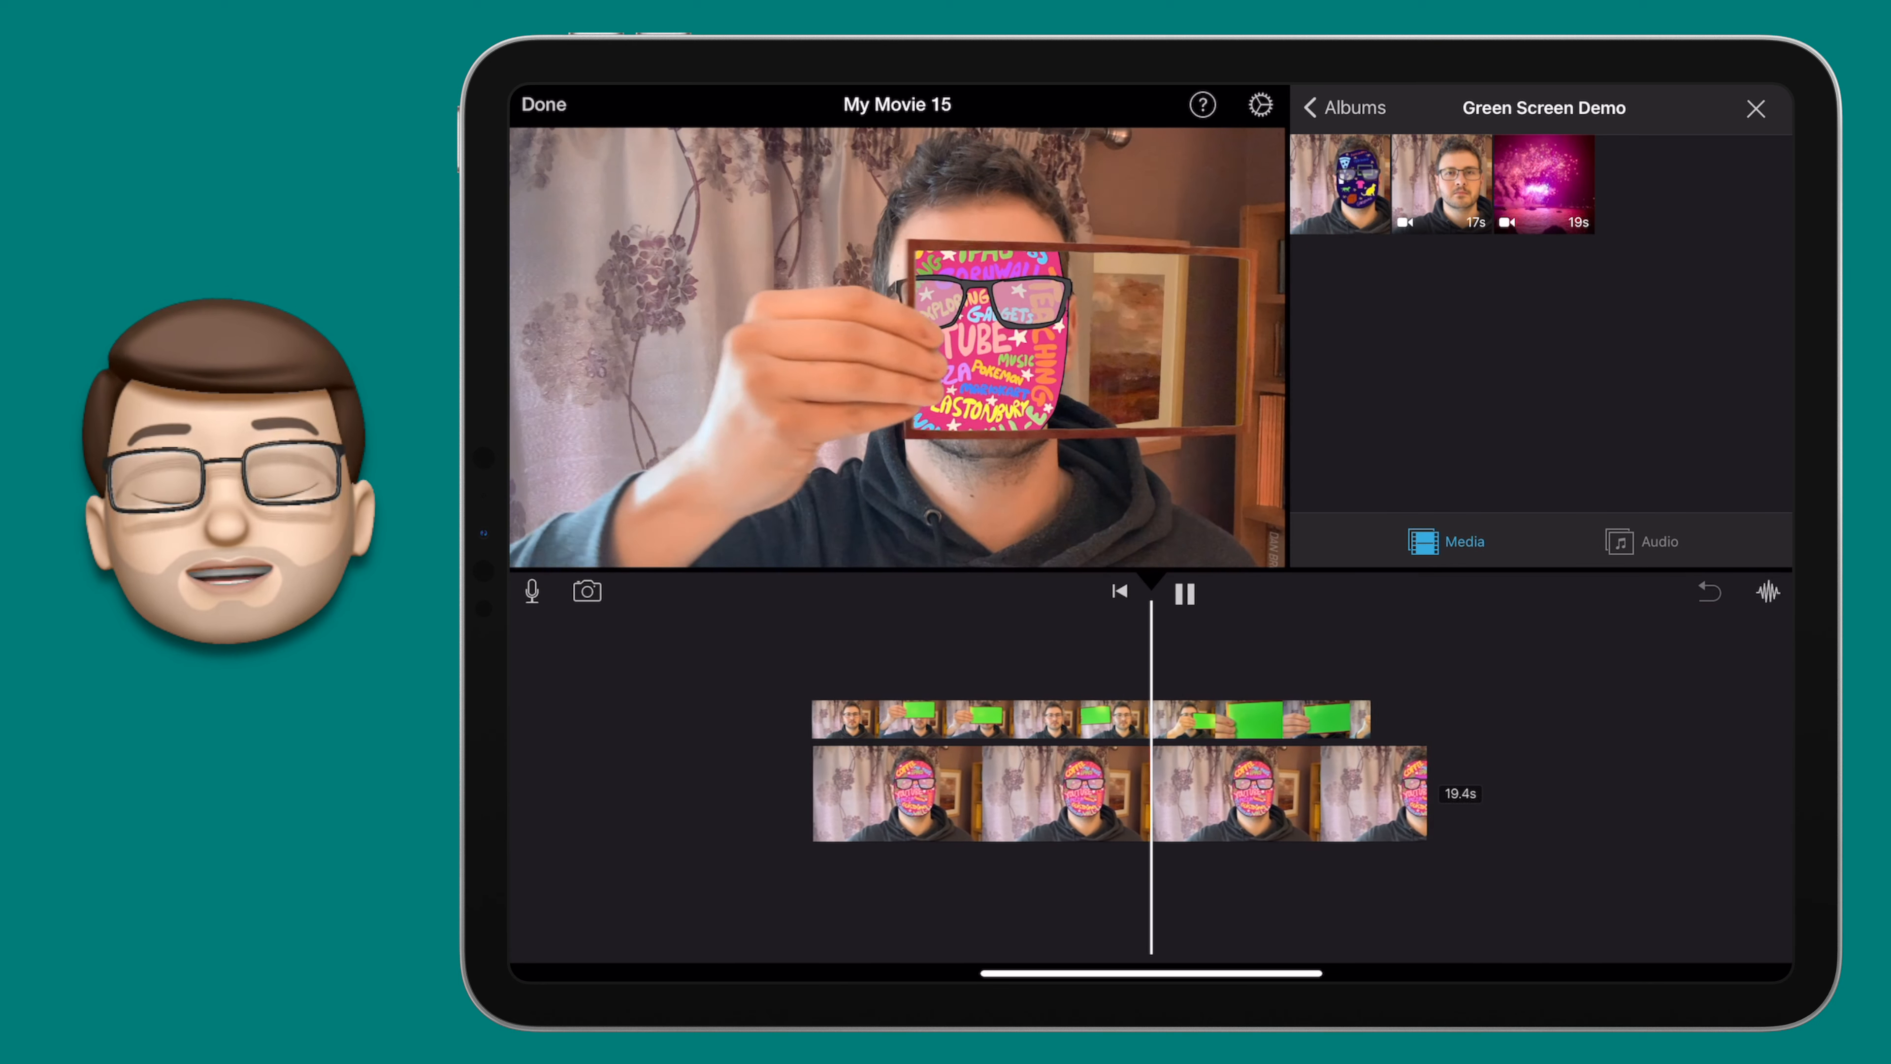
click(1183, 592)
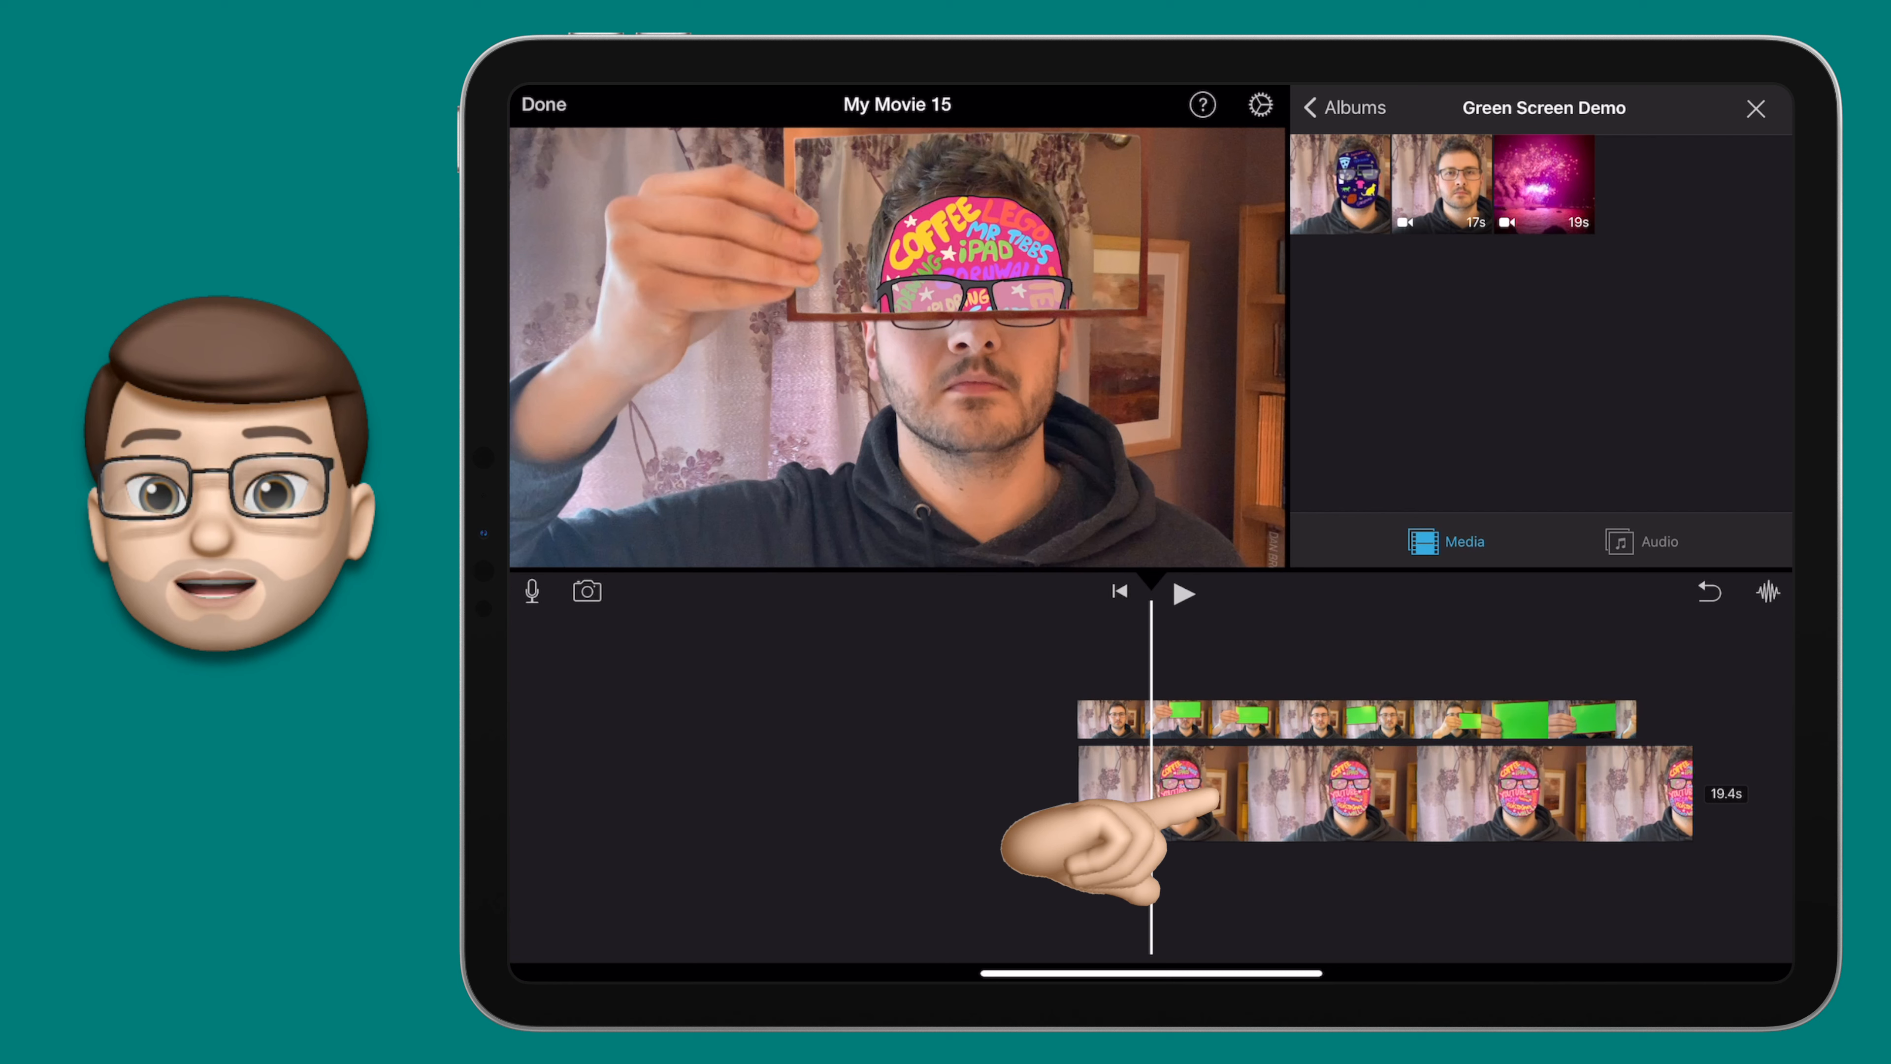
Trim the face image clip to match the overlay, bringing the movie to 17.4 seconds.
click(1381, 792)
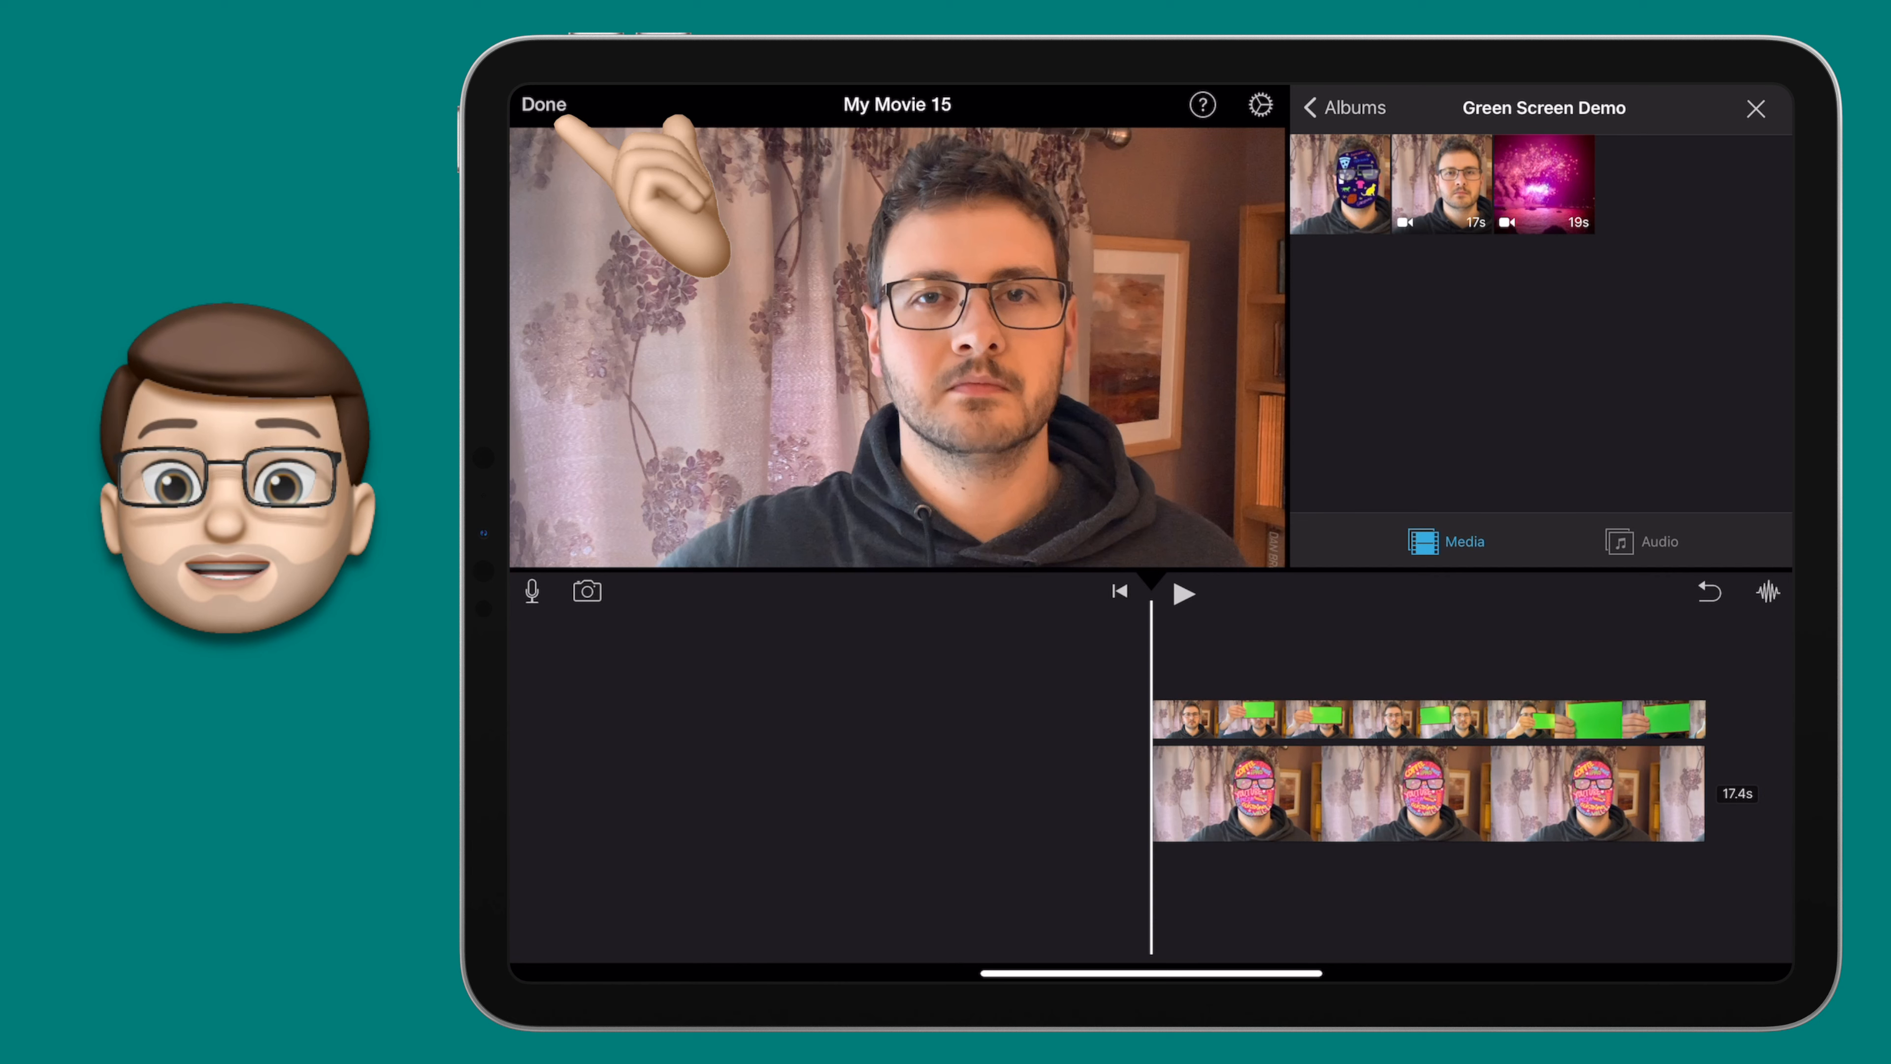
Leave the timeline and rename the project 'One Shot Green Screen'.
click(542, 106)
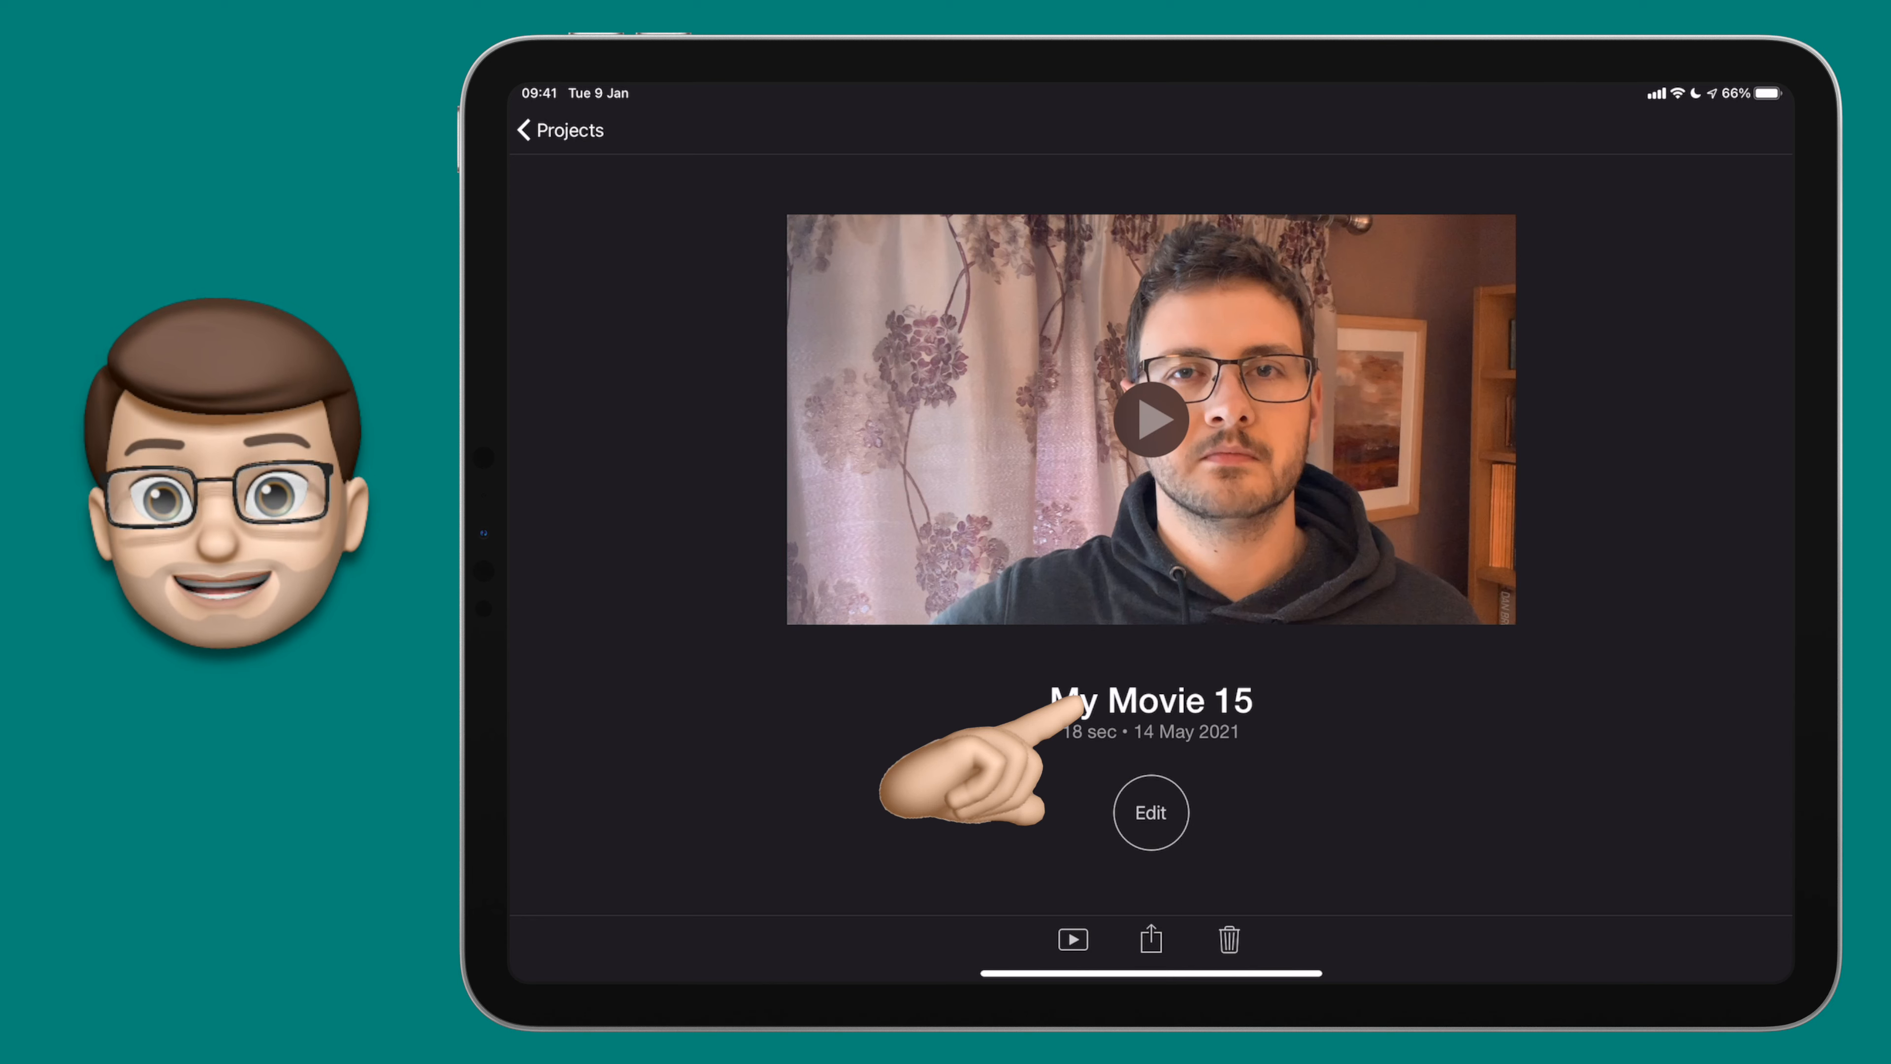
click(1147, 701)
text(One Shot Green Screen)
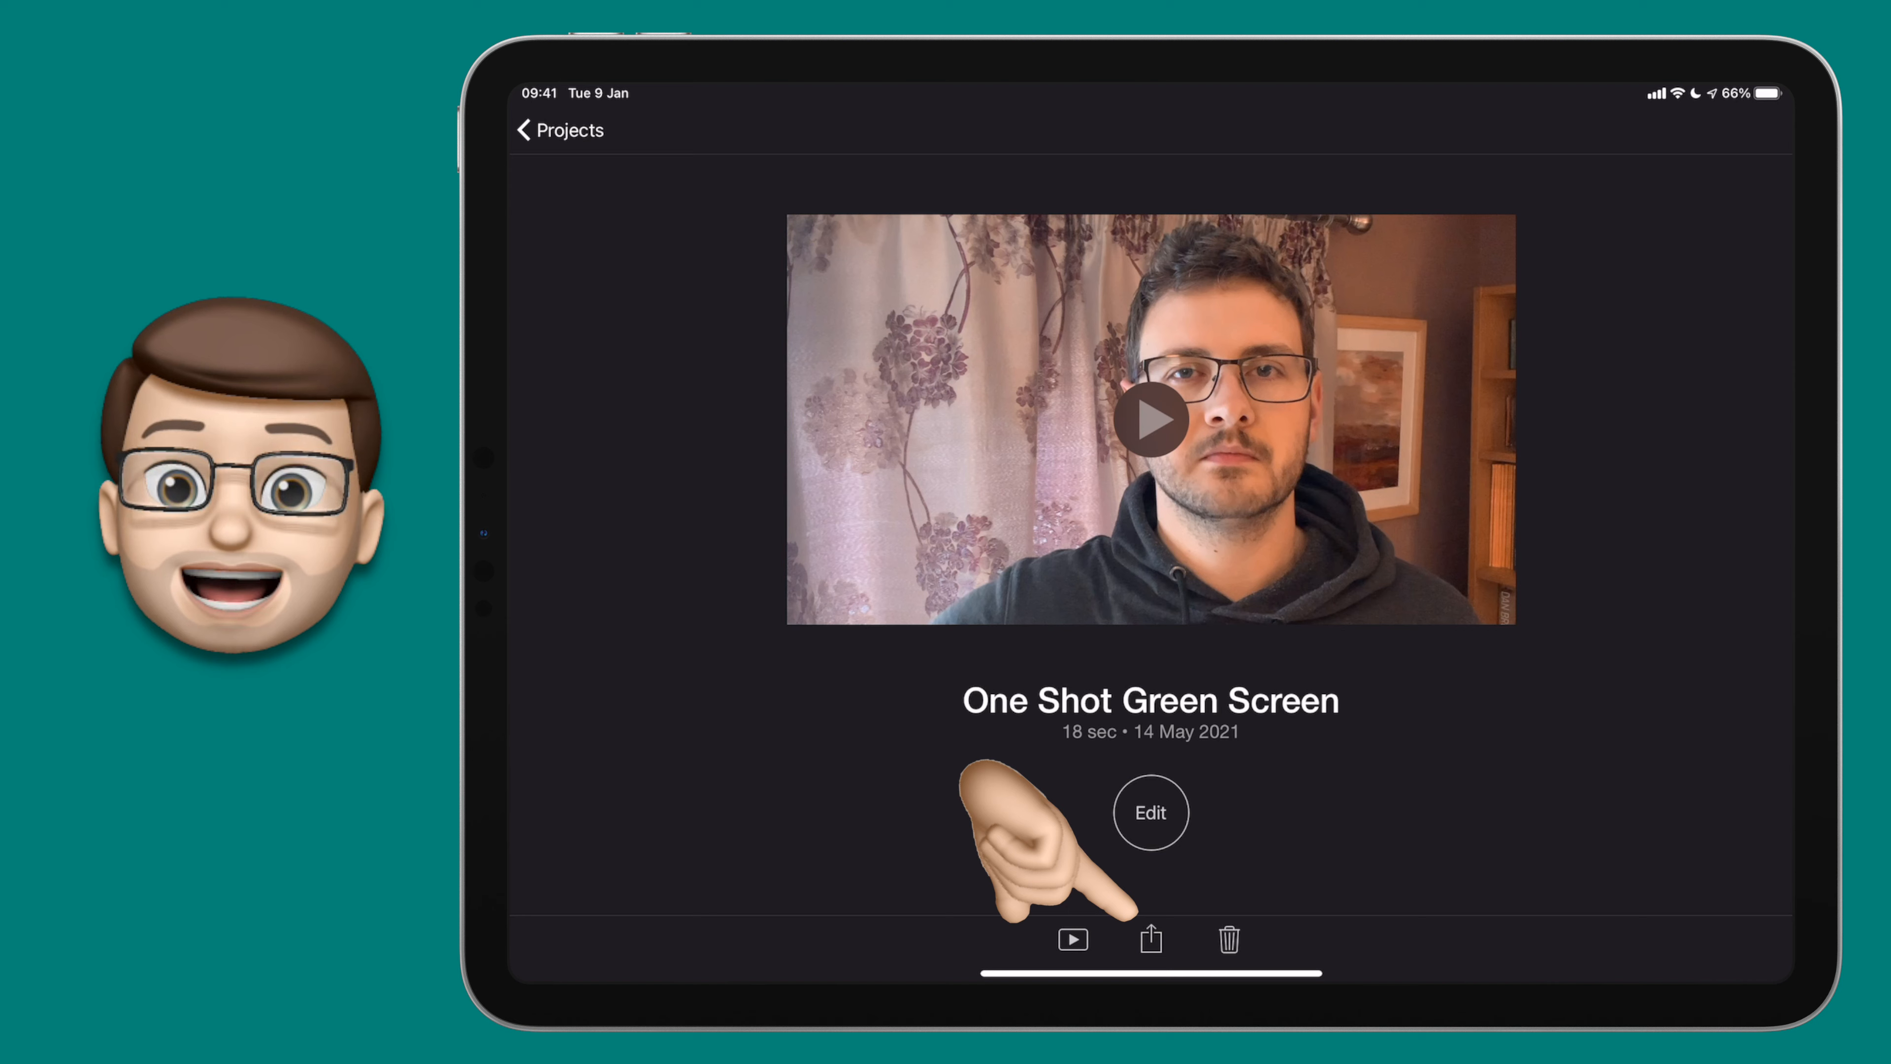
Save the movie to the photo library and play the new video in Photos Recents.
click(1150, 939)
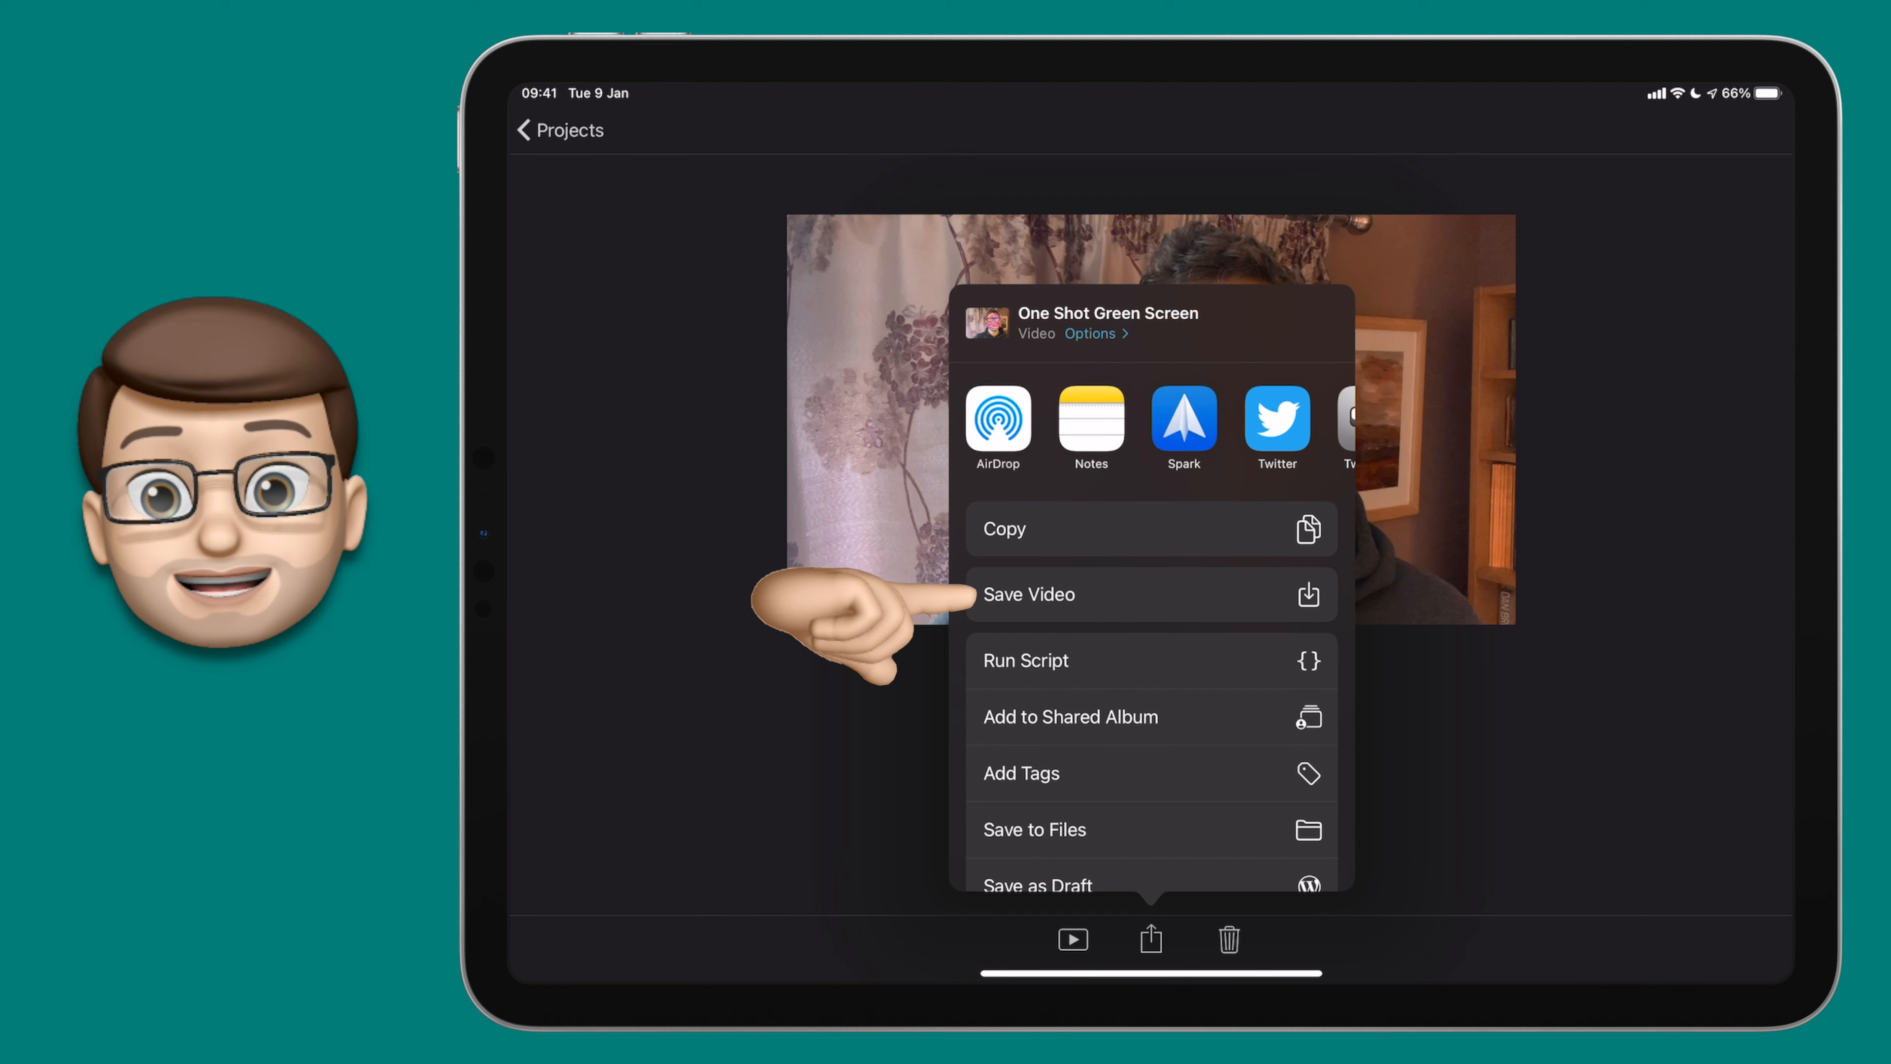
click(1028, 593)
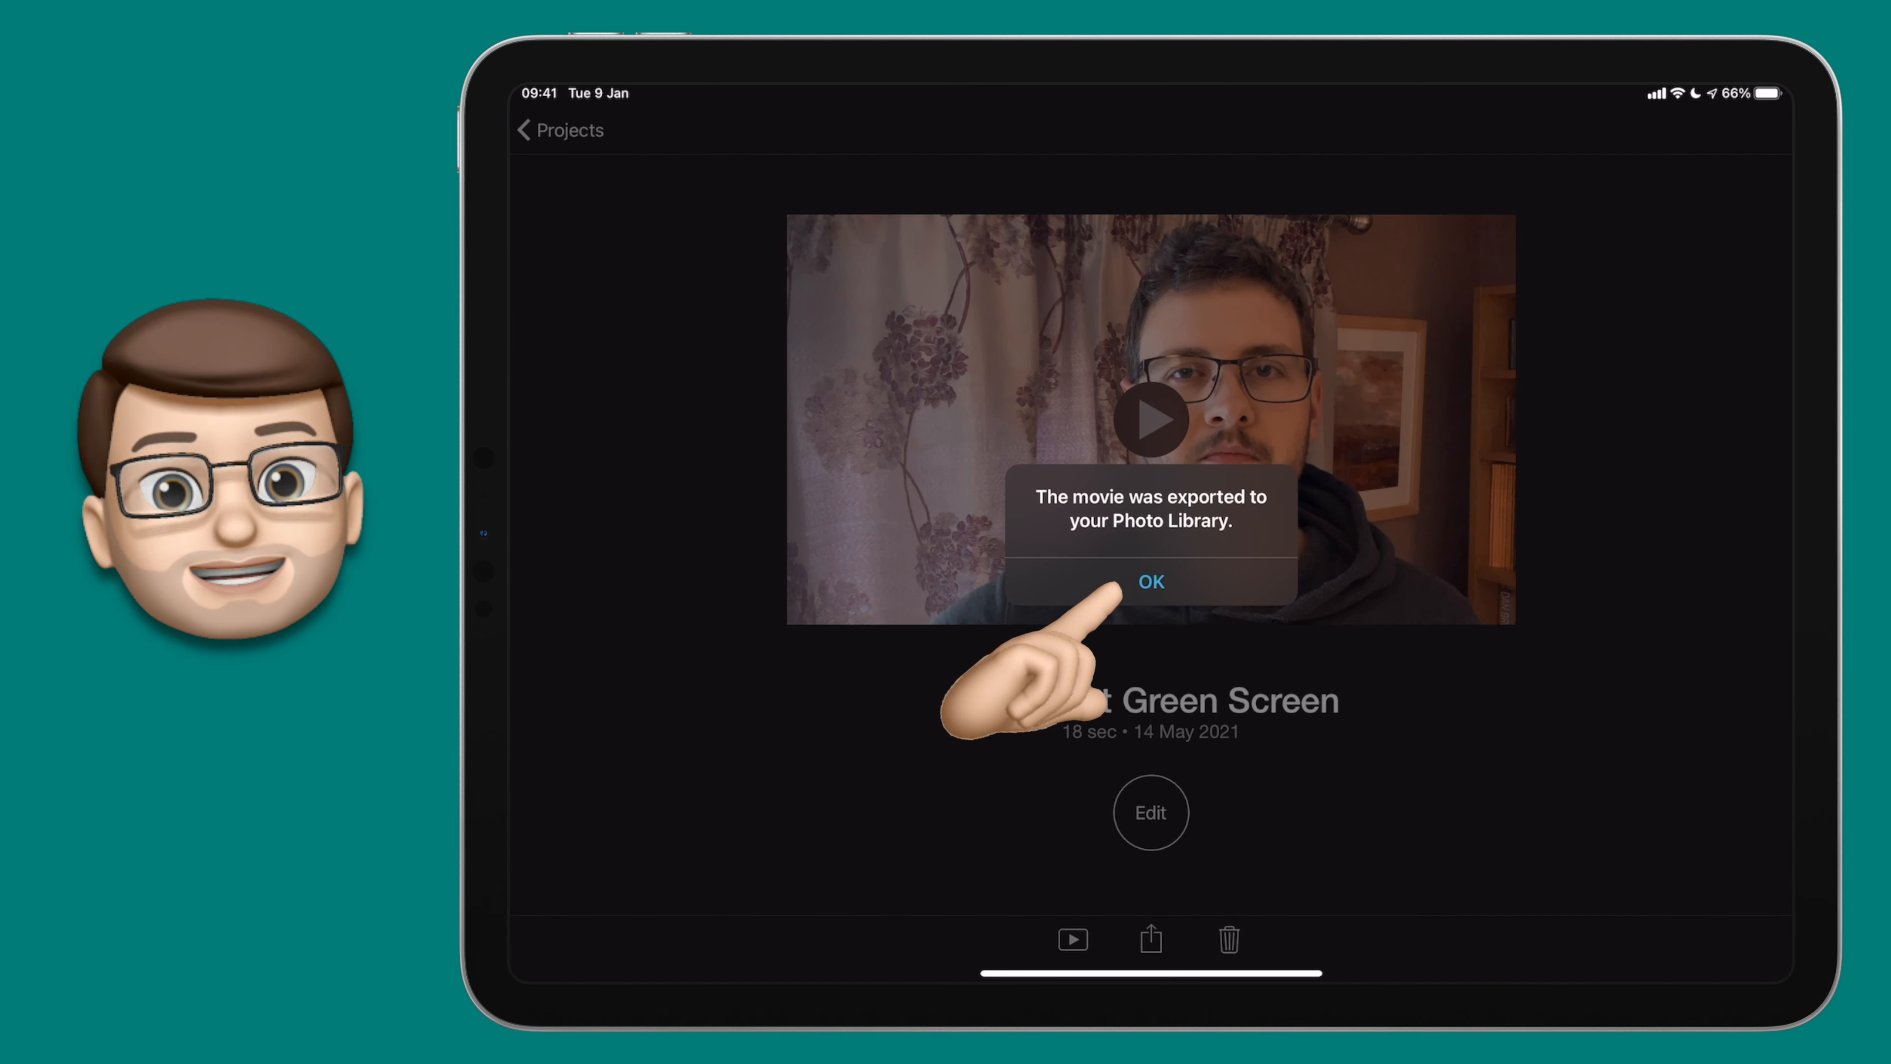
click(1149, 581)
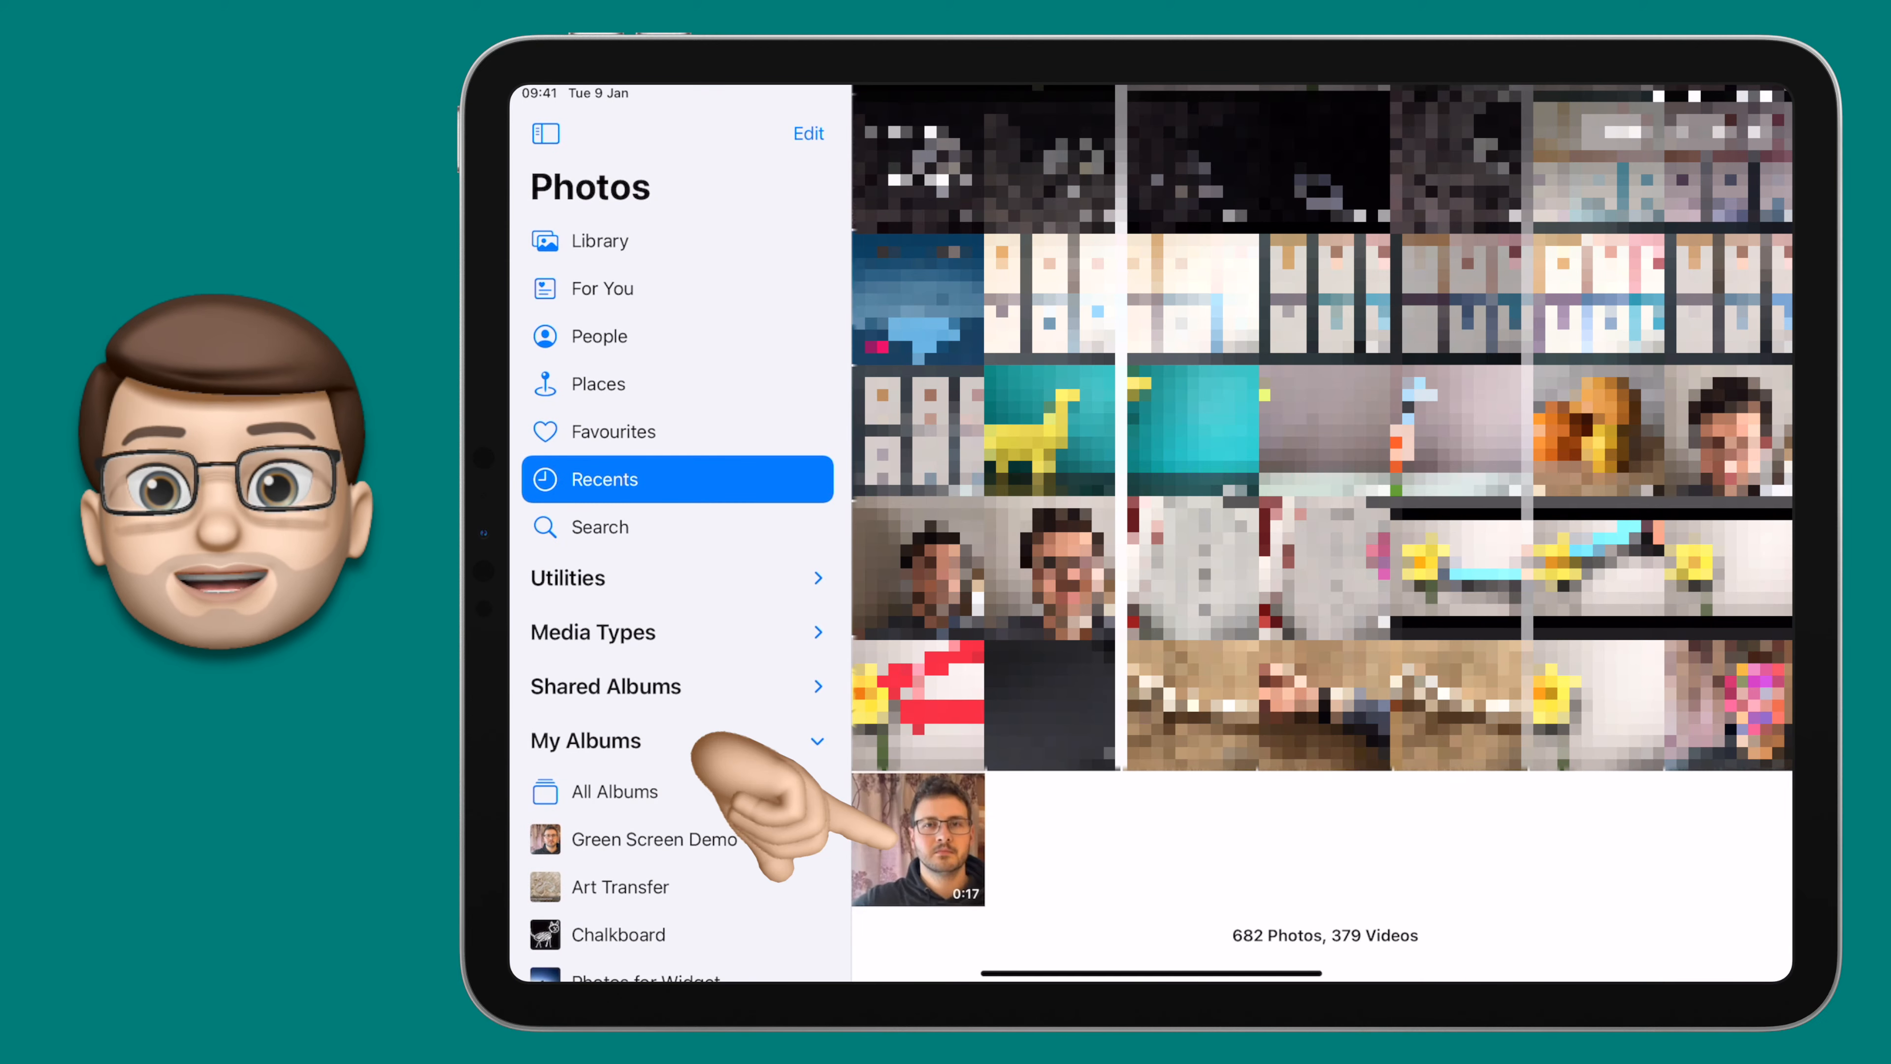
click(917, 838)
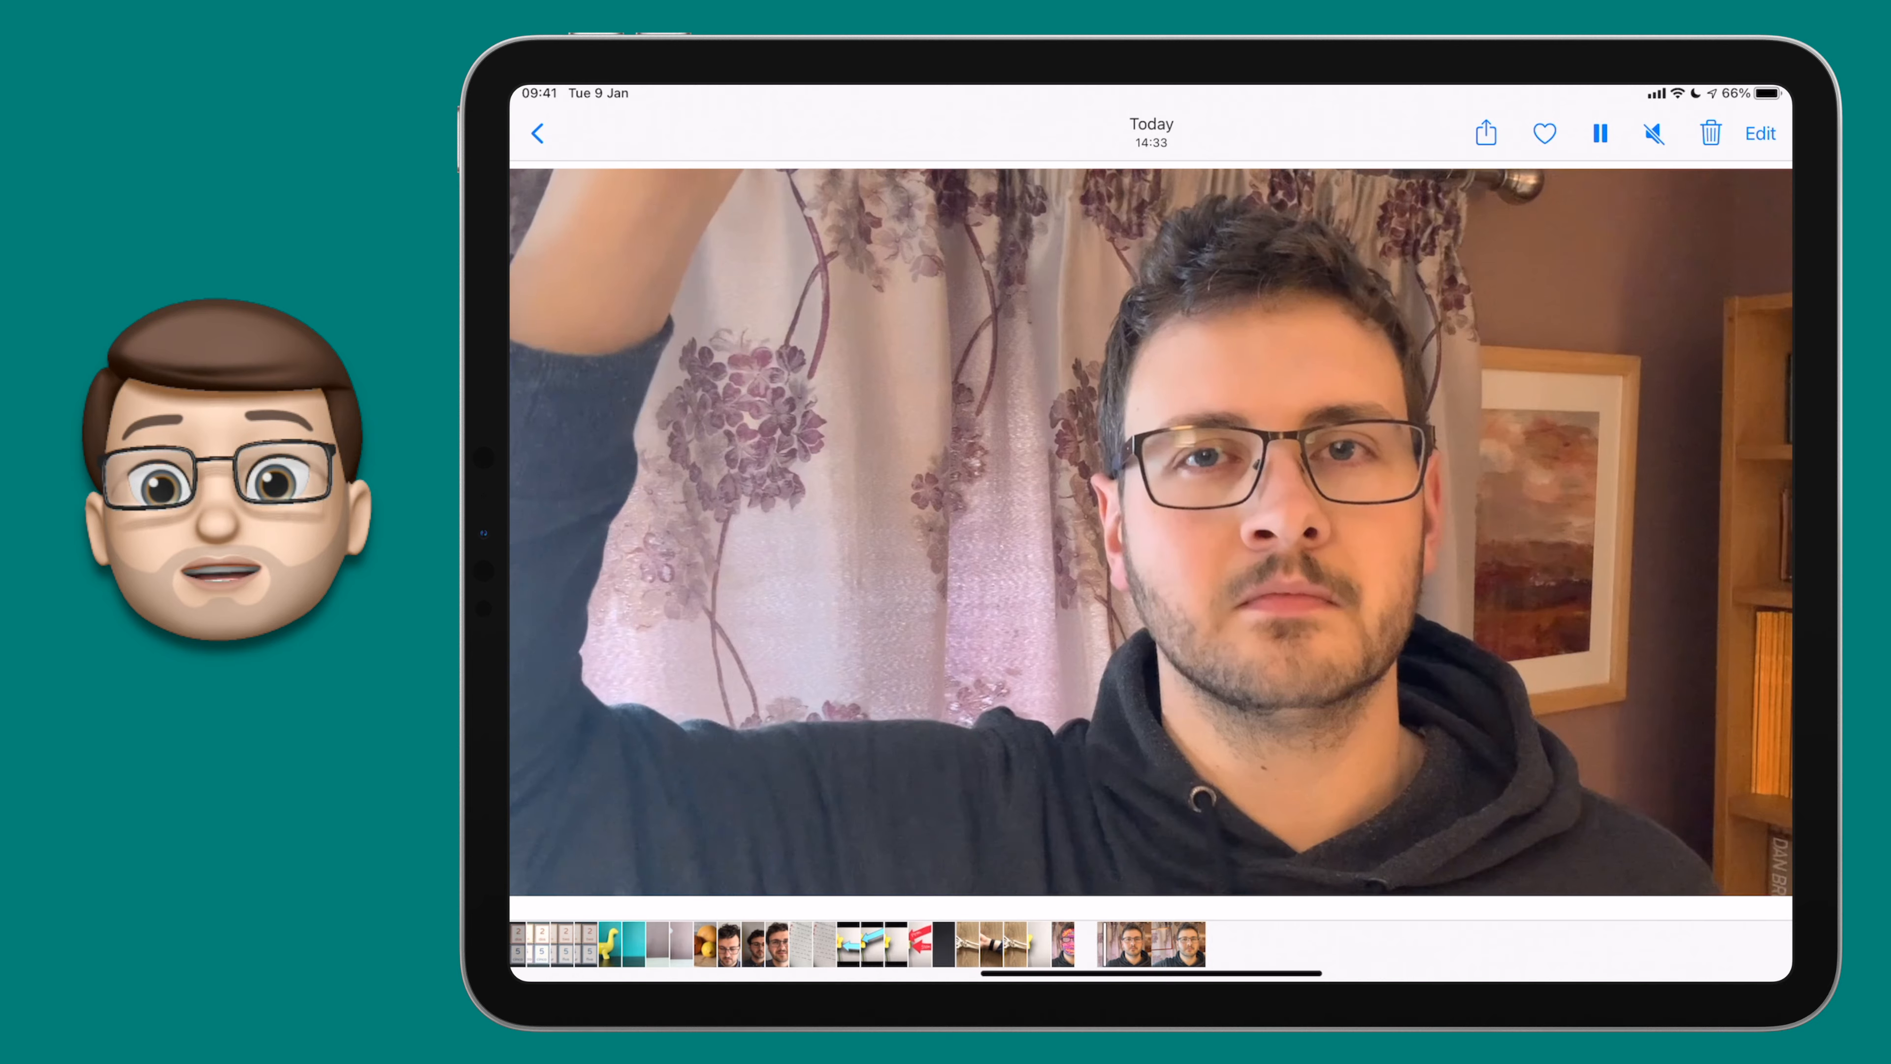